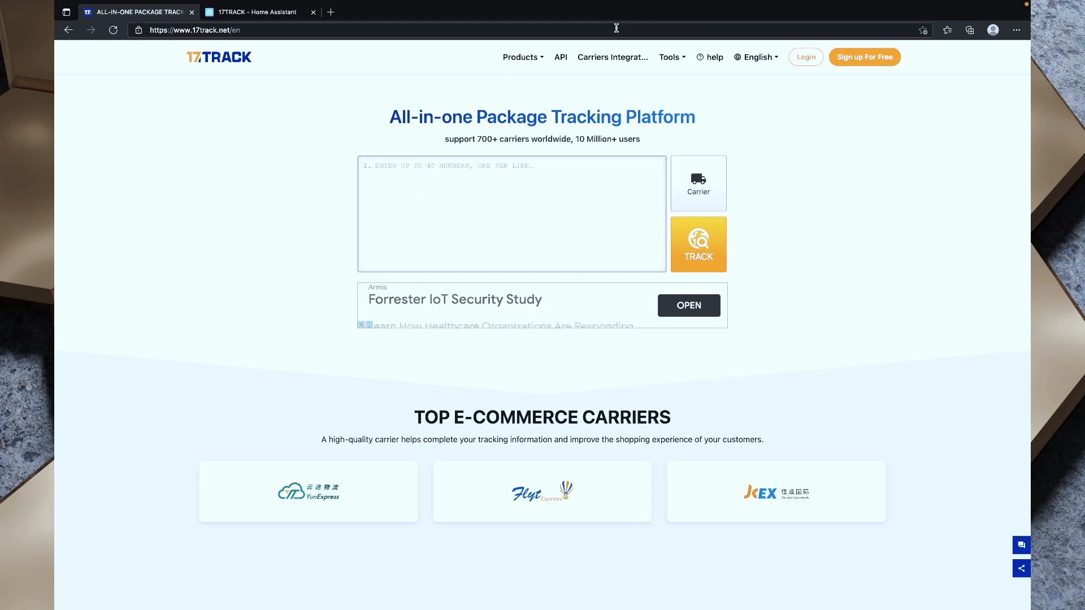
mouse_move(830, 224)
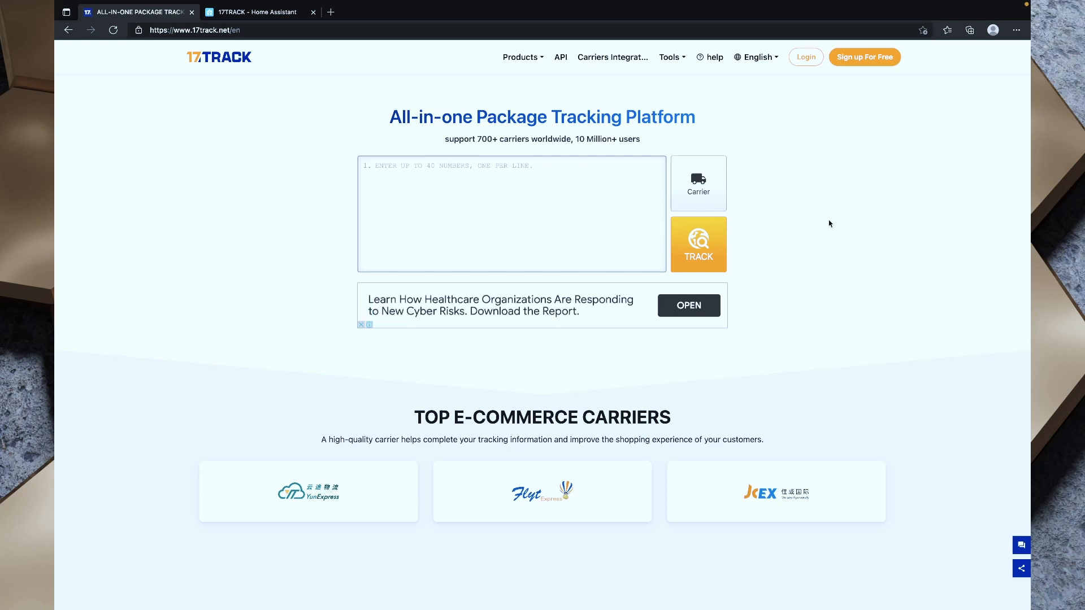
mouse_move(848, 152)
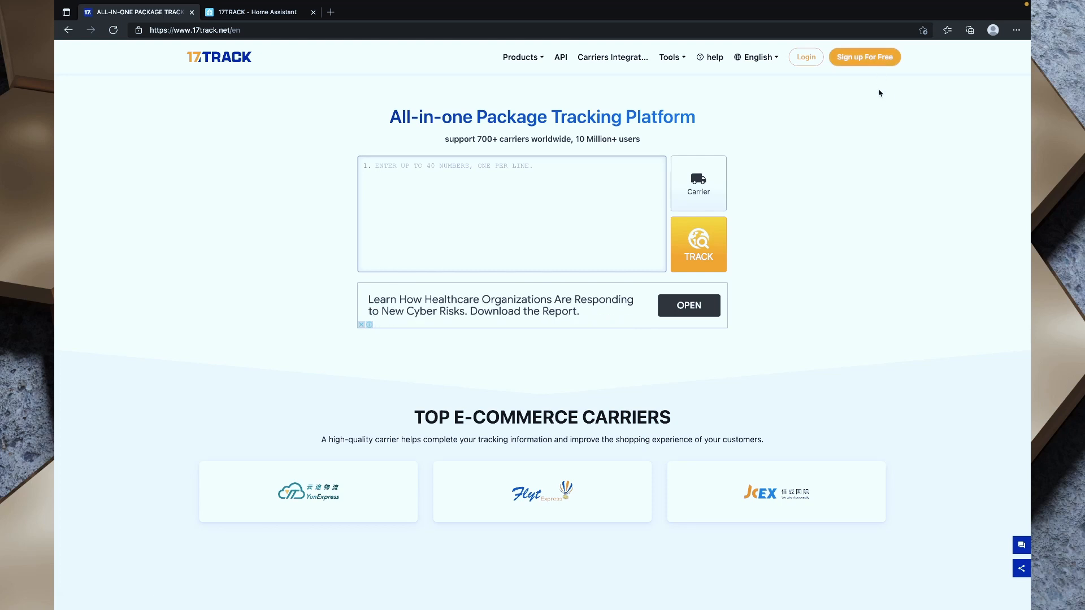
mouse_move(884, 129)
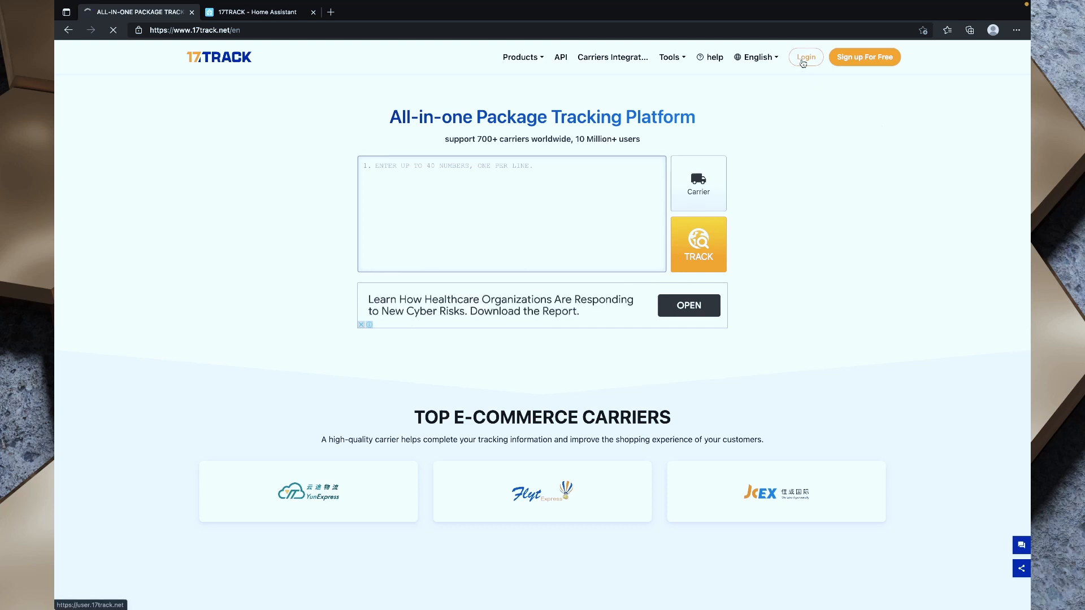
Sign in to 17TRACK with the saved credentials and reach the account overview
click(806, 56)
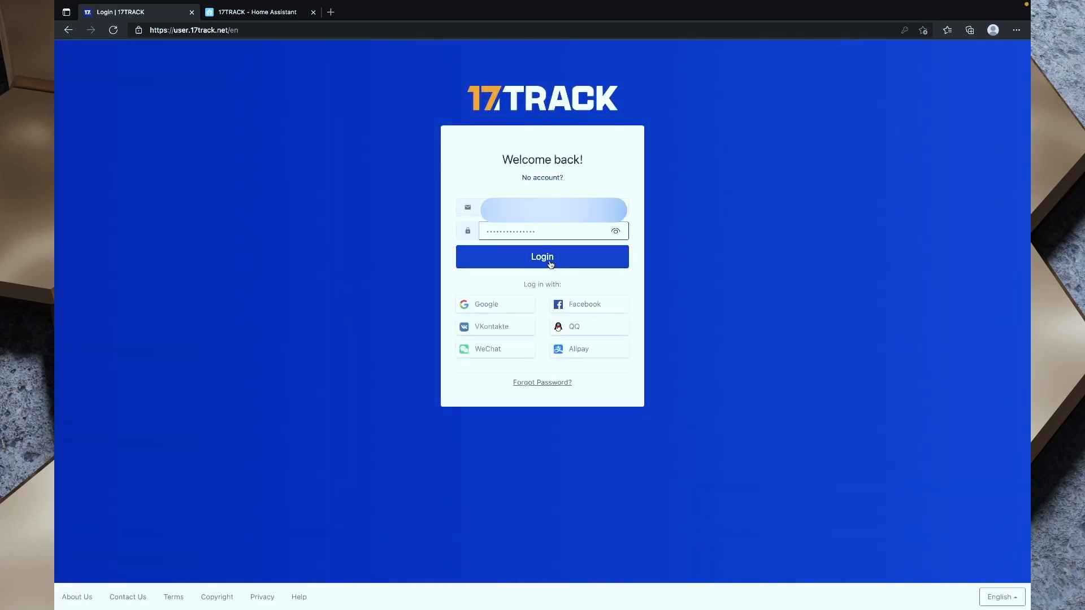
click(543, 256)
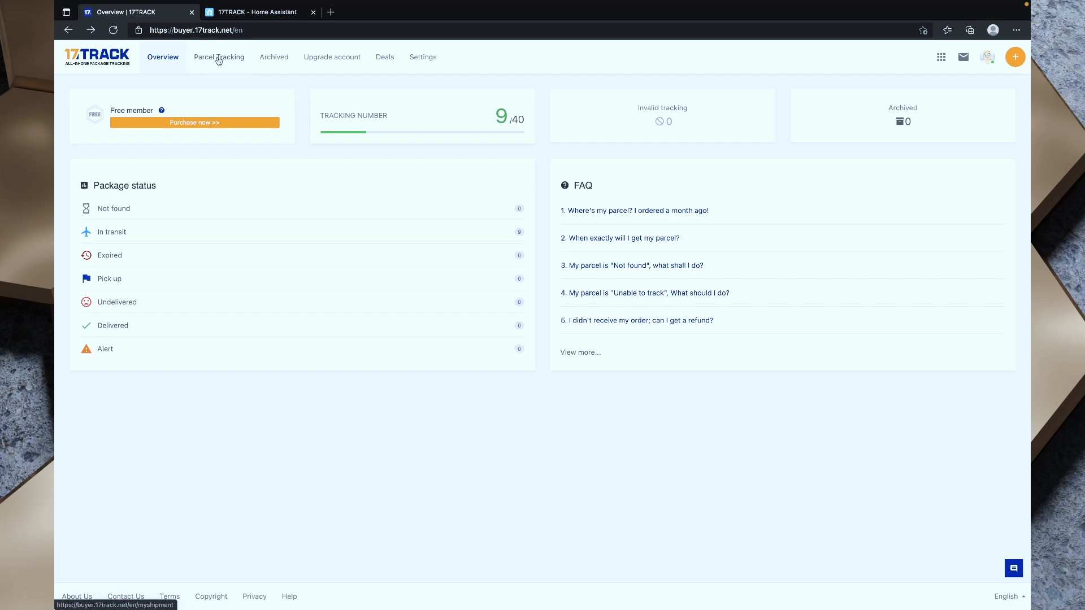
Show the Parcel Tracking list of all nine tracked parcels
click(219, 57)
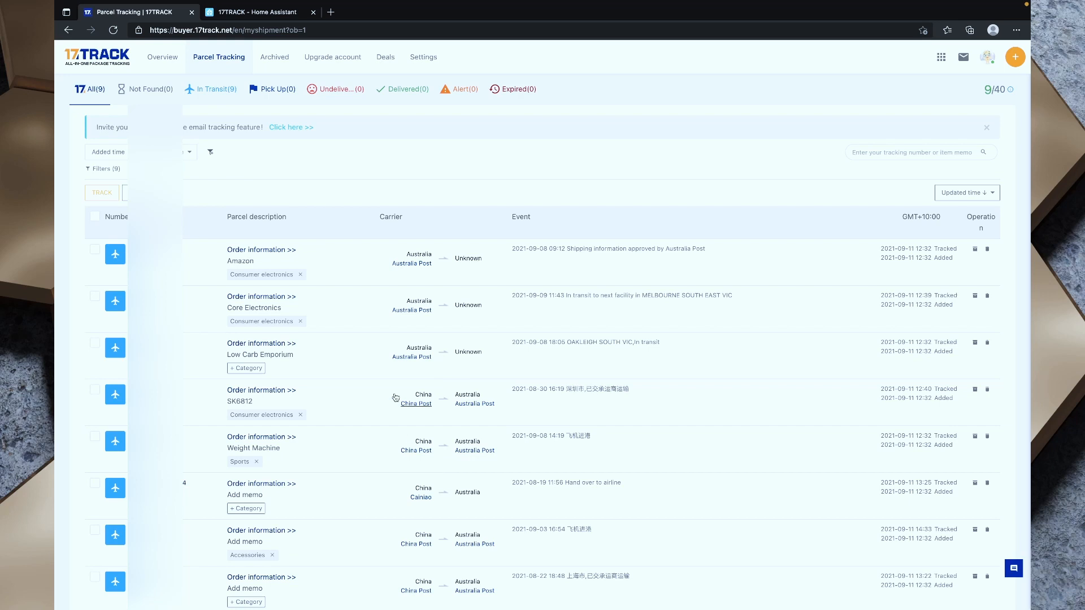
mouse_move(423, 394)
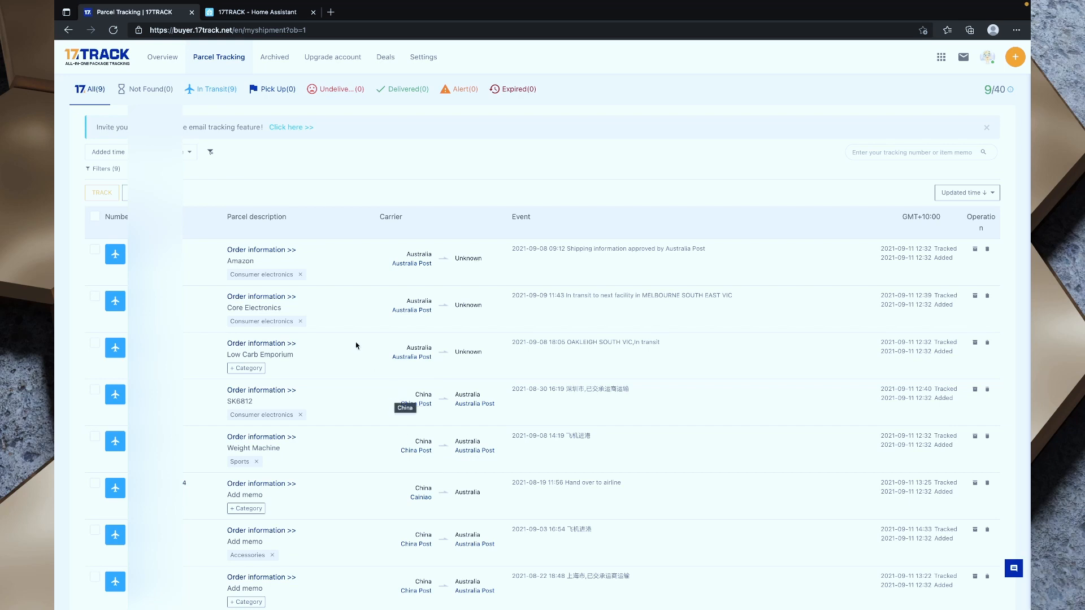
mouse_move(380, 319)
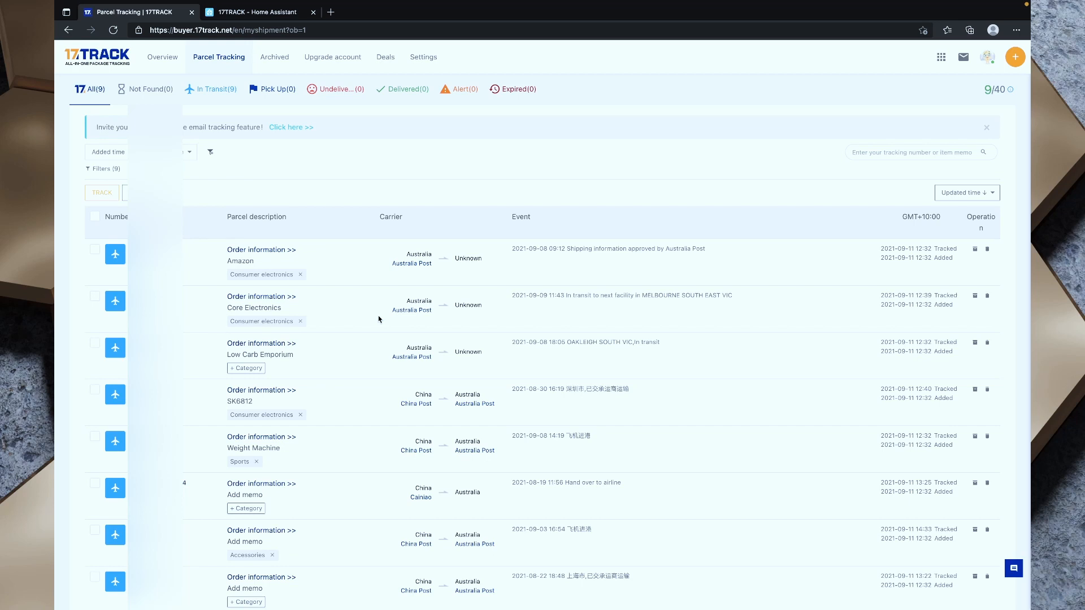
mouse_move(424, 305)
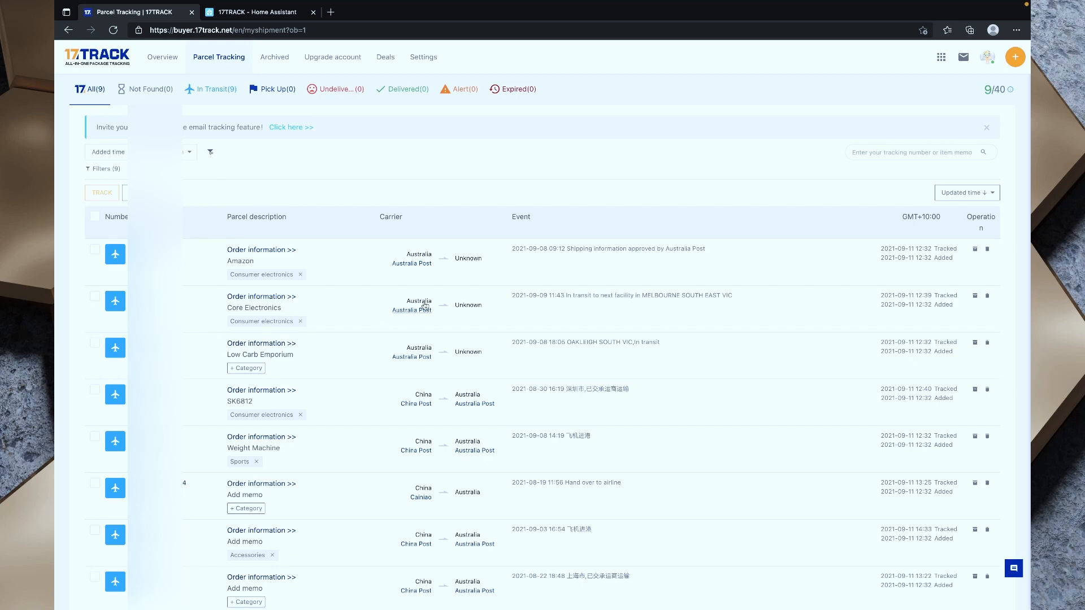
mouse_move(970, 89)
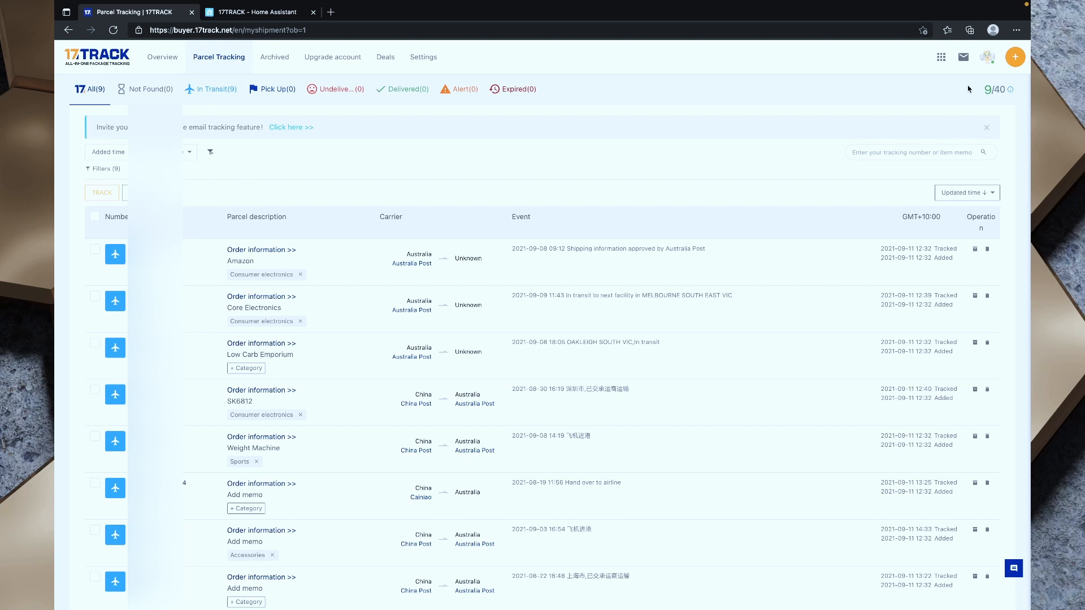
click(1016, 57)
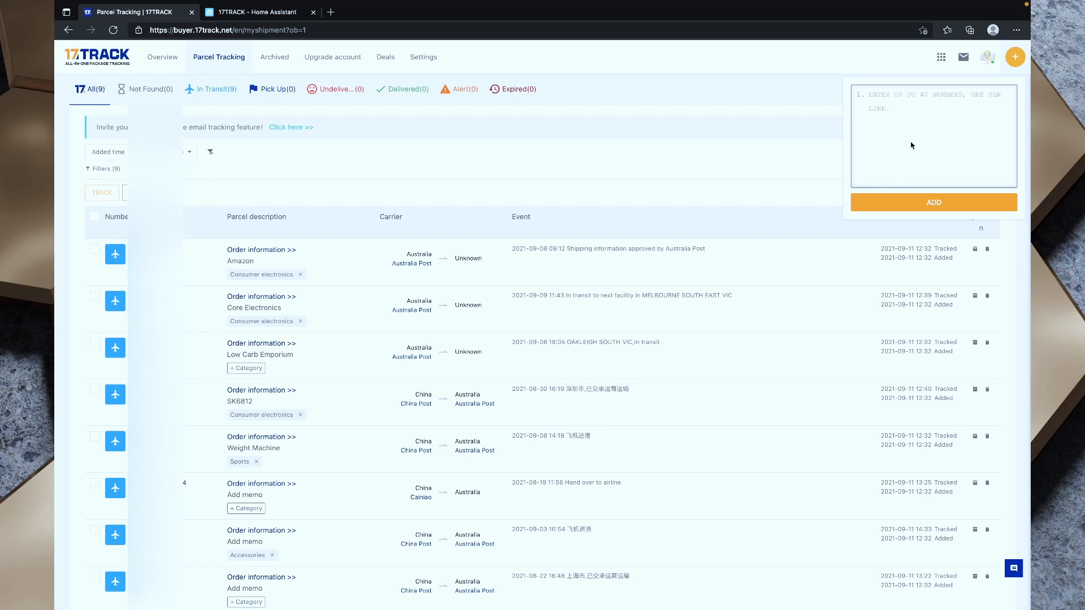
text(B49770514G)
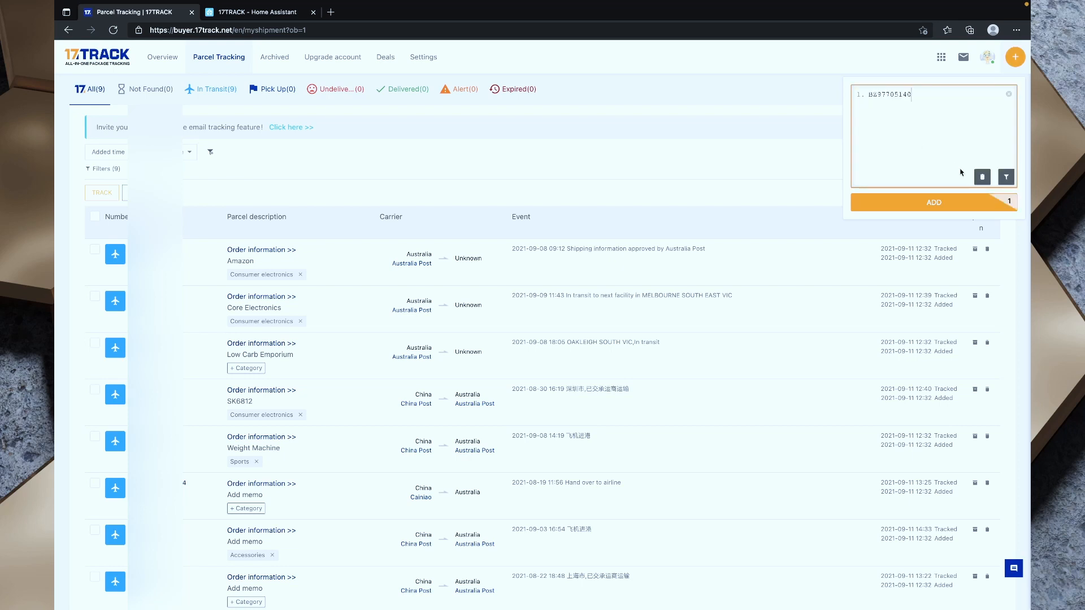
click(934, 202)
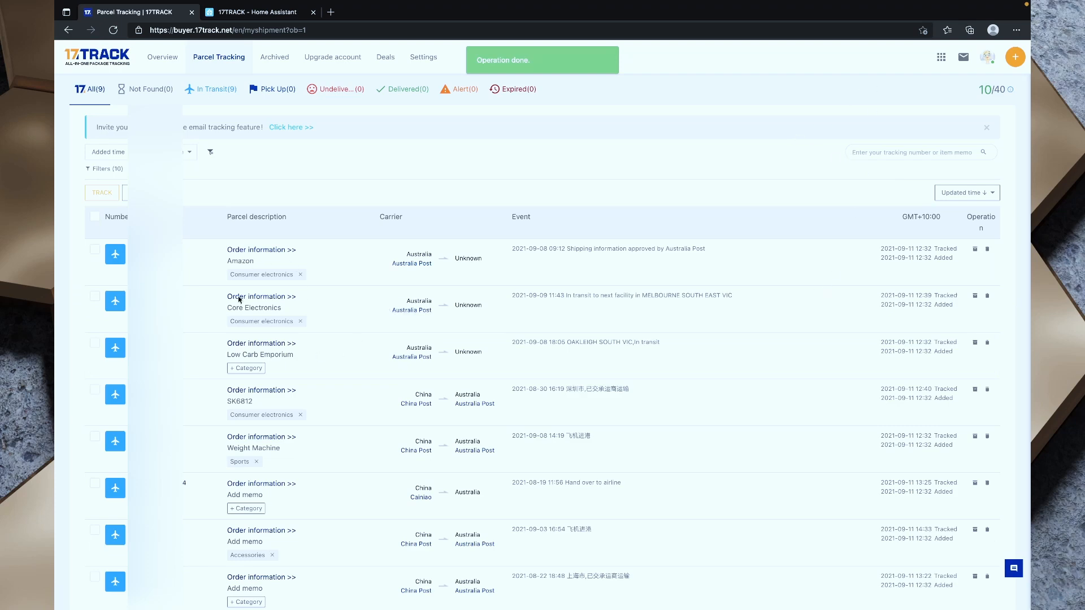
Save the memo 'iHerb' on the newly added parcel at the bottom of the list
scroll(down, 3)
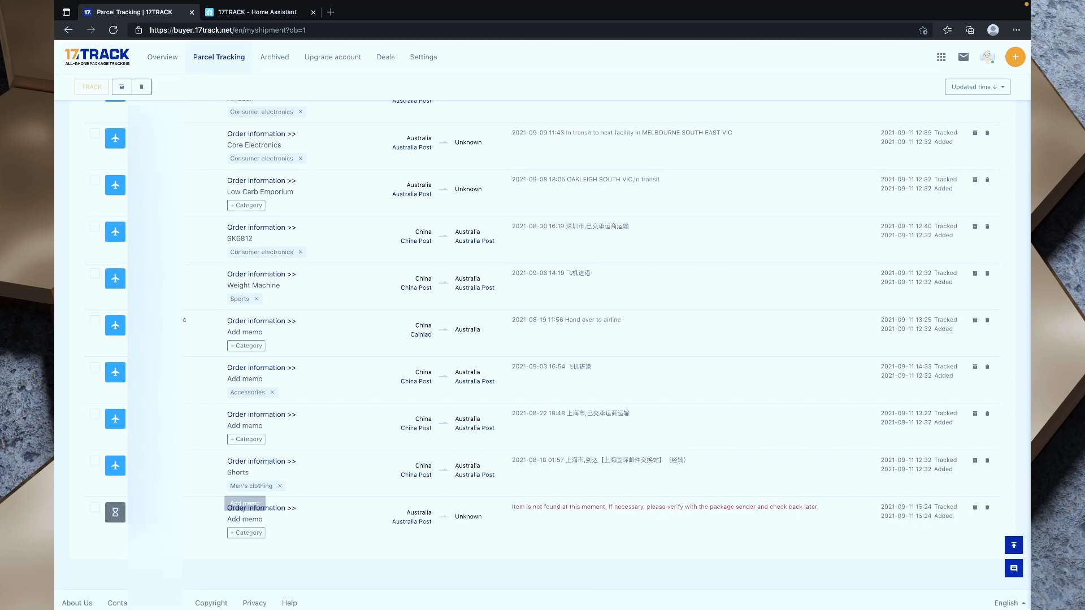
mouse_move(309, 529)
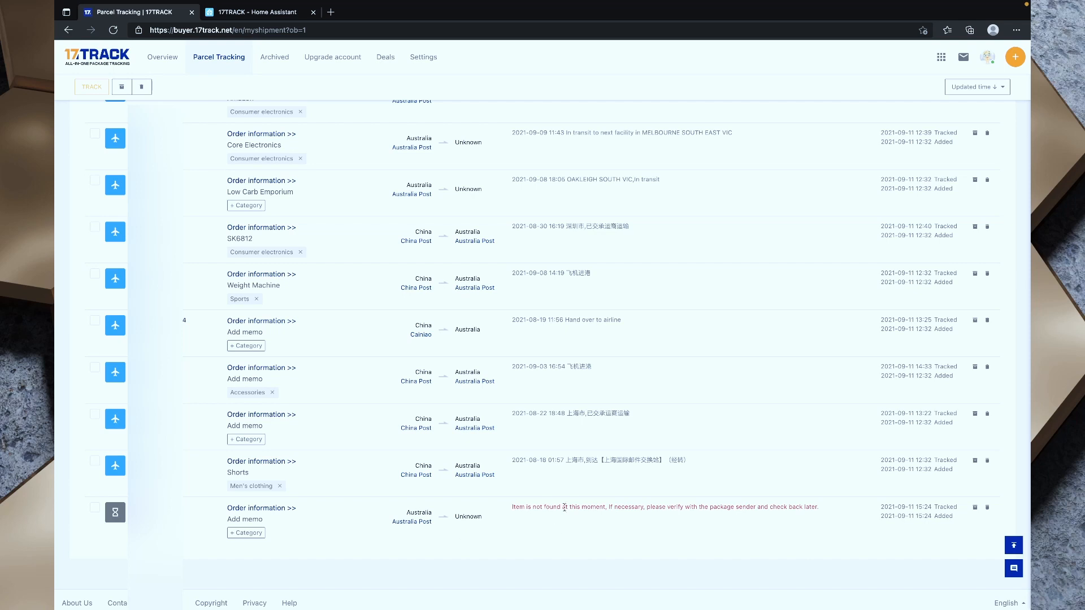
mouse_move(423, 525)
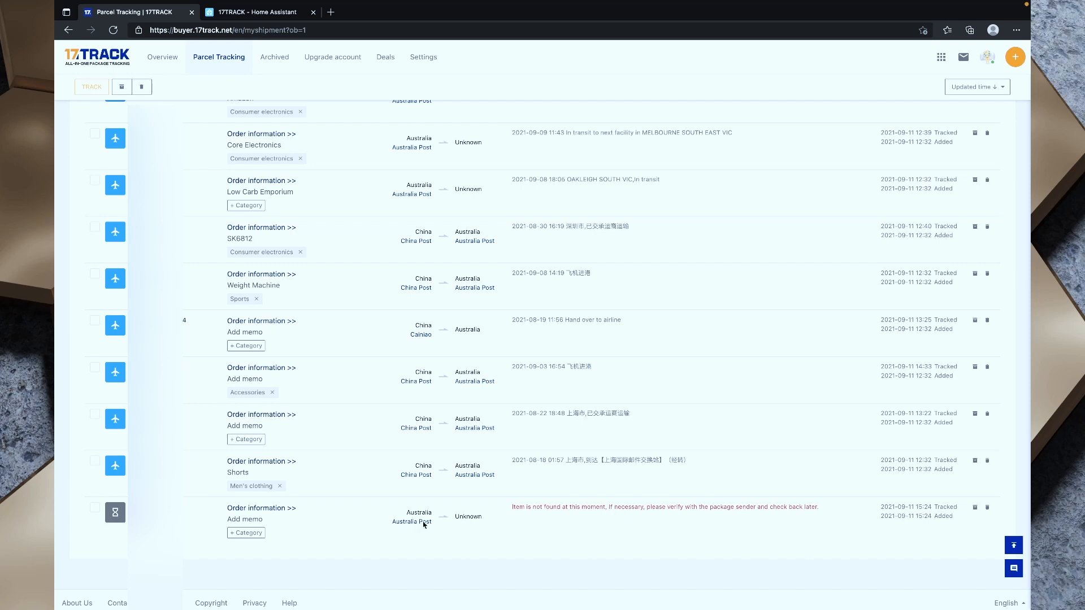
click(244, 519)
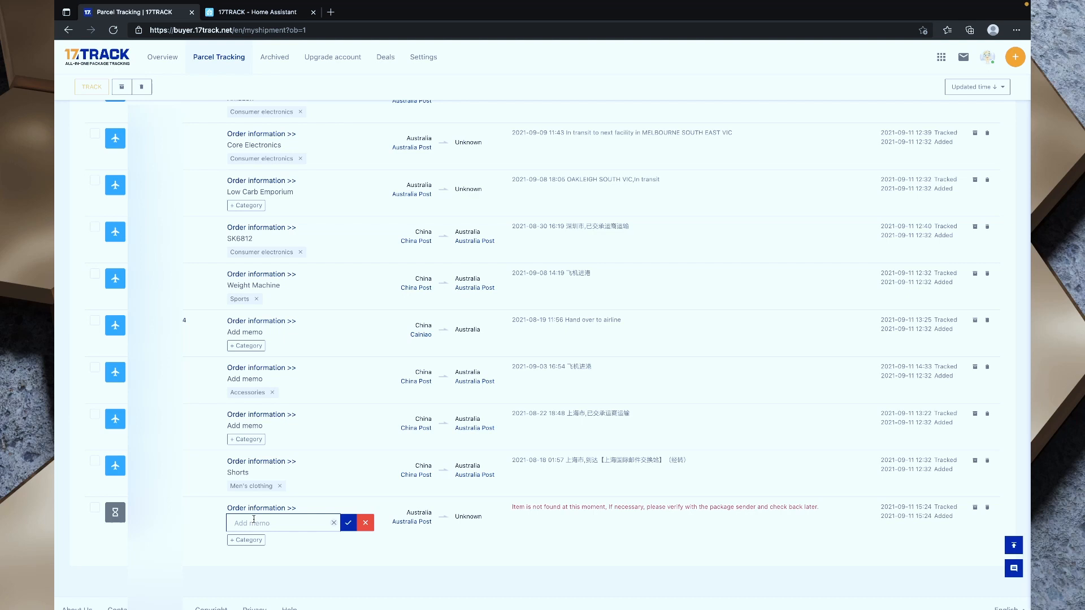
mouse_move(441, 480)
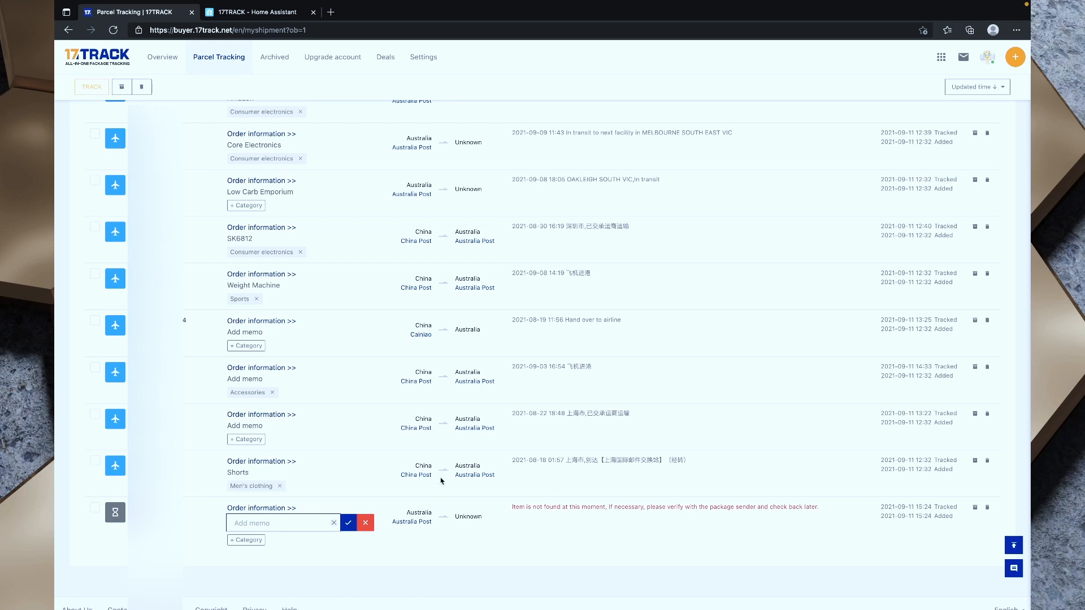
mouse_move(427, 556)
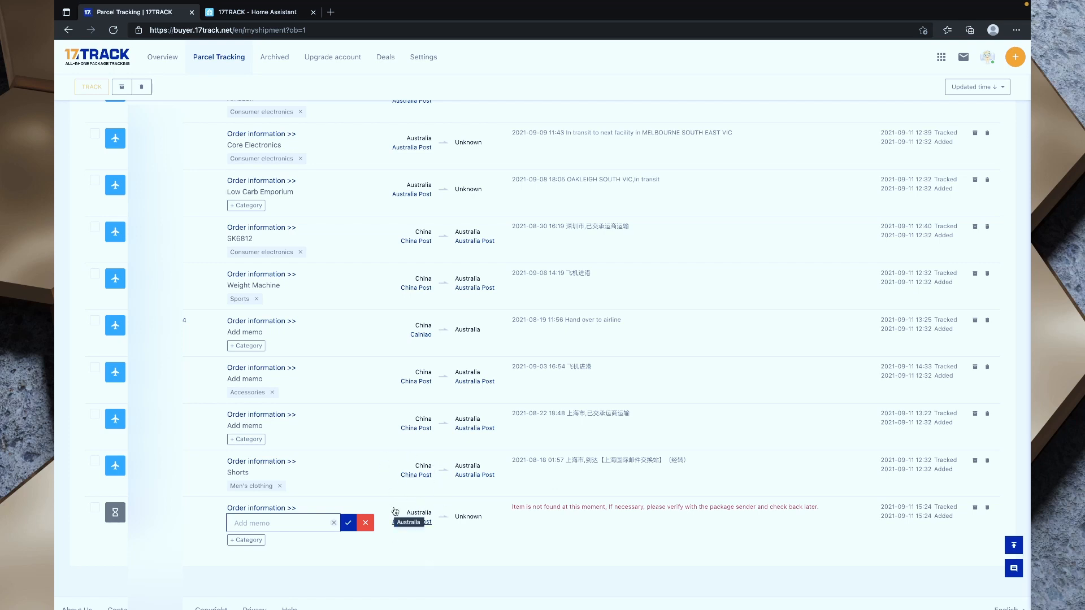
text(iHerb)
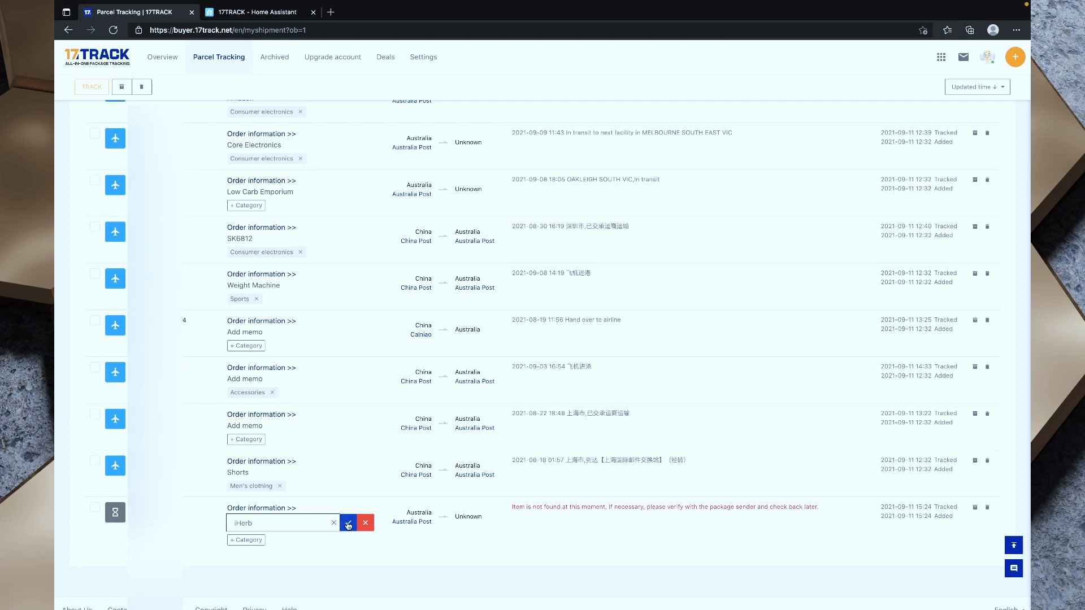
click(348, 522)
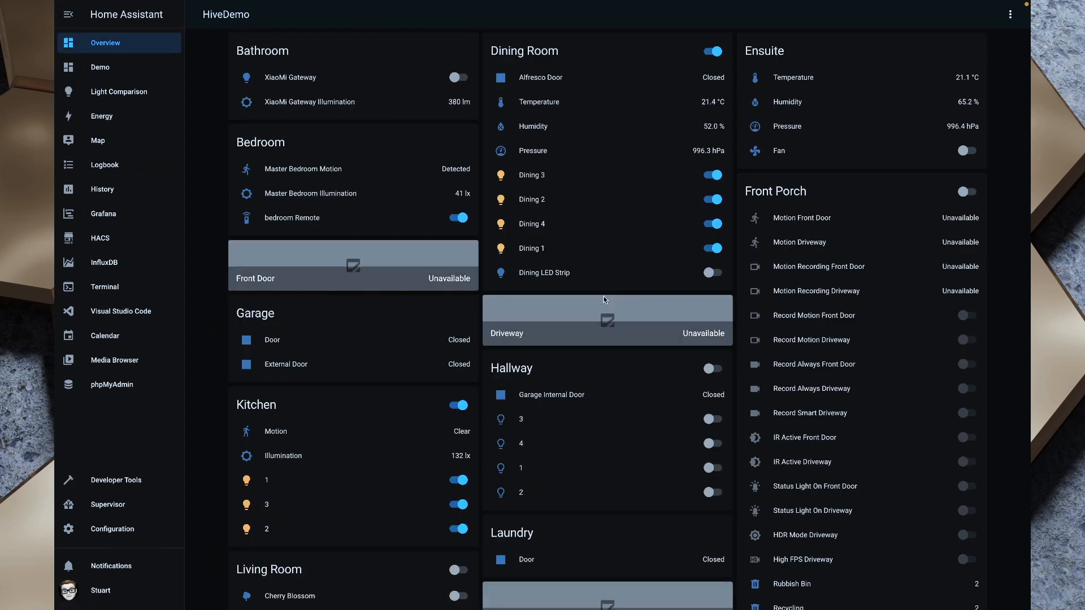
mouse_move(157, 278)
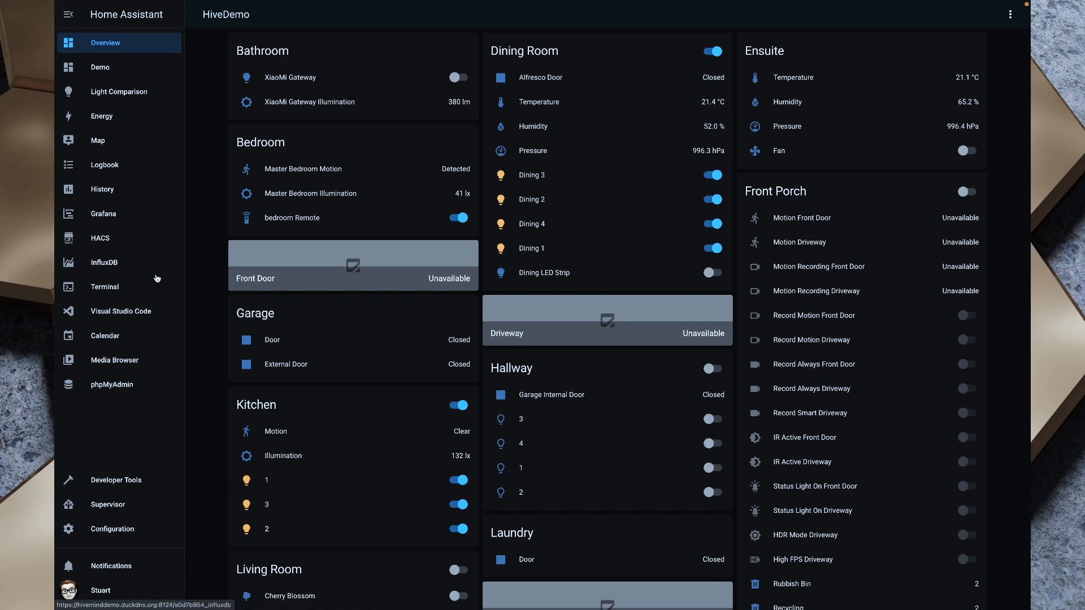
Bring up configuration.yaml in the Visual Studio Code add-on
click(120, 312)
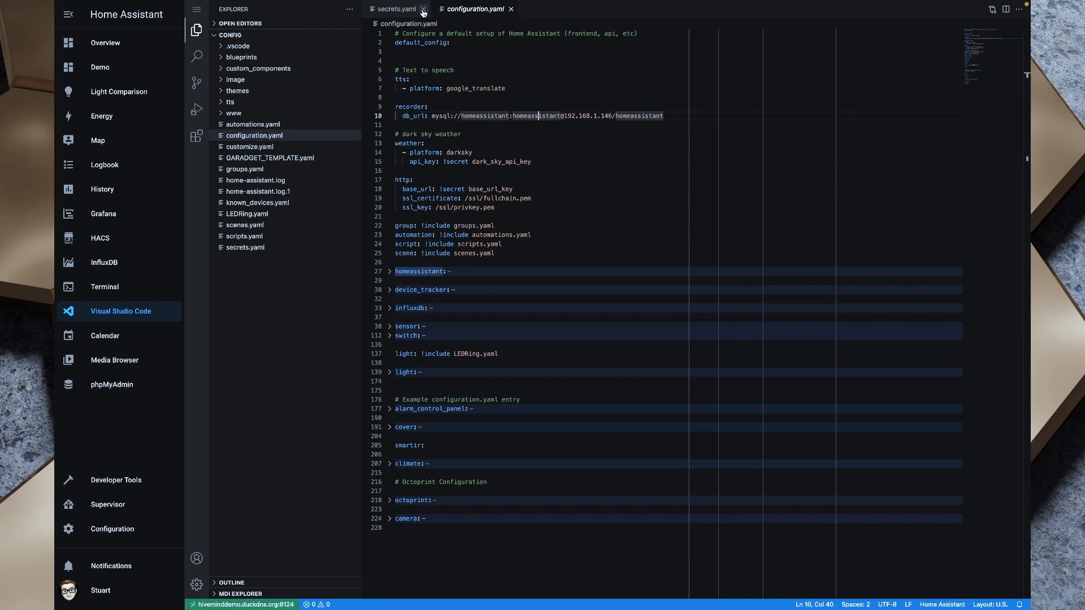
Close secrets.yaml, expand the sensor: section and place the cursor inside it
click(423, 9)
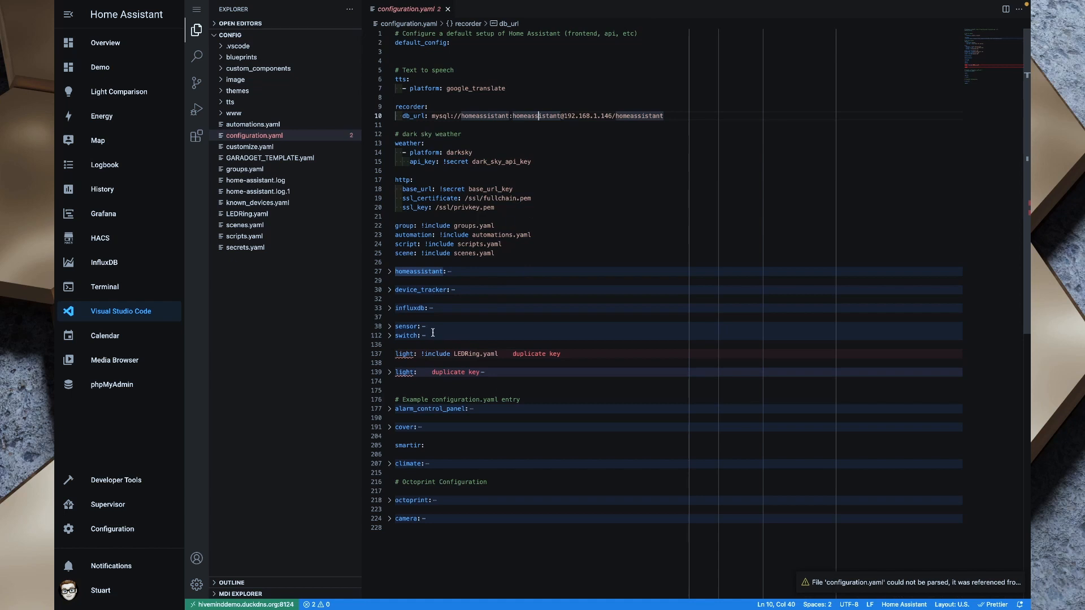
click(389, 326)
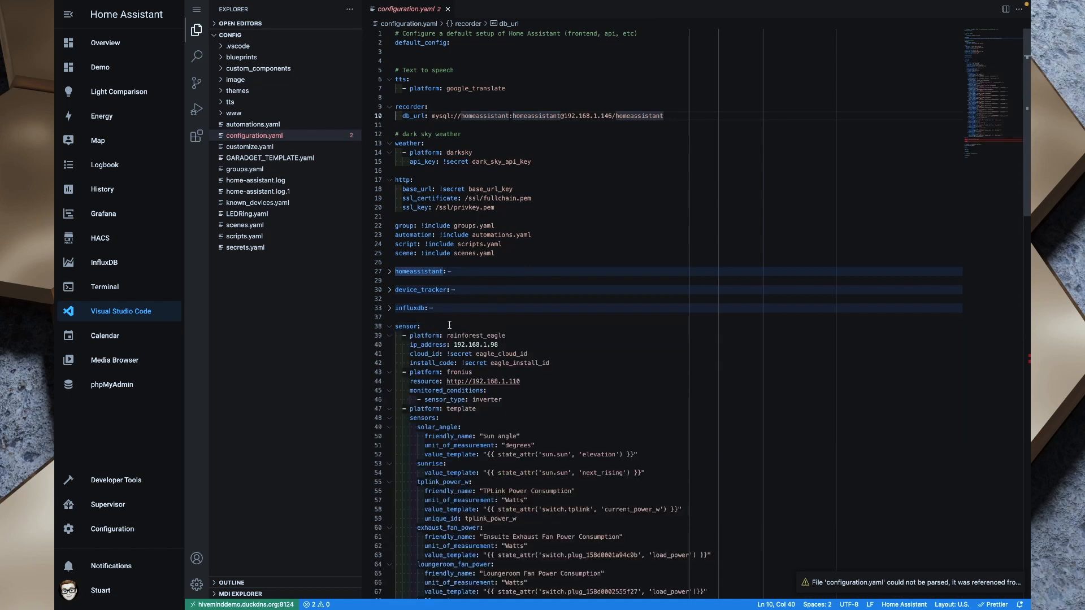
click(429, 326)
text(- platform)
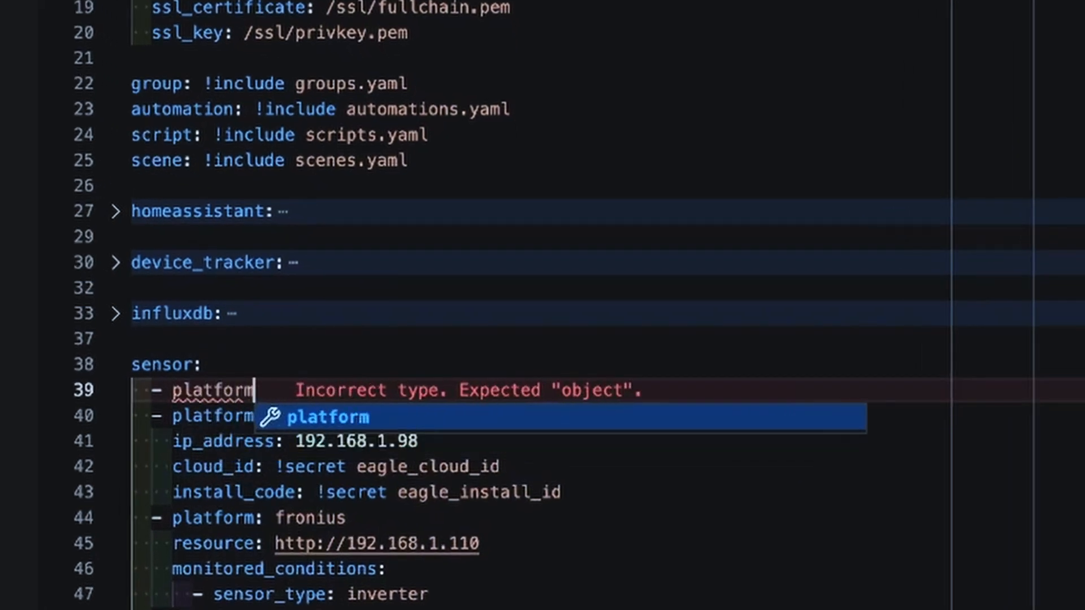
Add the seventeentrack platform with 'username: !secret 17trackemail'
text(: sevente)
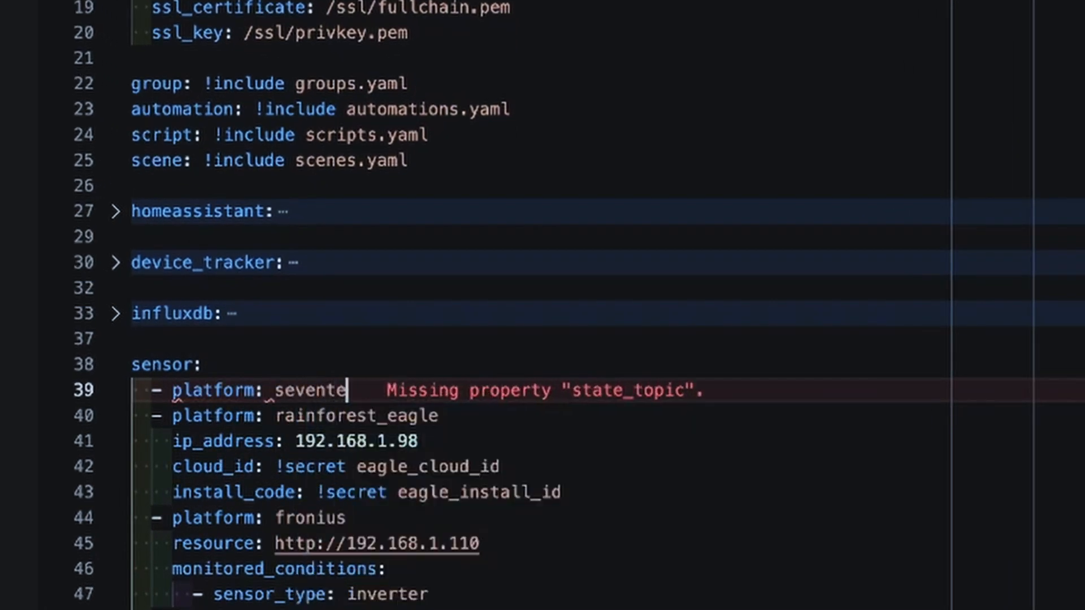
text(entrack)
text(us)
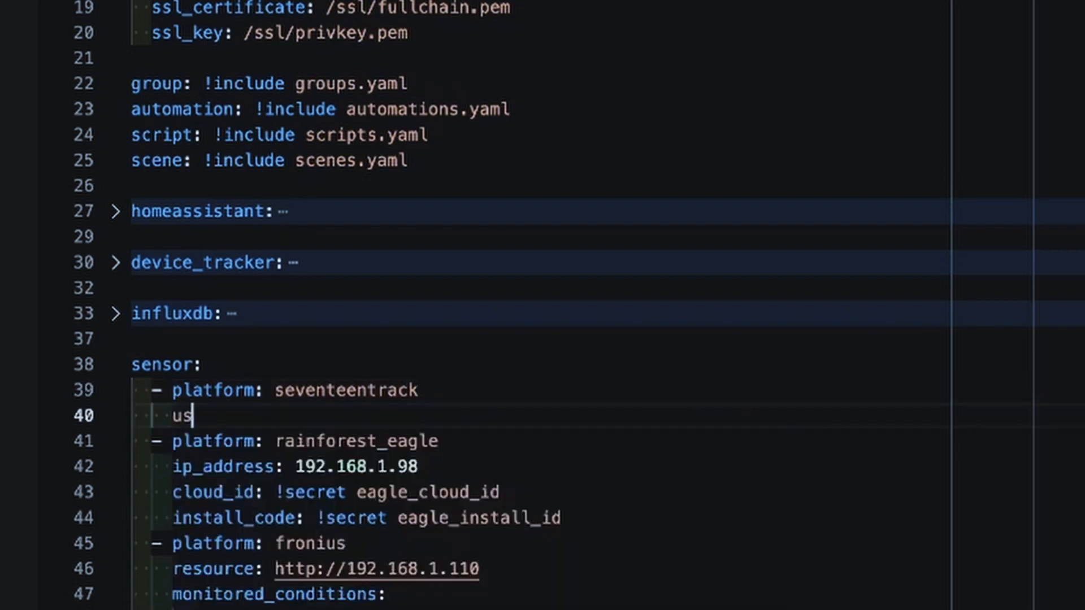
text(ername)
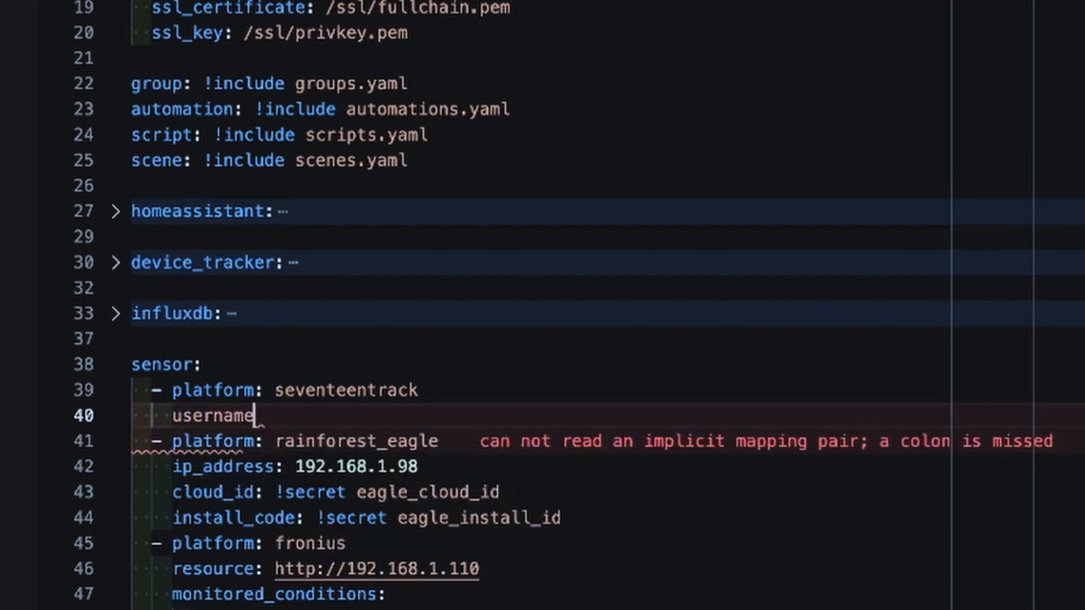
text(:)
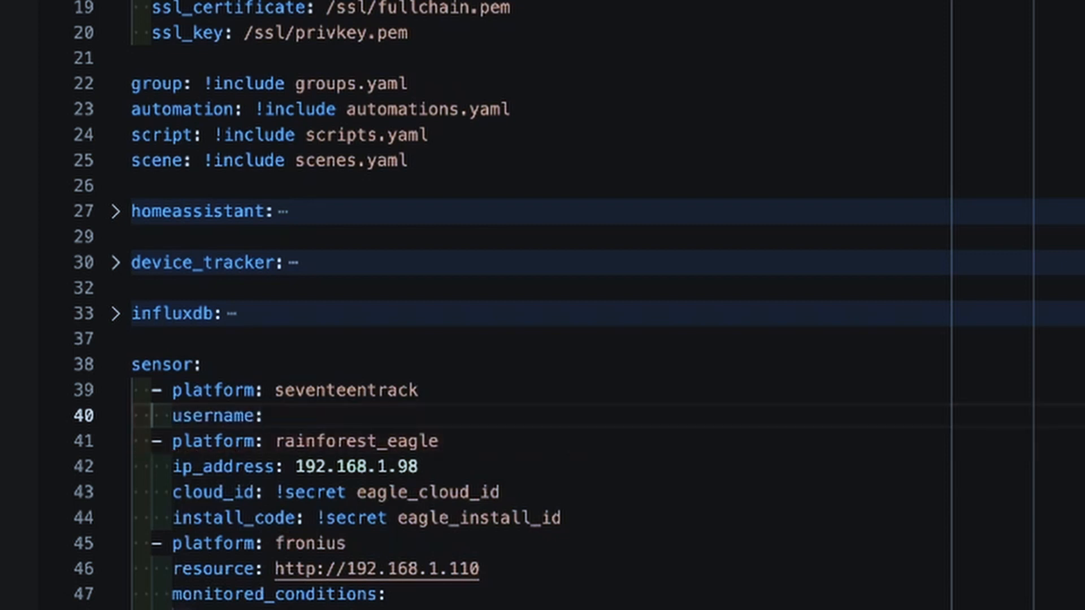
text(!)
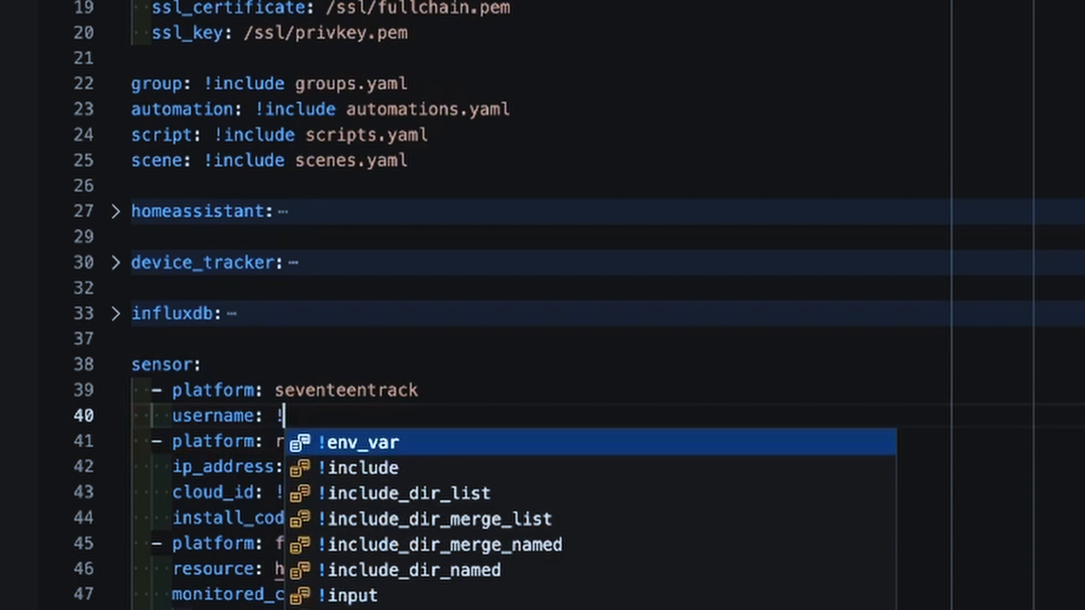
text(sect)
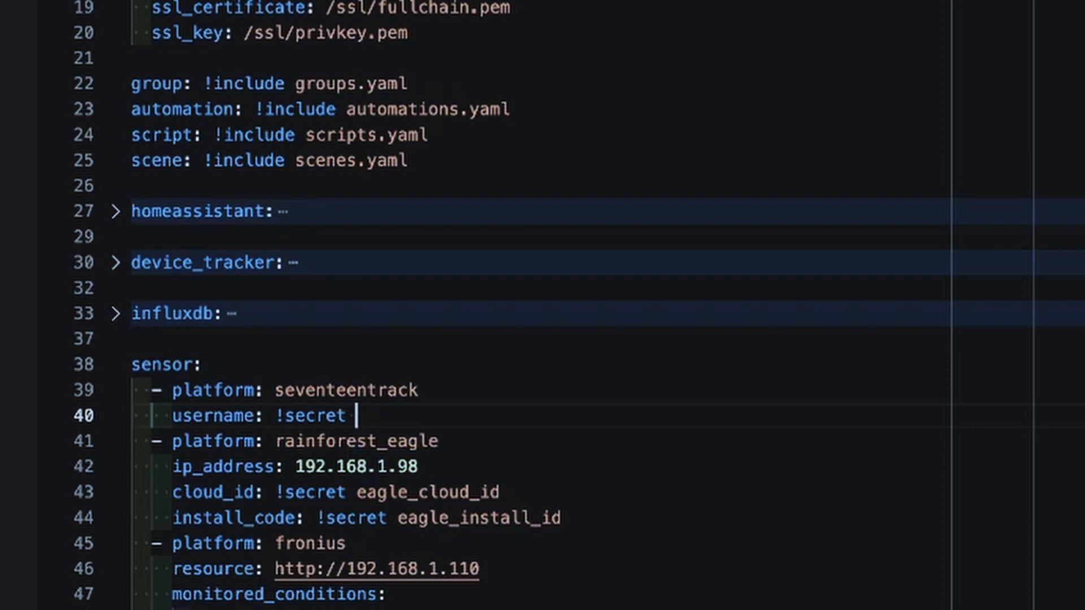
text(17)
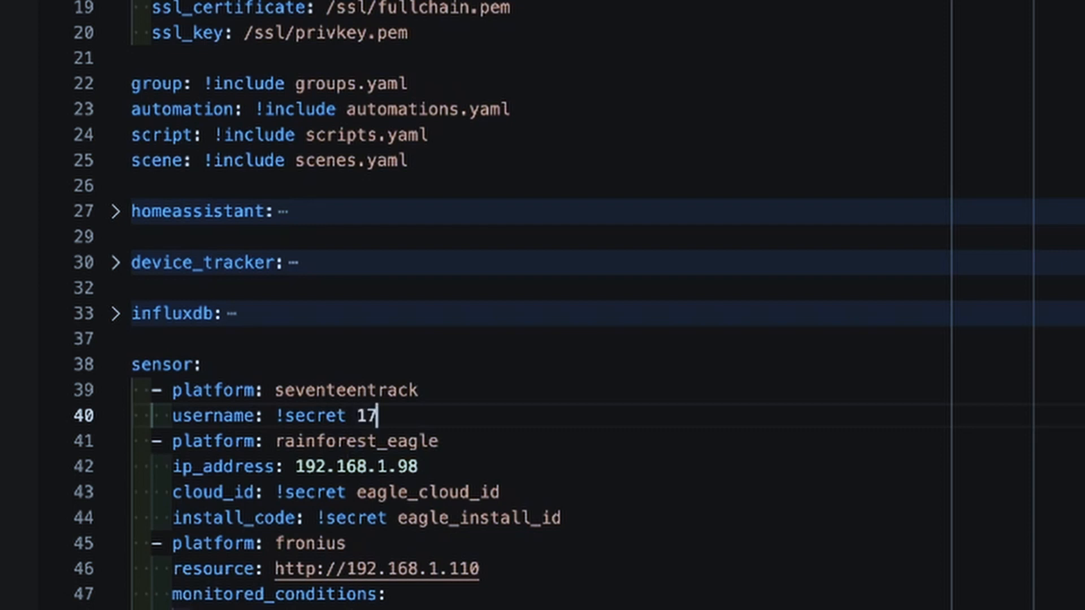
text(trackemail)
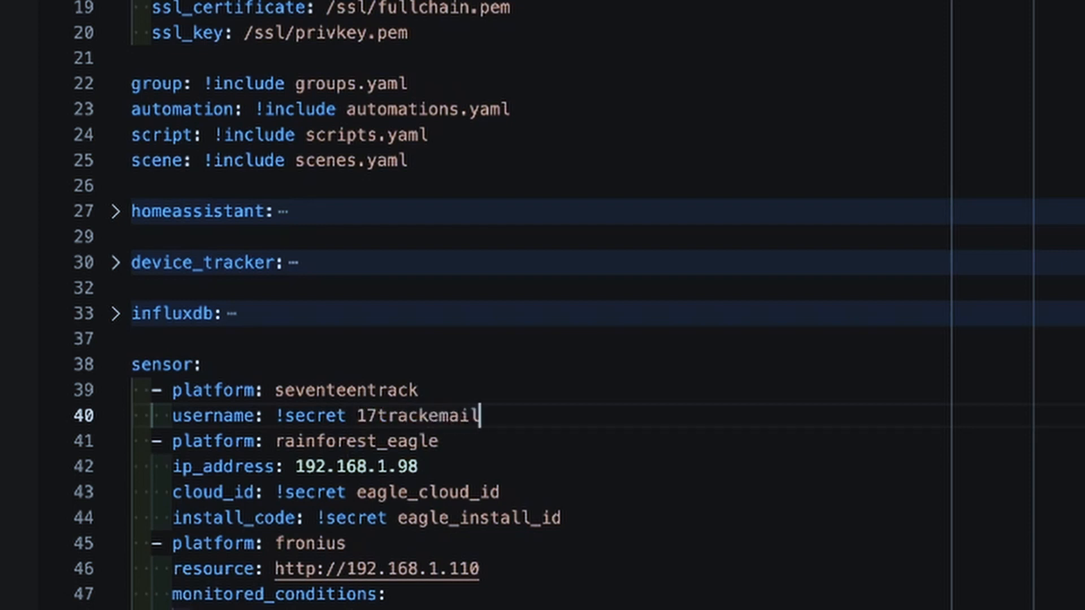
Add 'password: !secret 17trackpass' on the next line
key(Enter)
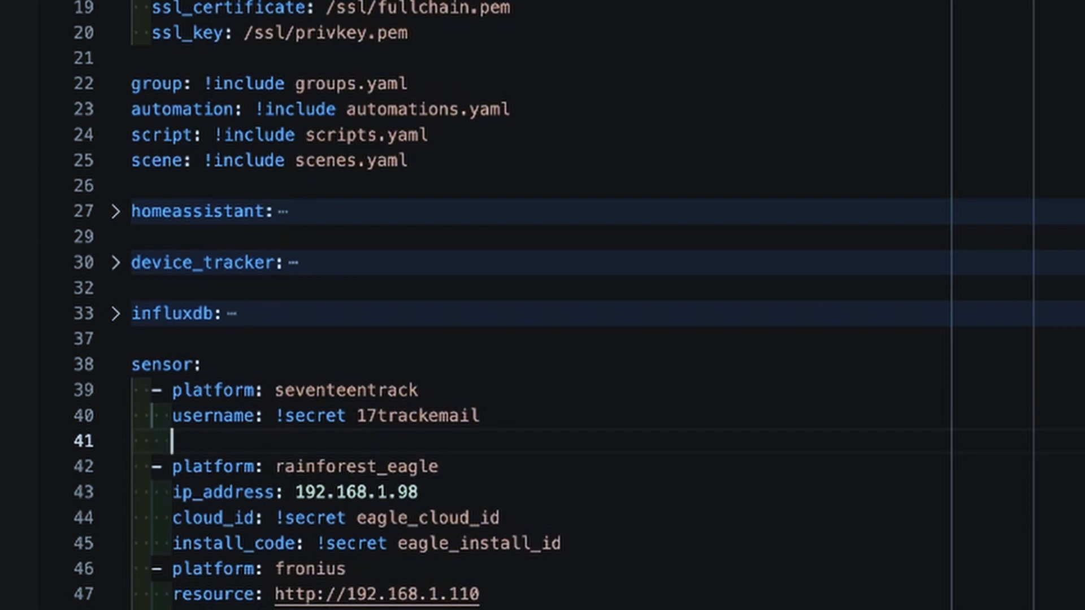
text(password)
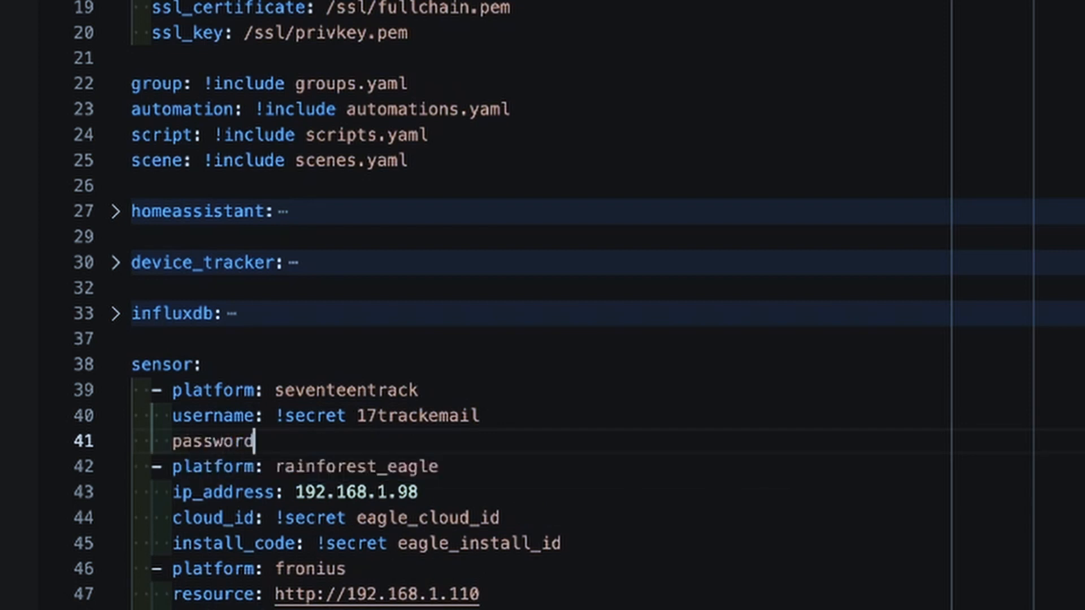
text(: !secret 1)
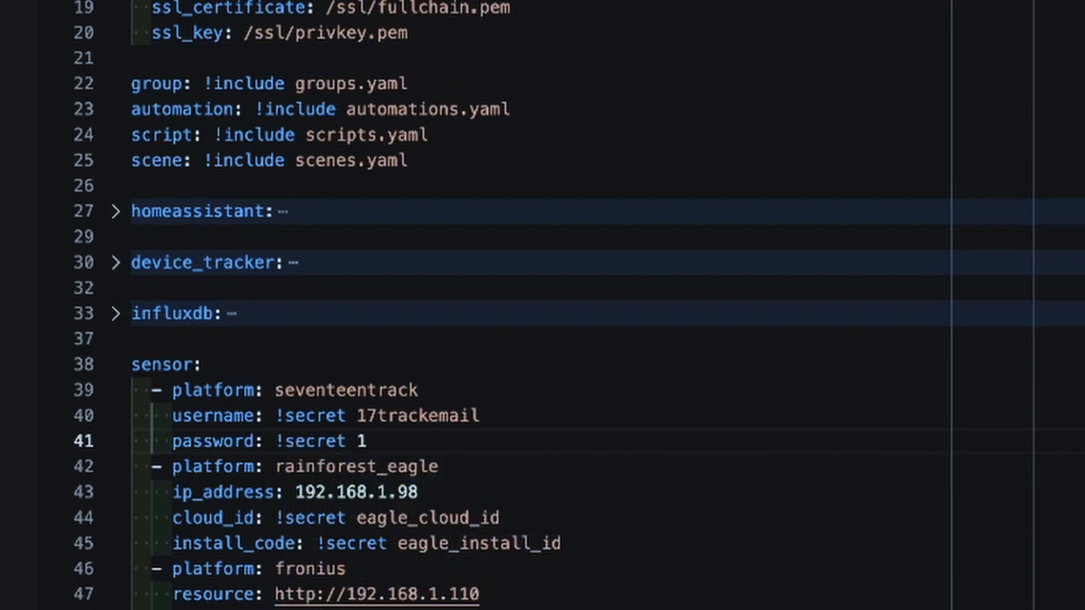
text(7track)
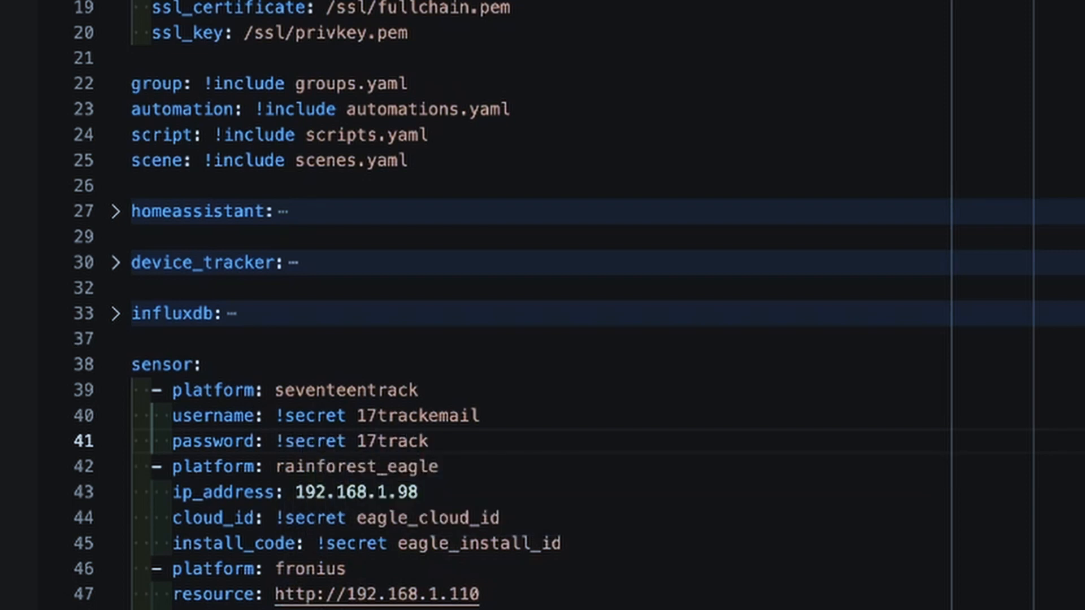
text(pass)
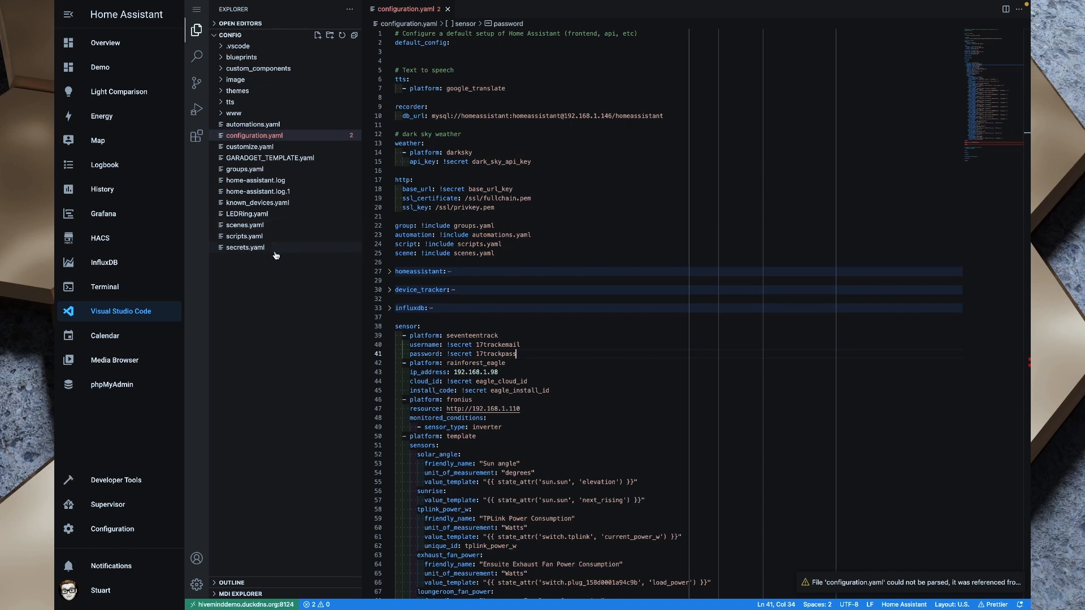
mouse_move(276, 255)
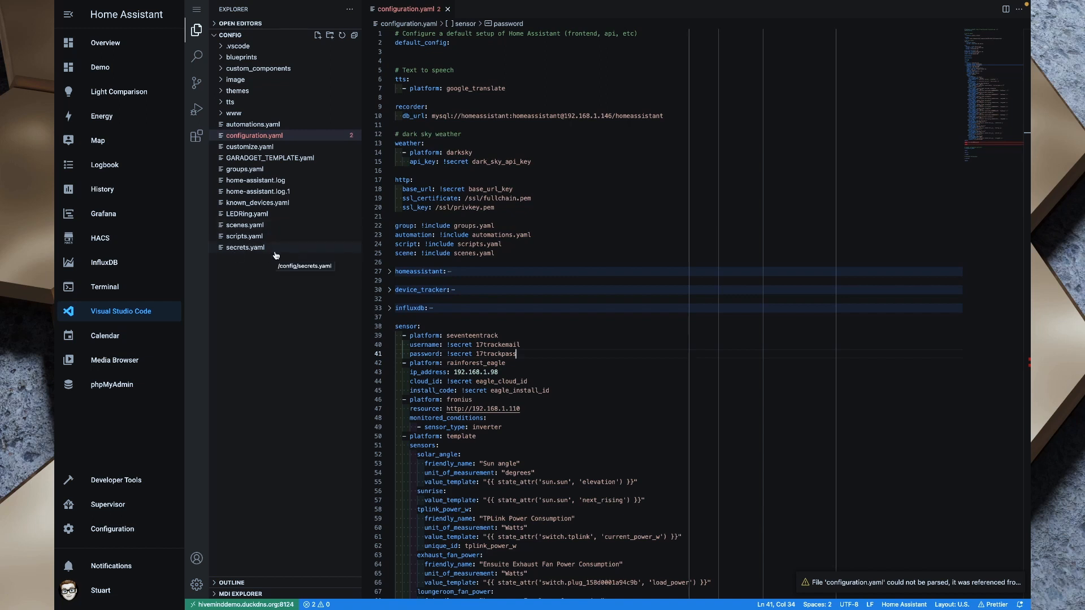
mouse_move(529, 390)
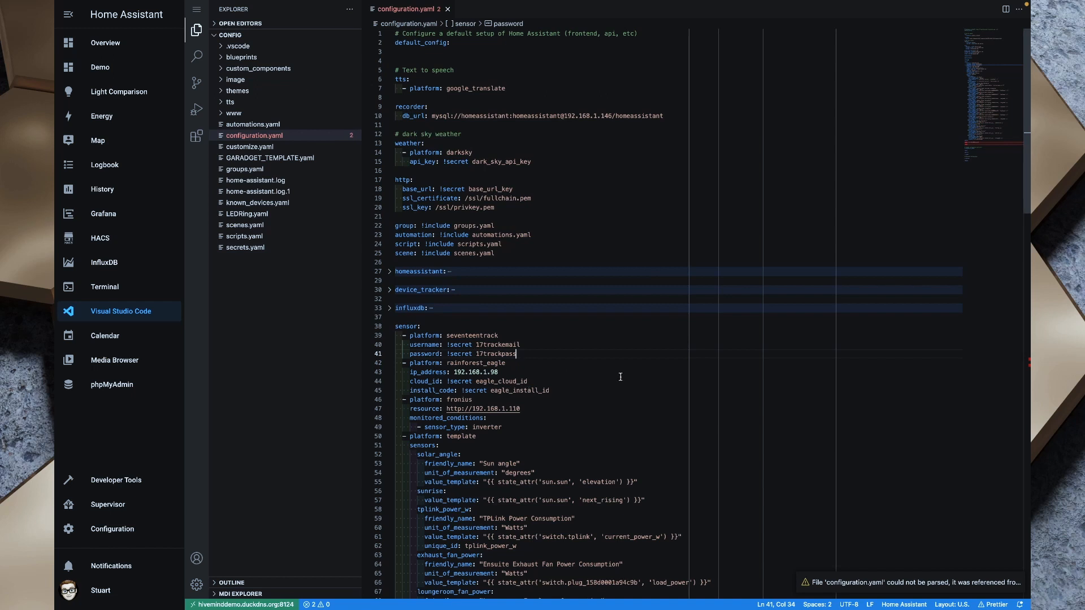
mouse_move(531, 321)
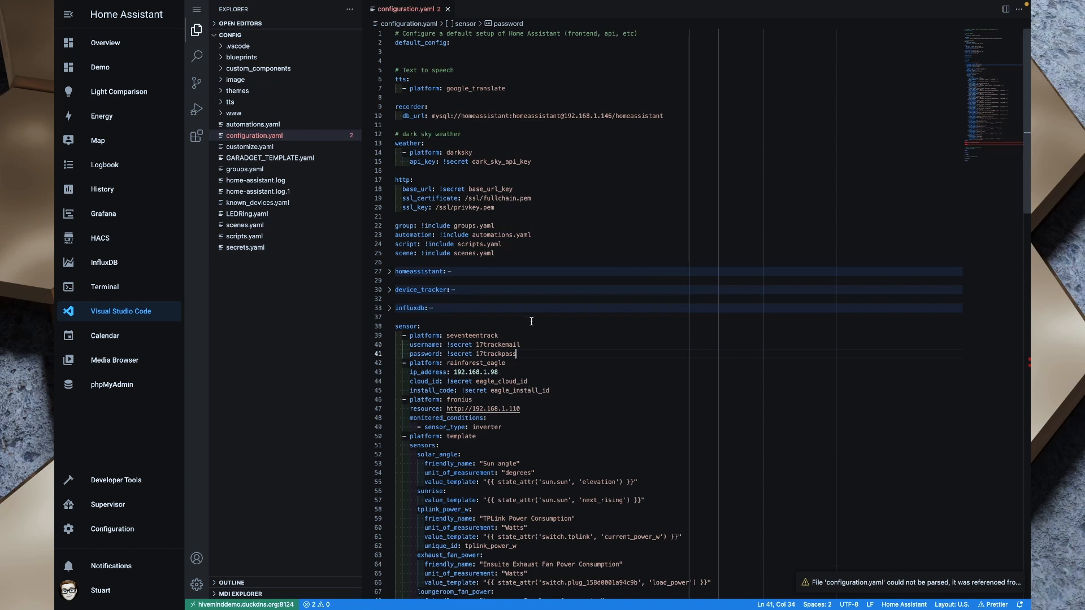
mouse_move(504, 335)
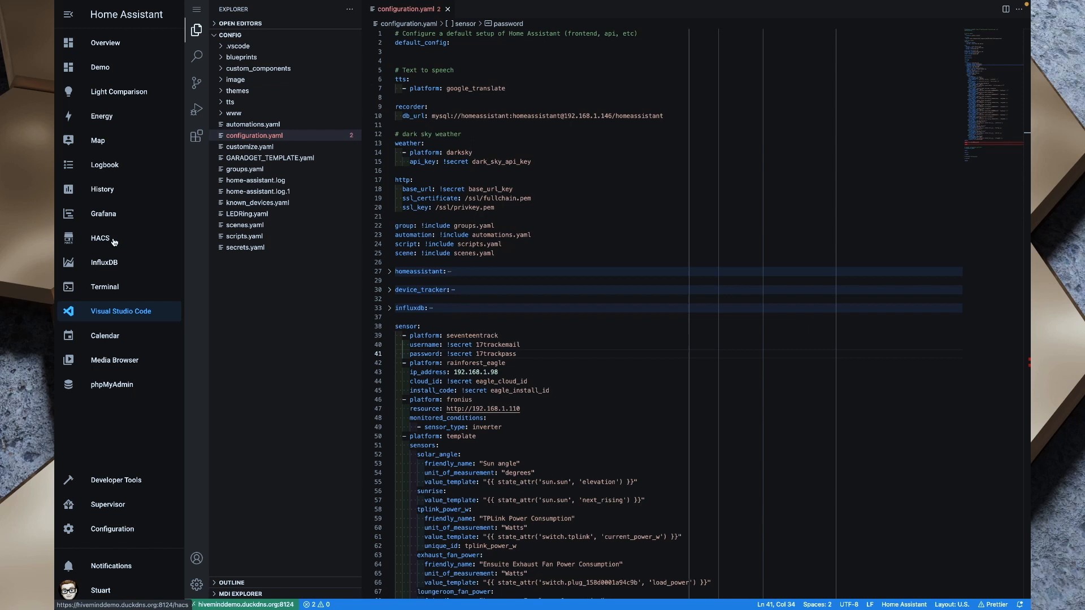
mouse_move(104, 239)
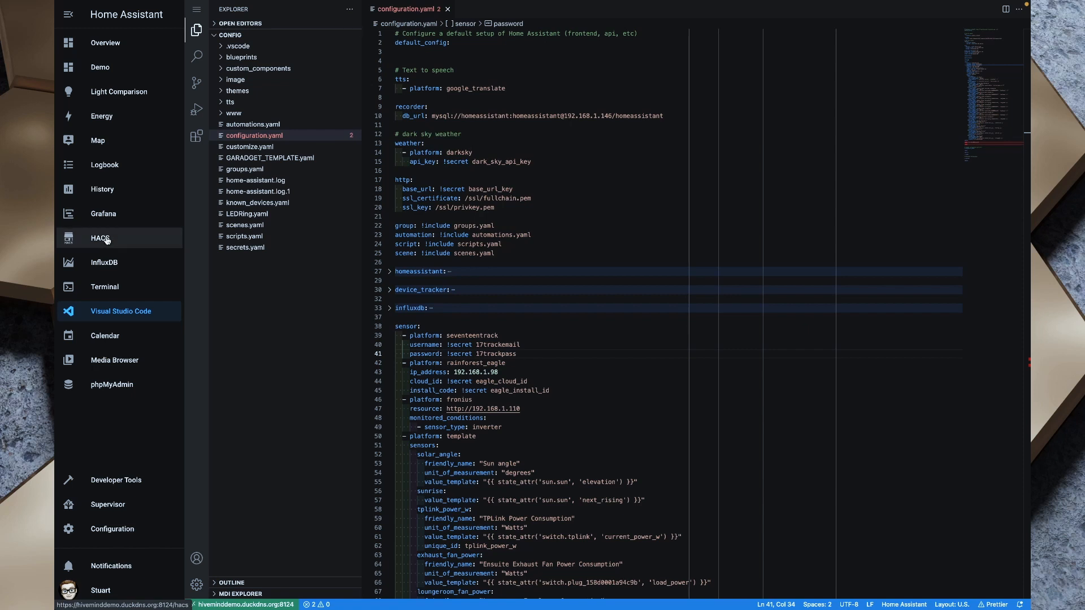
Go to the HACS Frontend section and clear all new repository notices
click(99, 238)
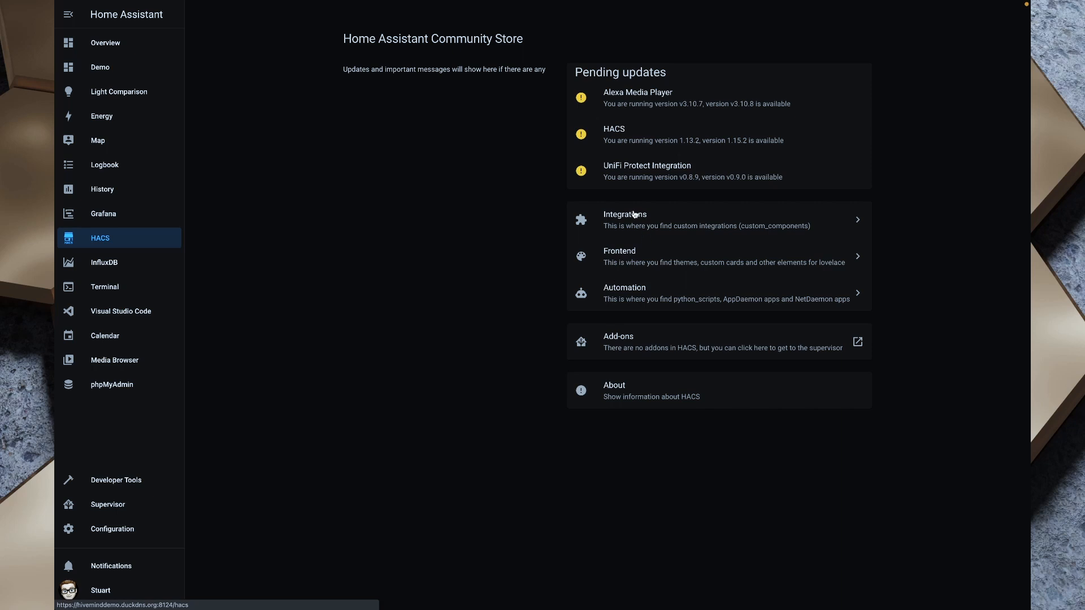
click(619, 255)
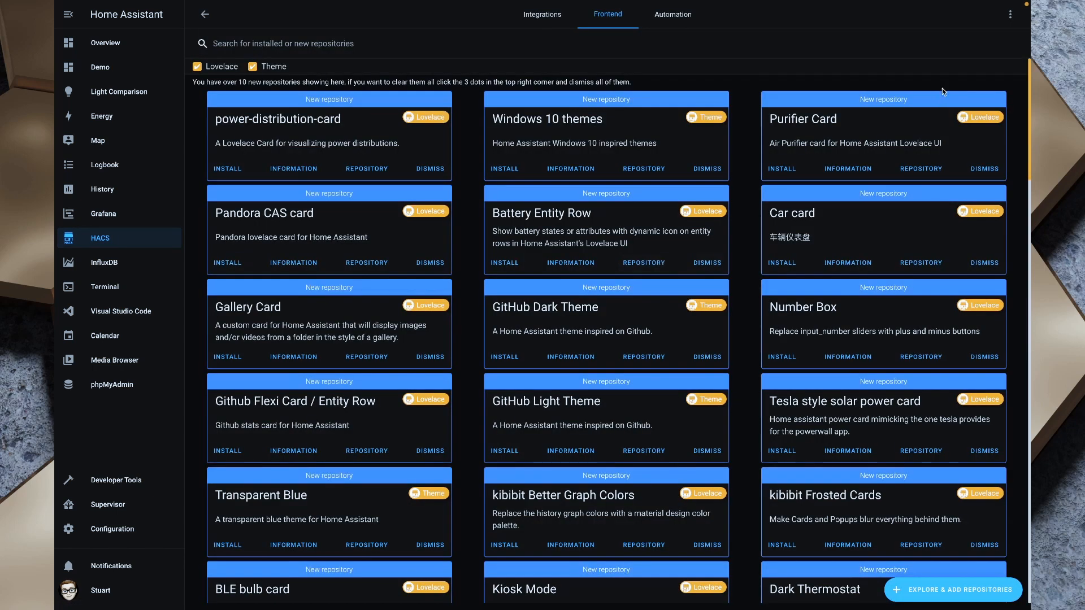
click(1006, 14)
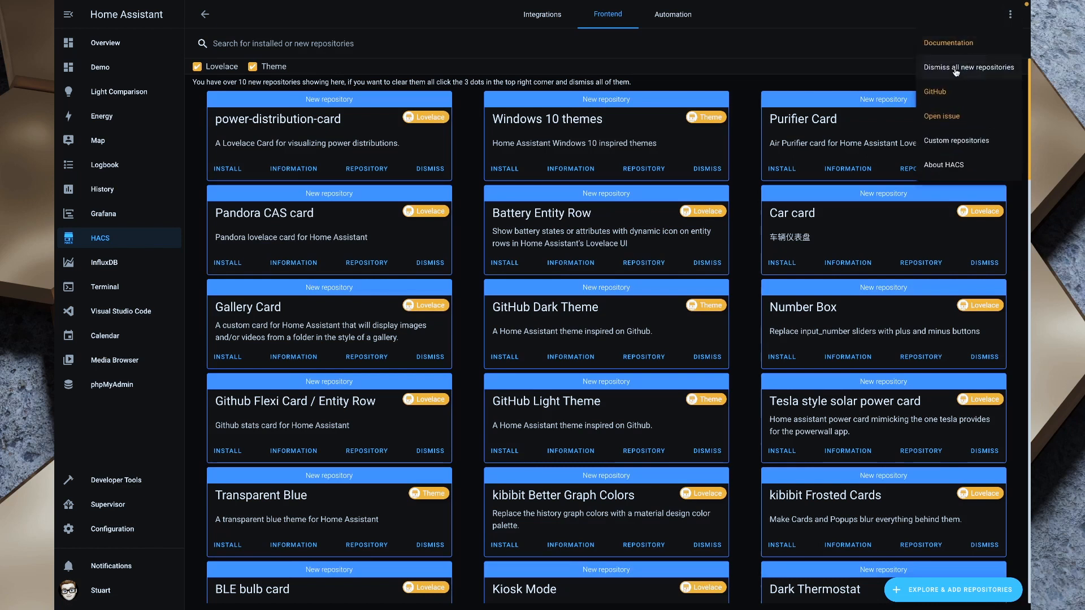
click(969, 68)
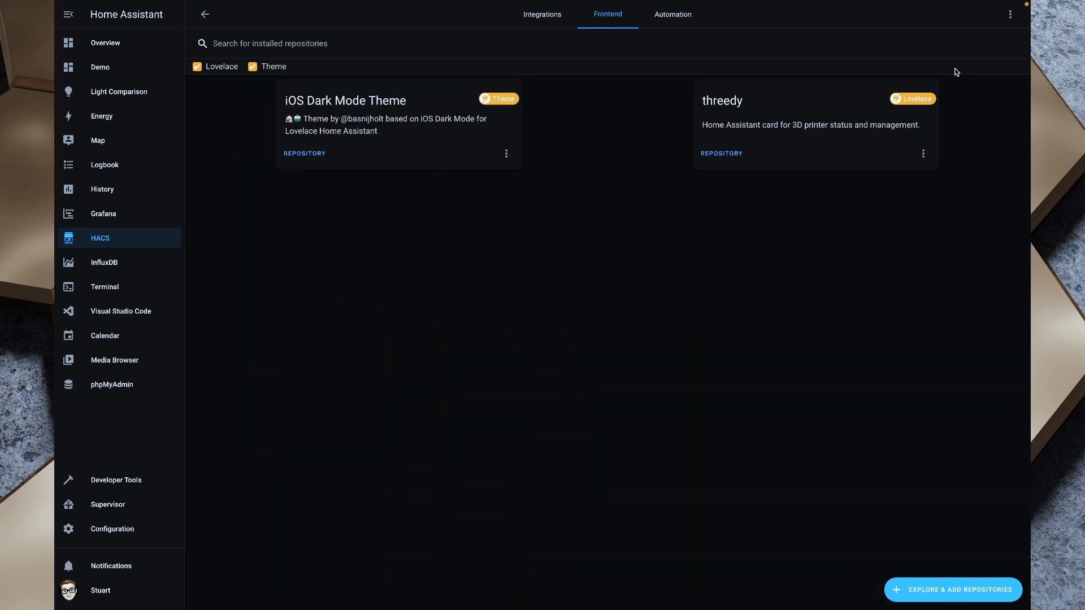
mouse_move(910, 570)
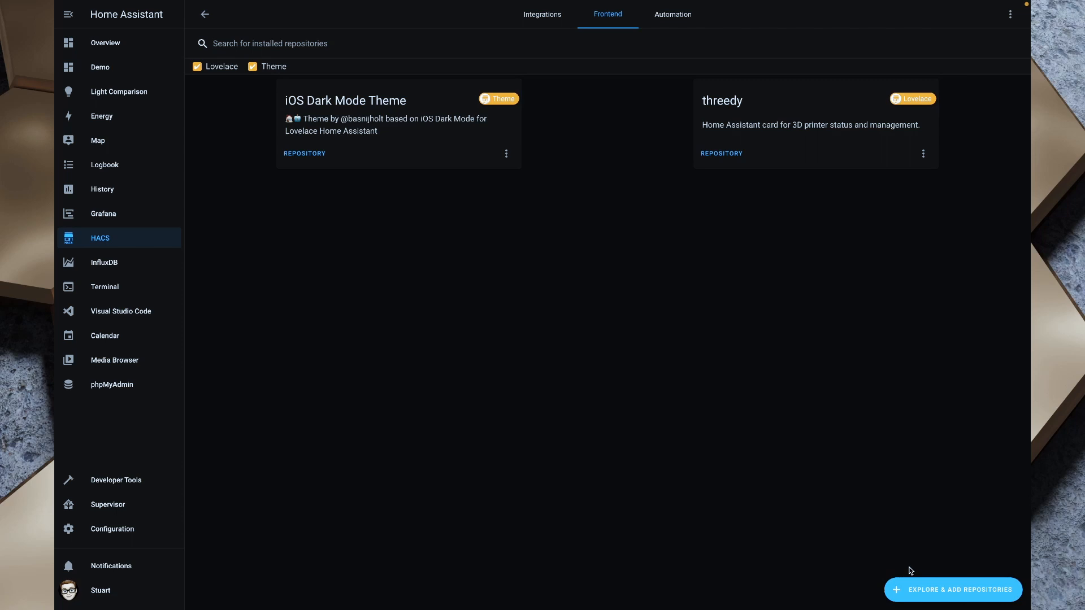
Find and install the auto-entities card, then reload so its resources load
click(954, 590)
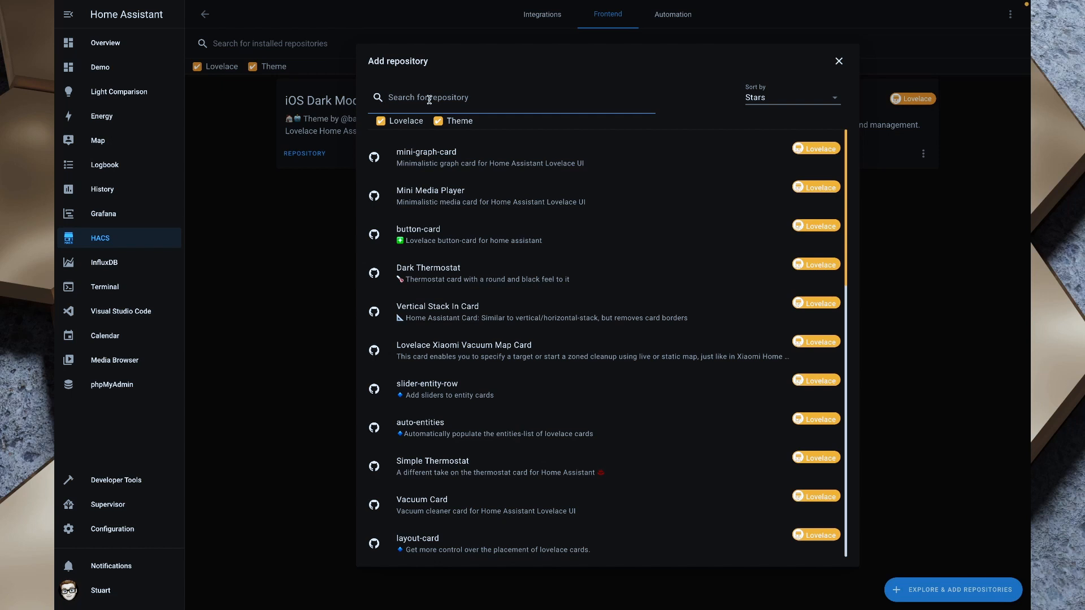
text(aut)
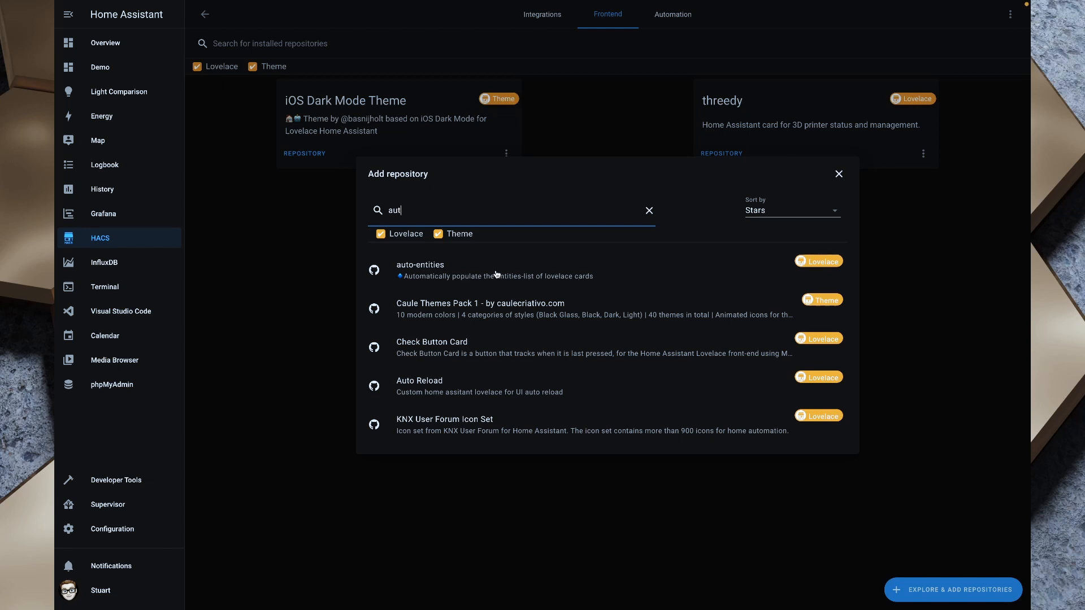
click(420, 271)
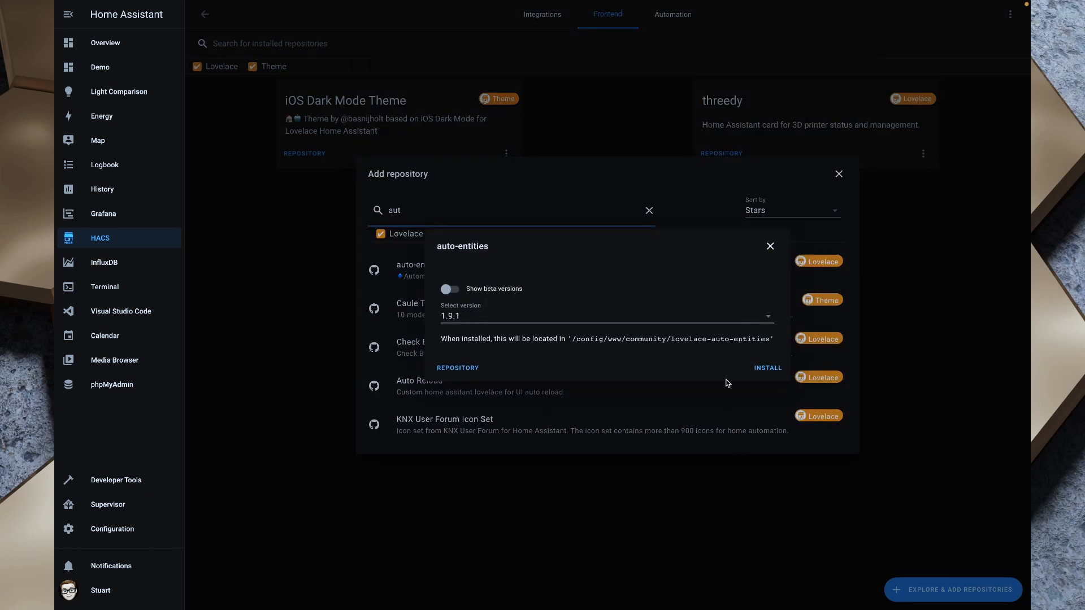
click(768, 368)
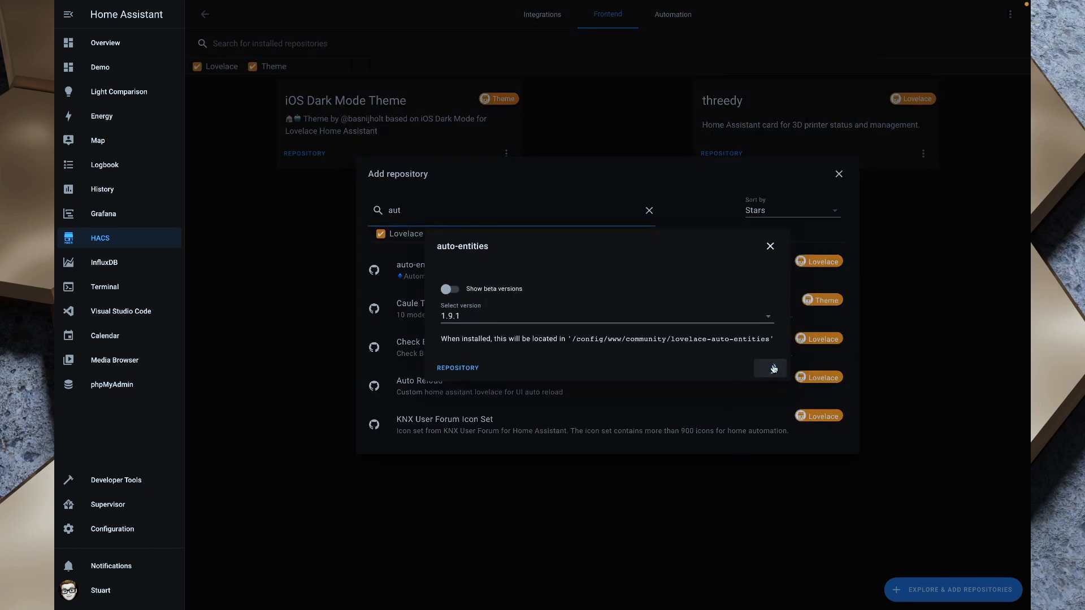
click(771, 368)
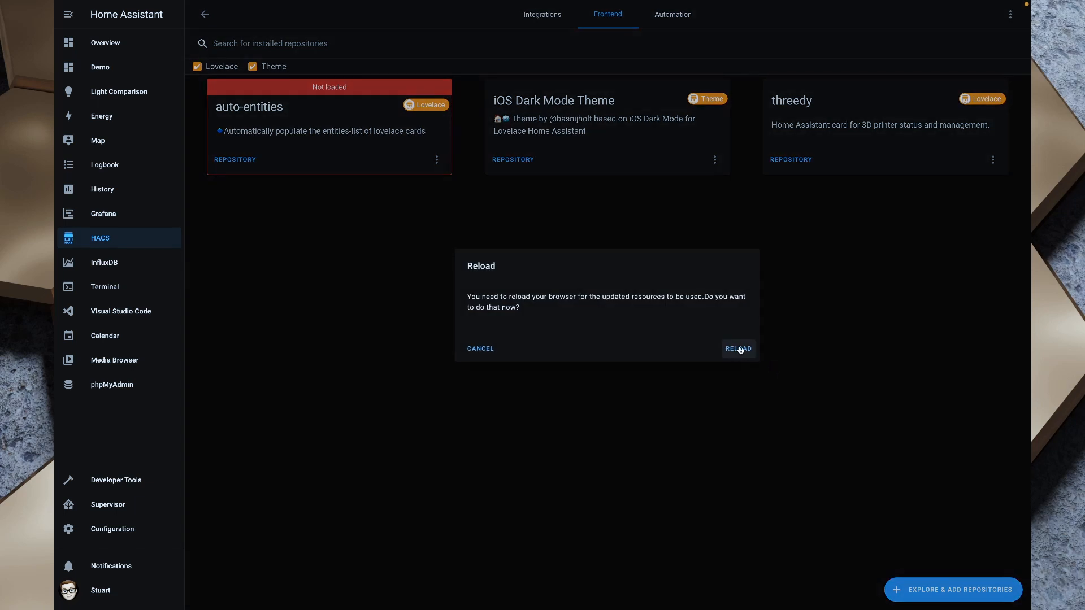
click(738, 348)
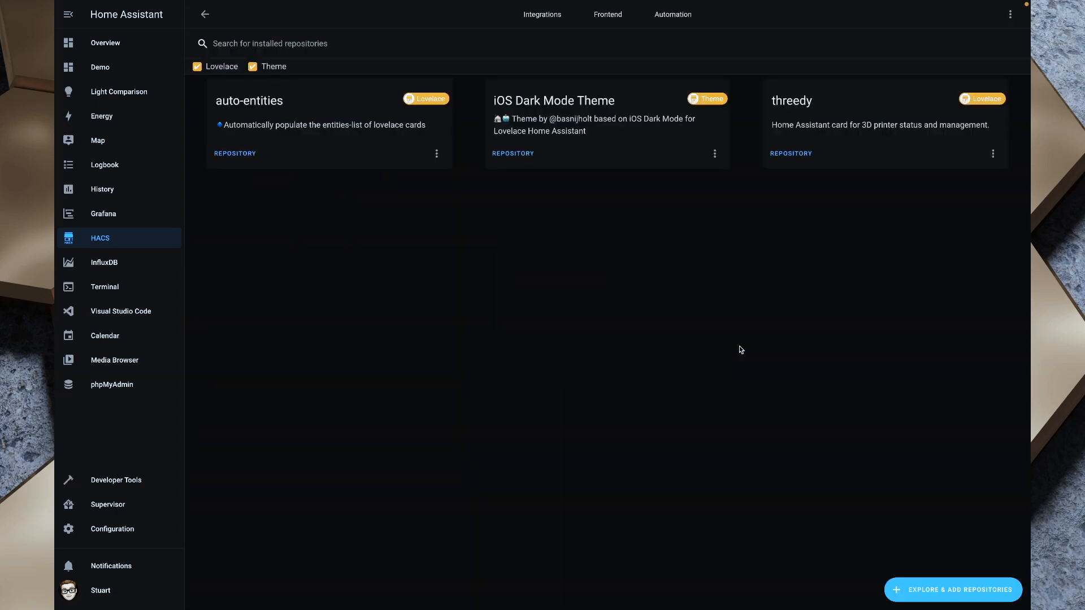
mouse_move(689, 303)
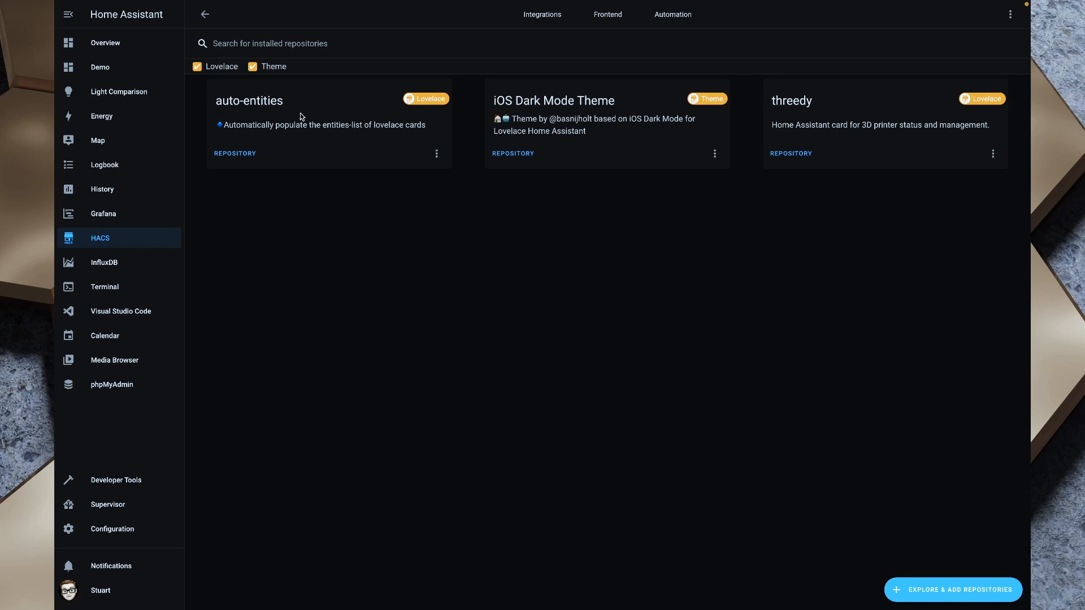
mouse_move(190, 204)
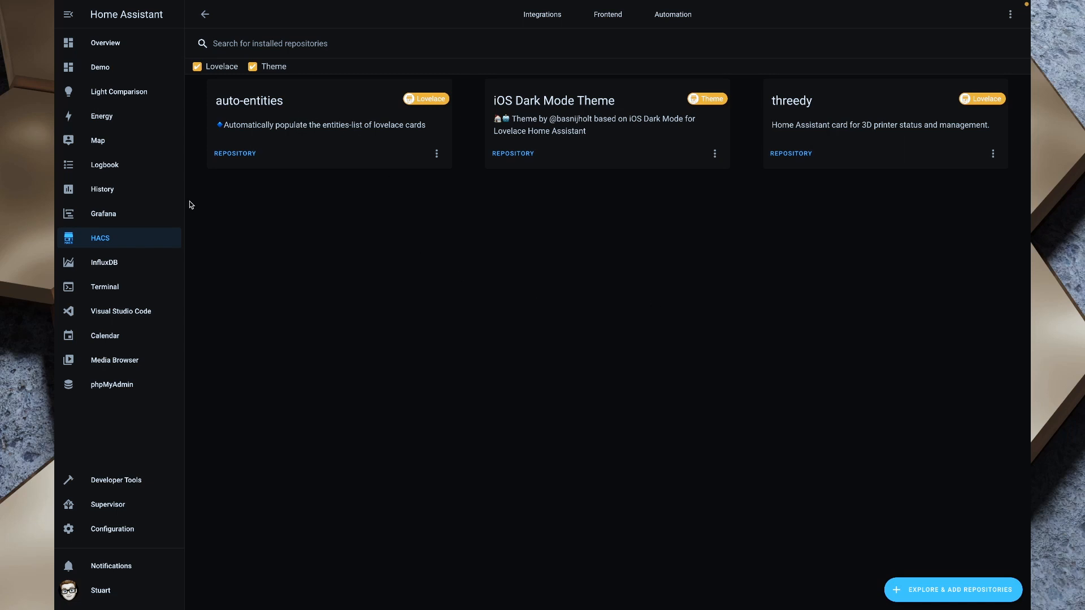
mouse_move(115, 504)
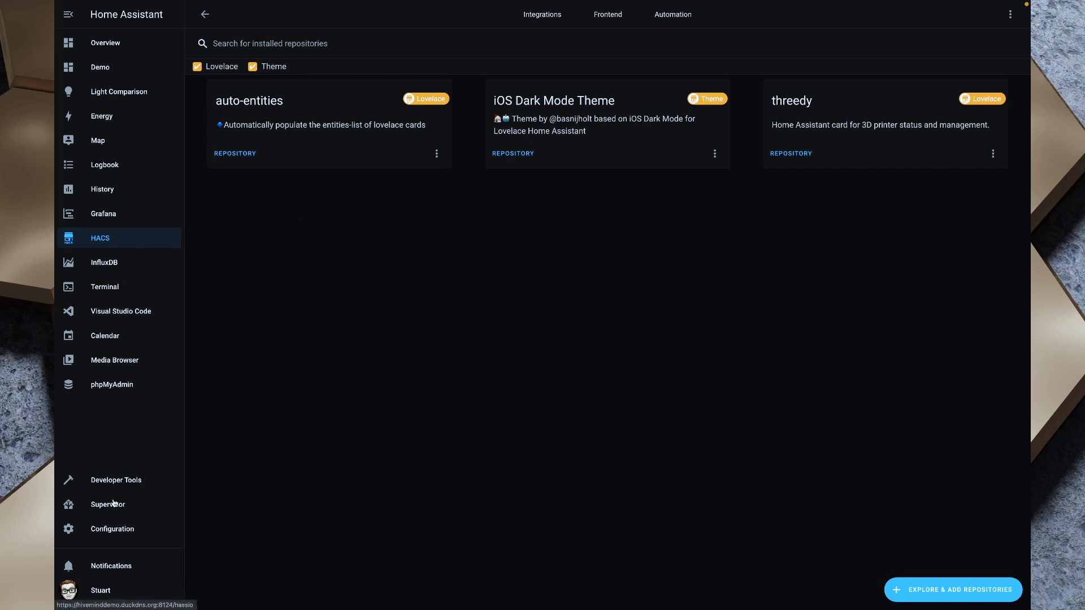
Validate the edited configuration from Server Controls
click(112, 529)
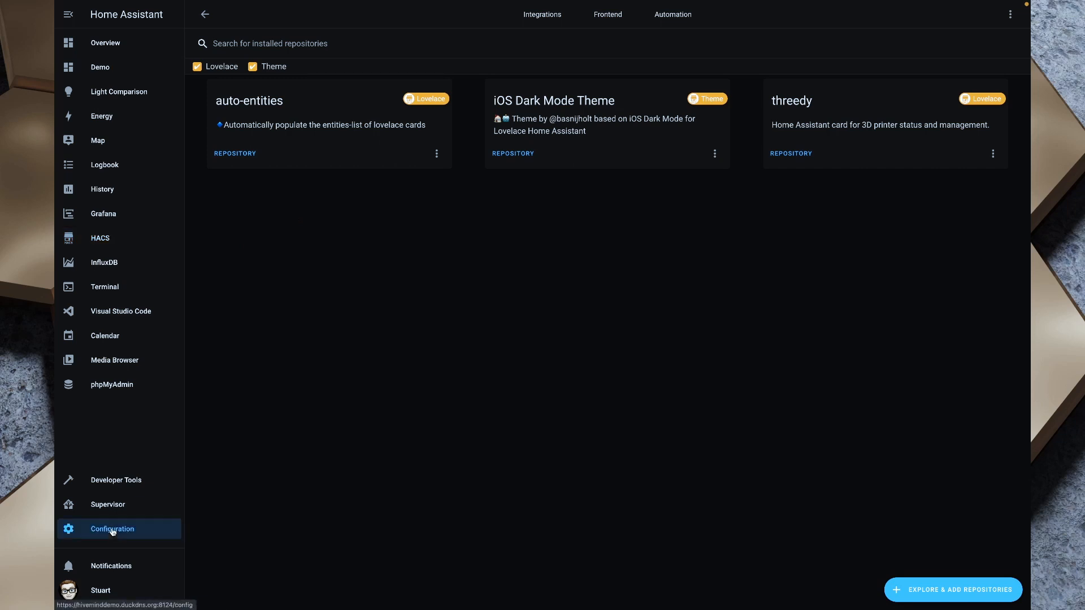
click(110, 529)
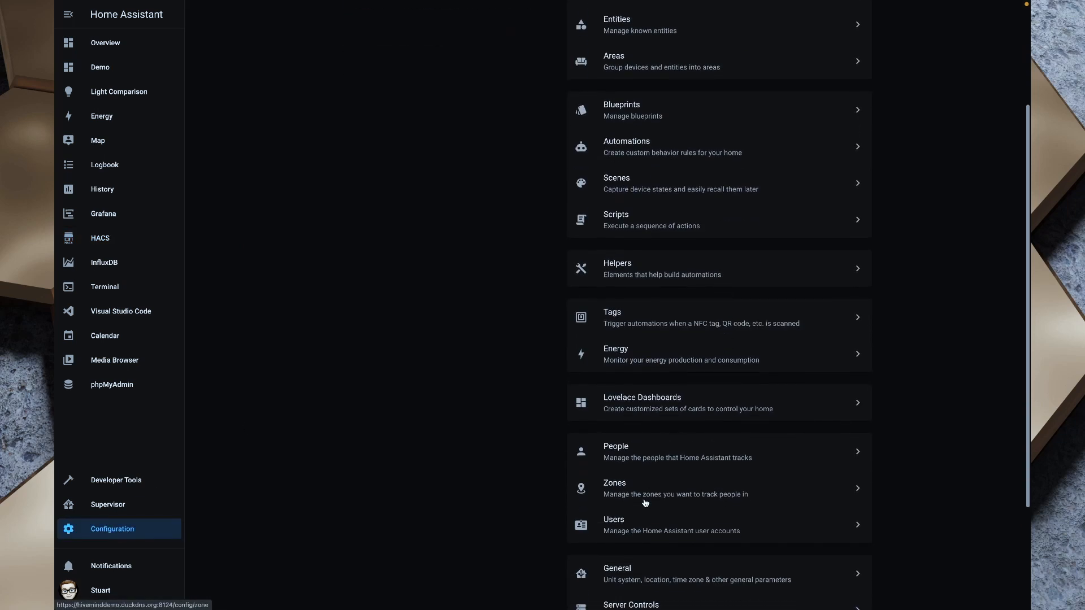
click(631, 605)
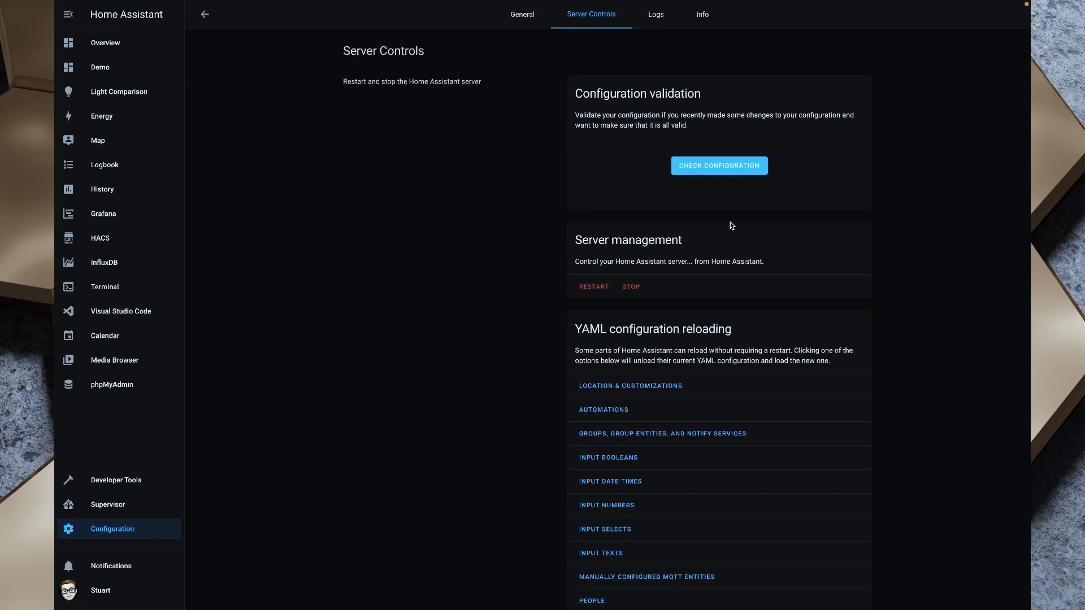
click(719, 165)
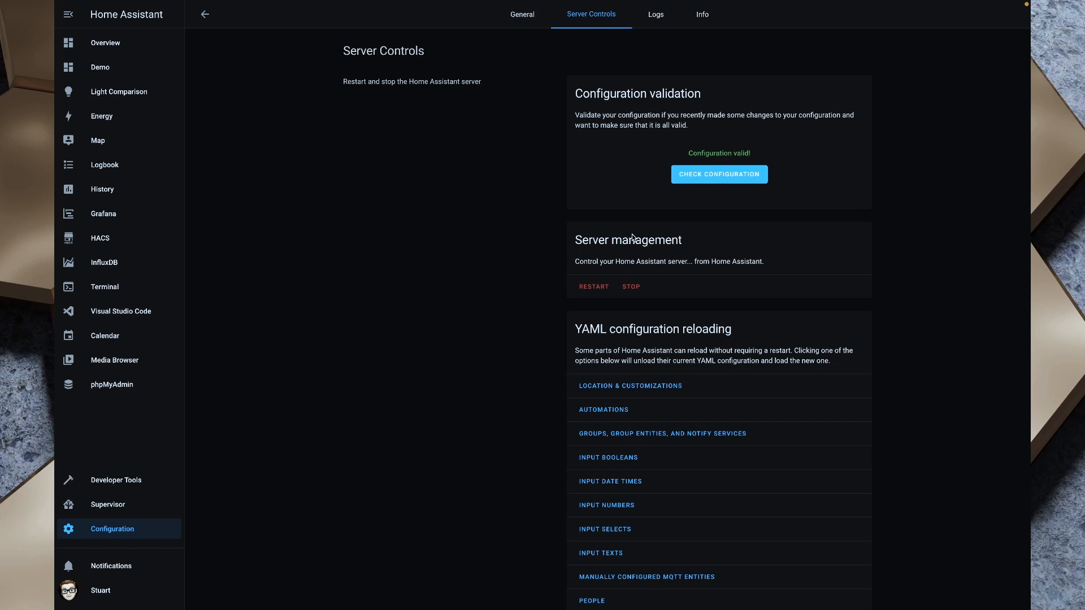
mouse_move(593, 291)
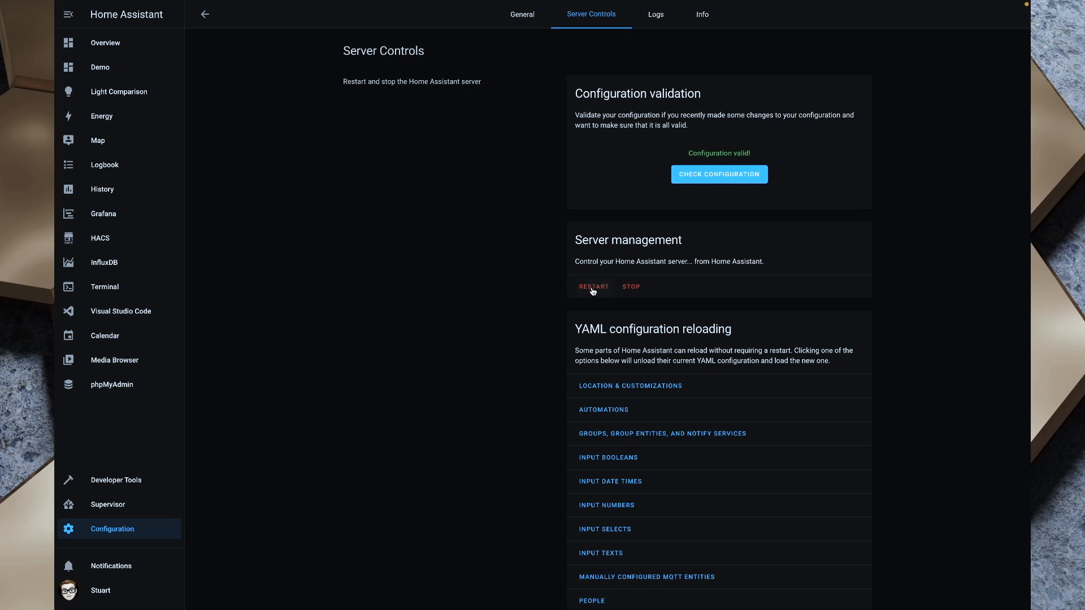
Restart the Home Assistant server and return to the Configuration overview
click(593, 287)
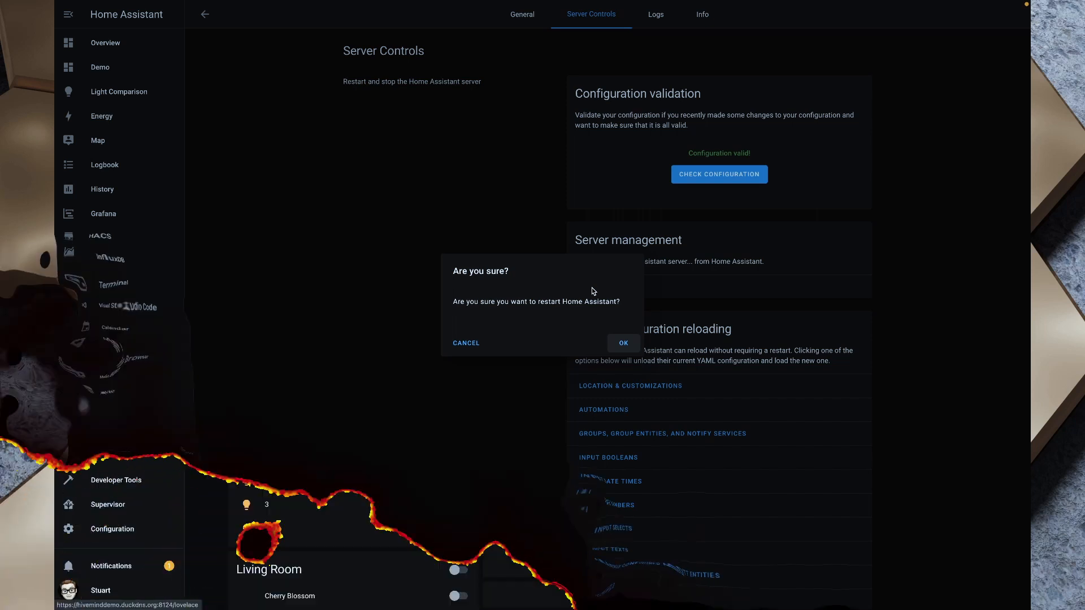
click(105, 43)
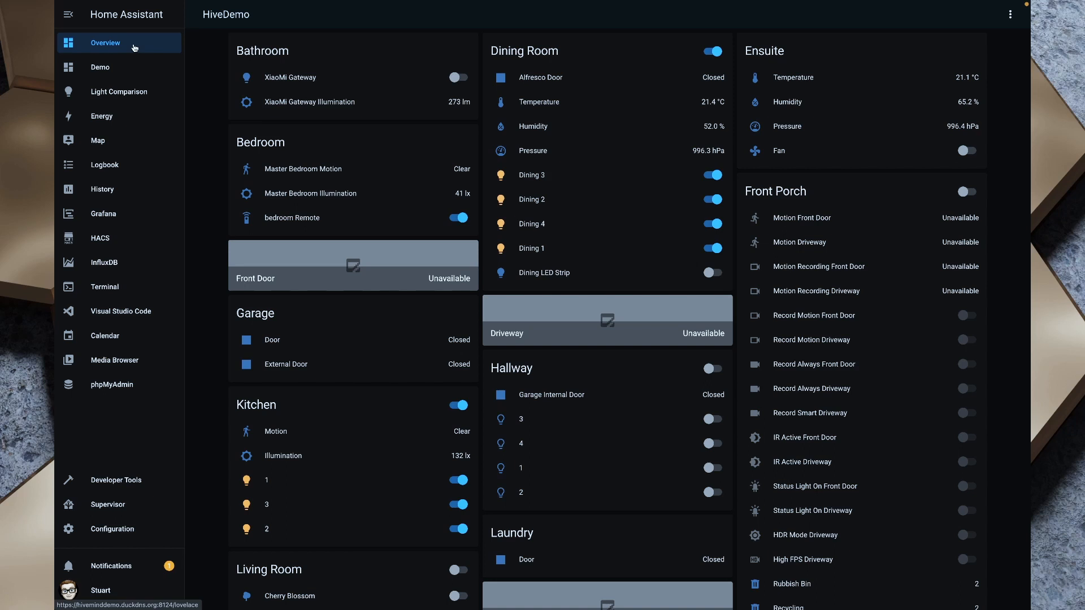
mouse_move(117, 512)
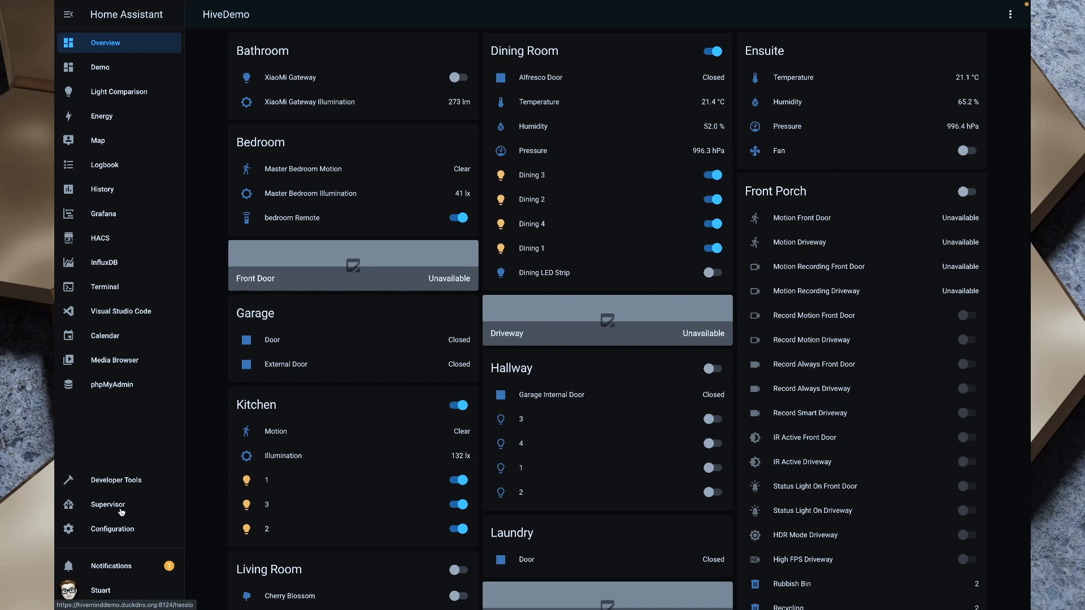
click(112, 529)
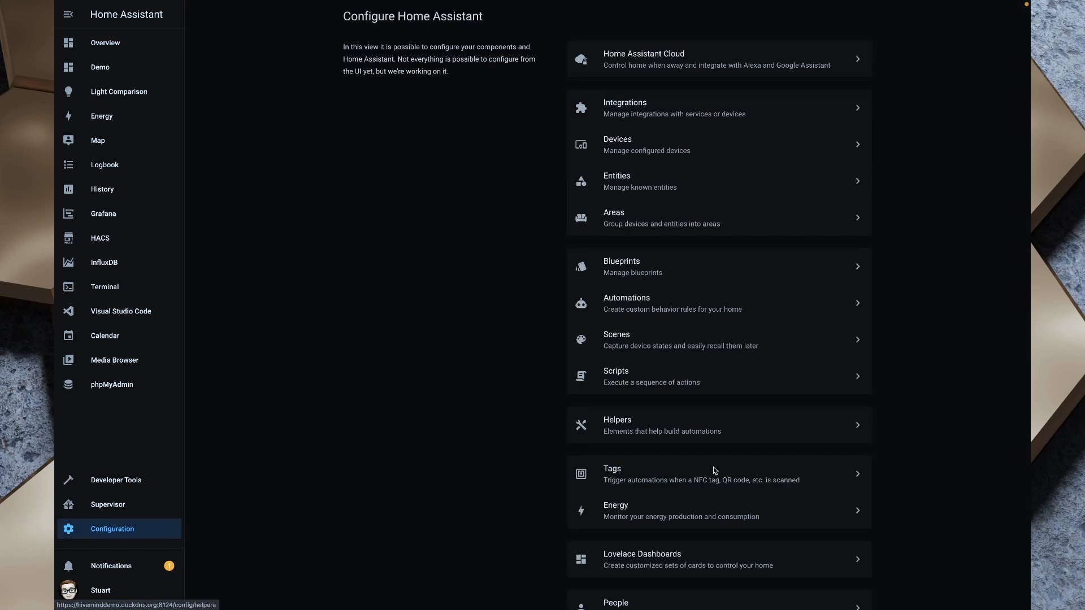
Show the Lovelace Resources list with the hacsfiles auto-entities JavaScript module entry
click(642, 560)
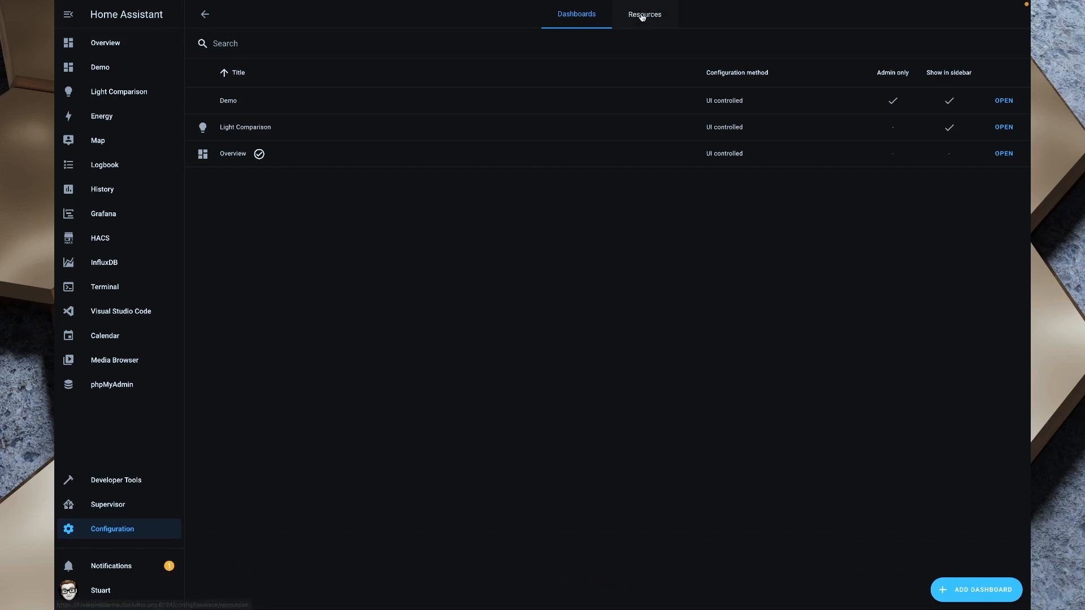
click(643, 14)
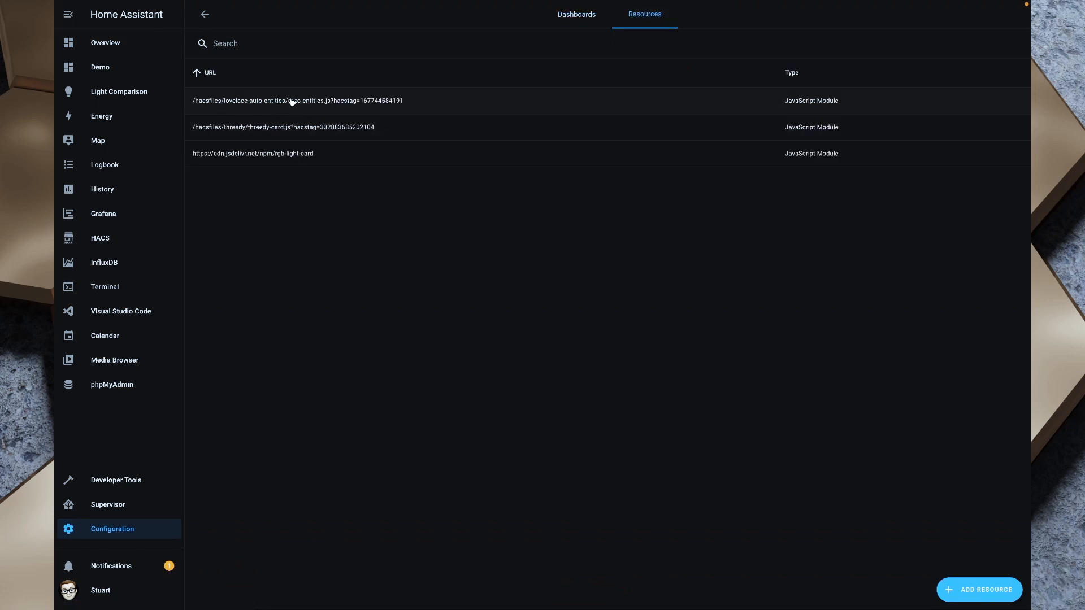
click(292, 100)
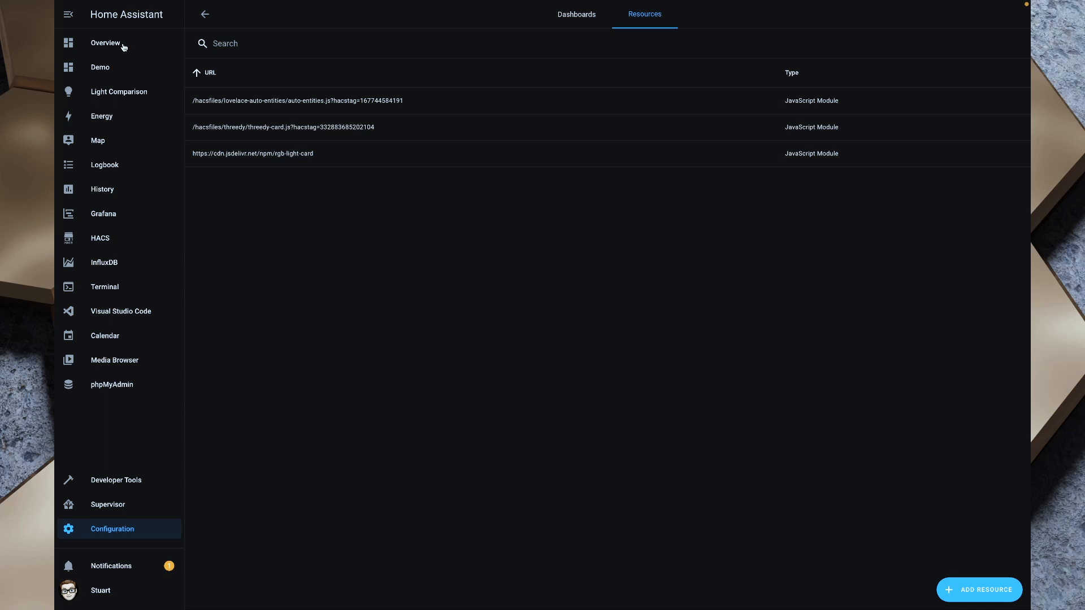
mouse_move(126, 47)
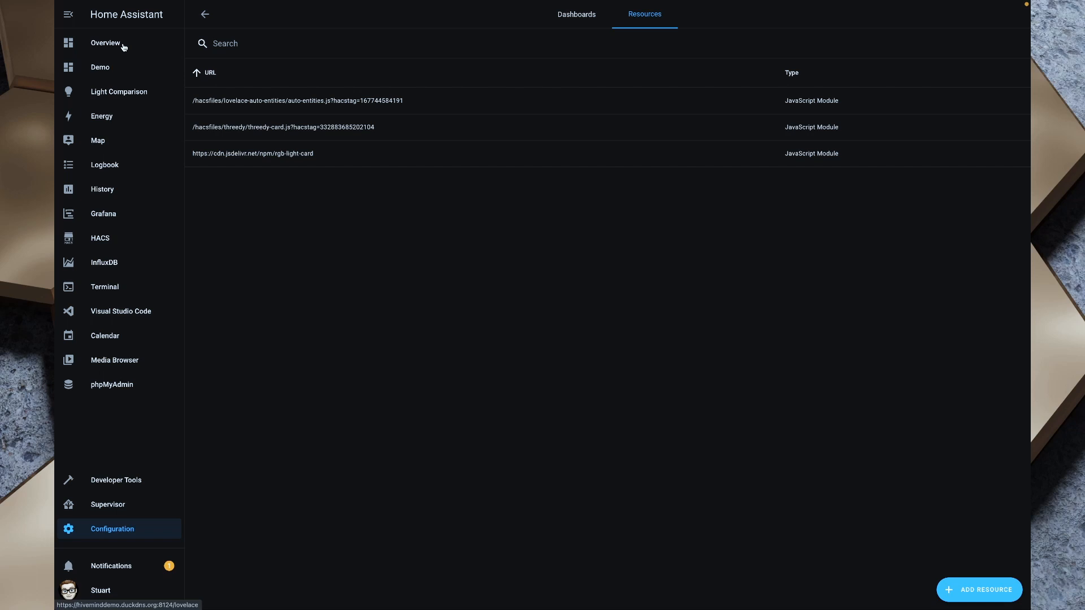
mouse_move(117, 47)
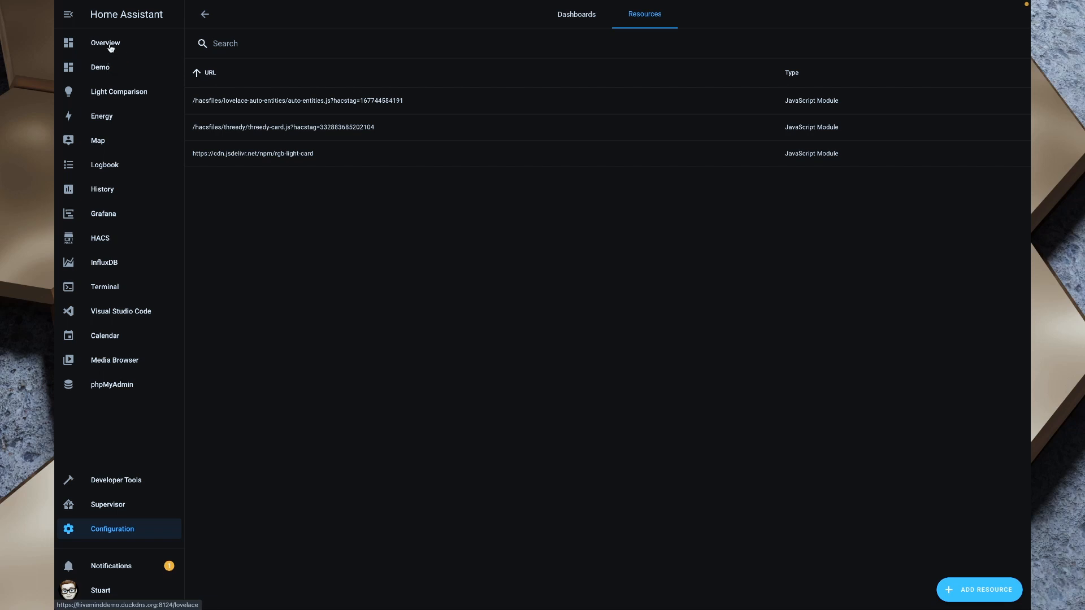
Return to Overview and find the Seventeentrack Package sensors via page search for 'Seventee'
click(105, 43)
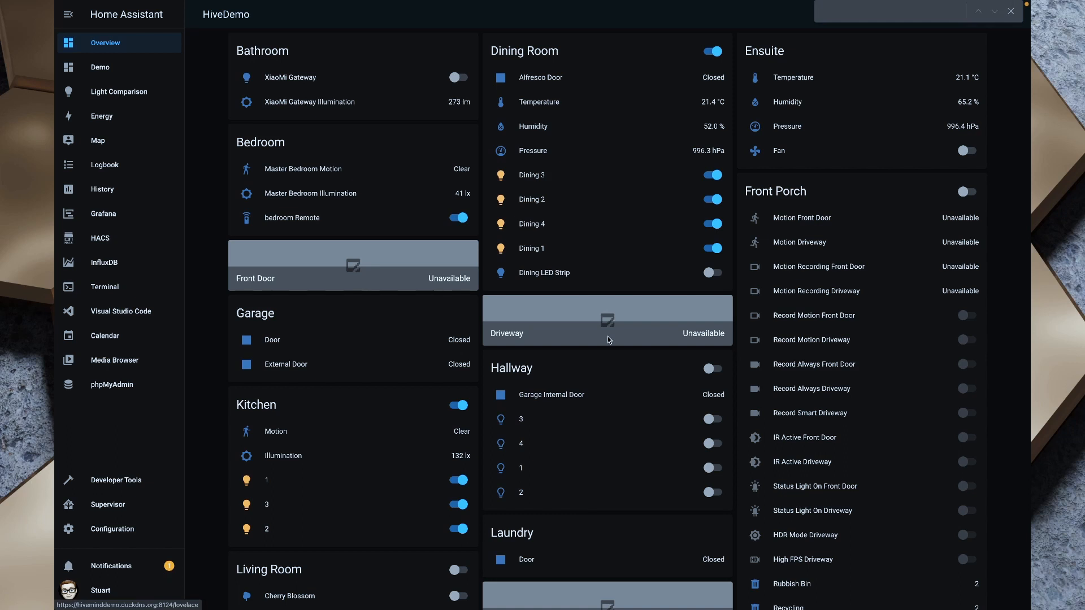
text(Seventeen)
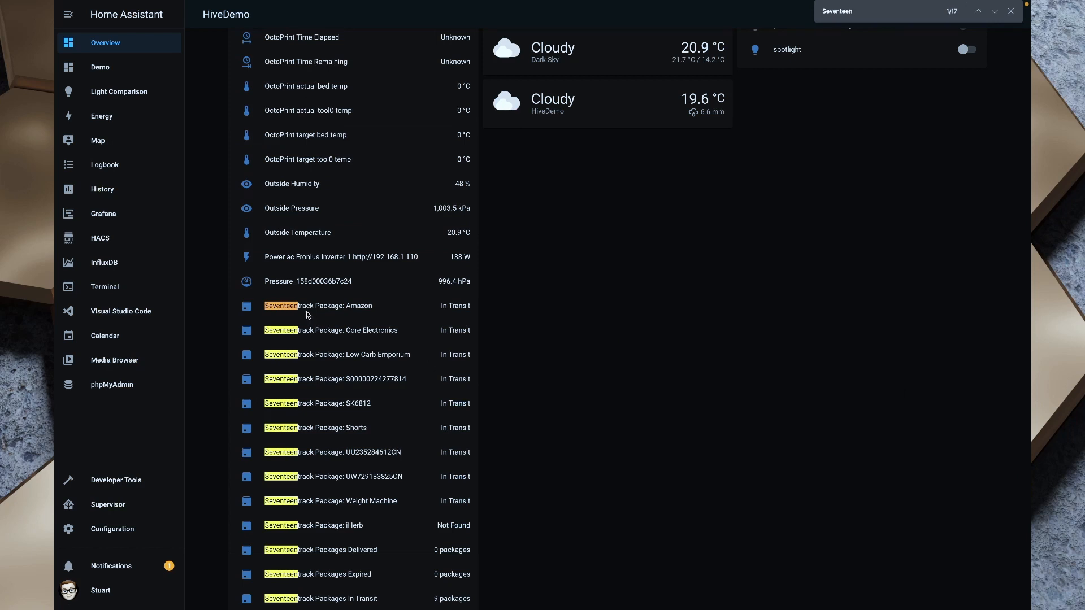
scroll(down, 3)
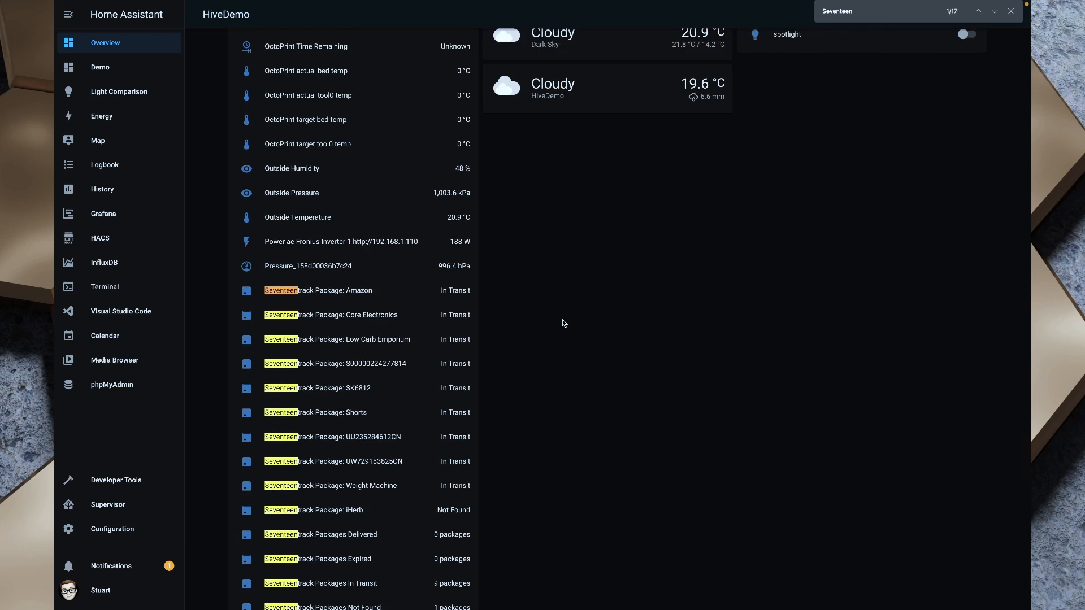
Put the Demo dashboard in edit mode and bring up the card picker for a new card
click(100, 66)
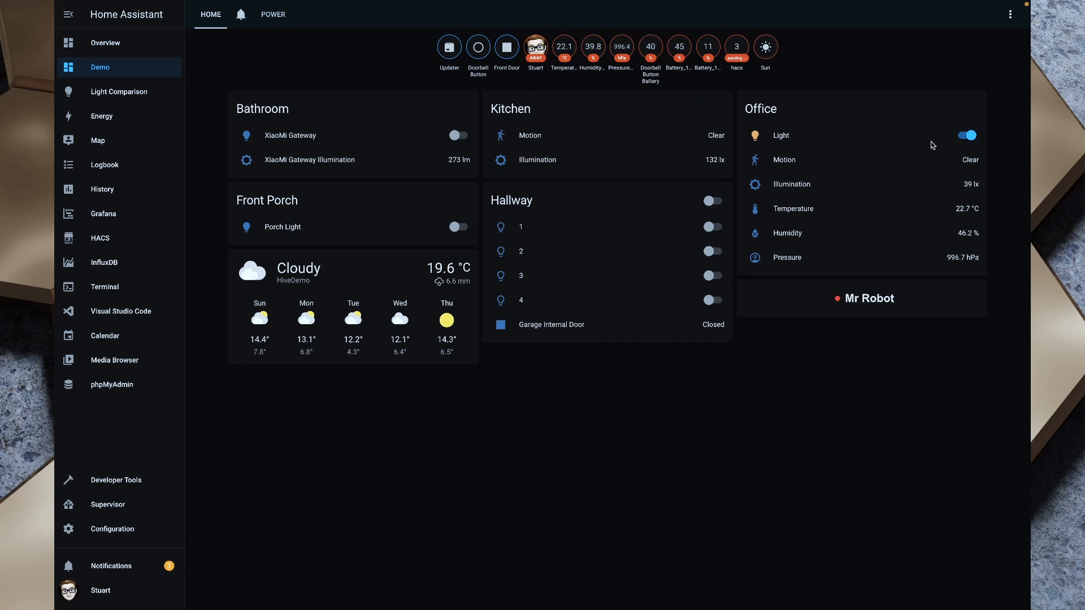
click(1009, 14)
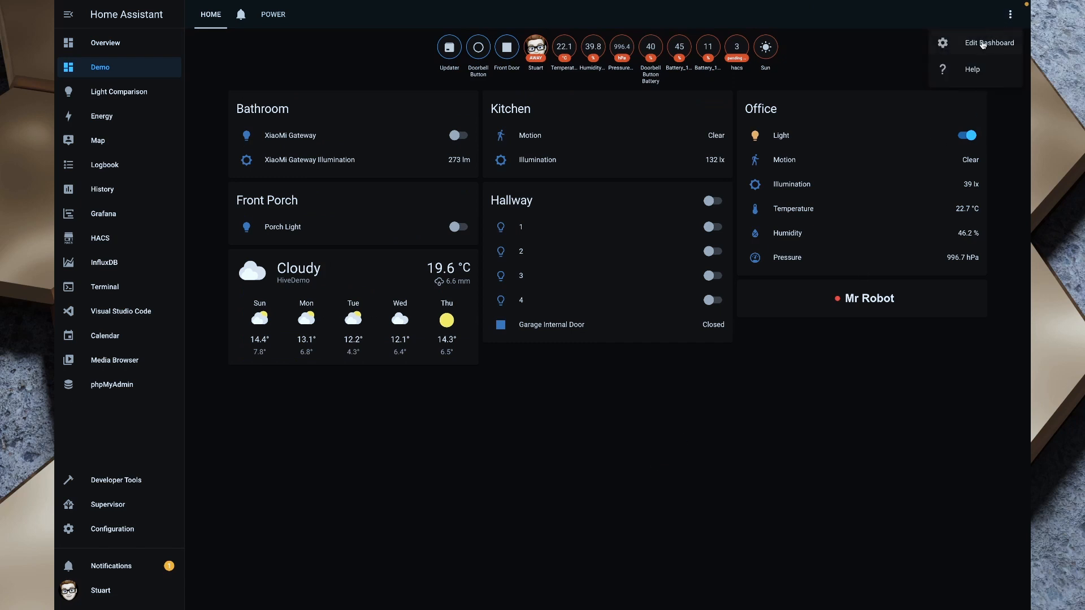
click(988, 43)
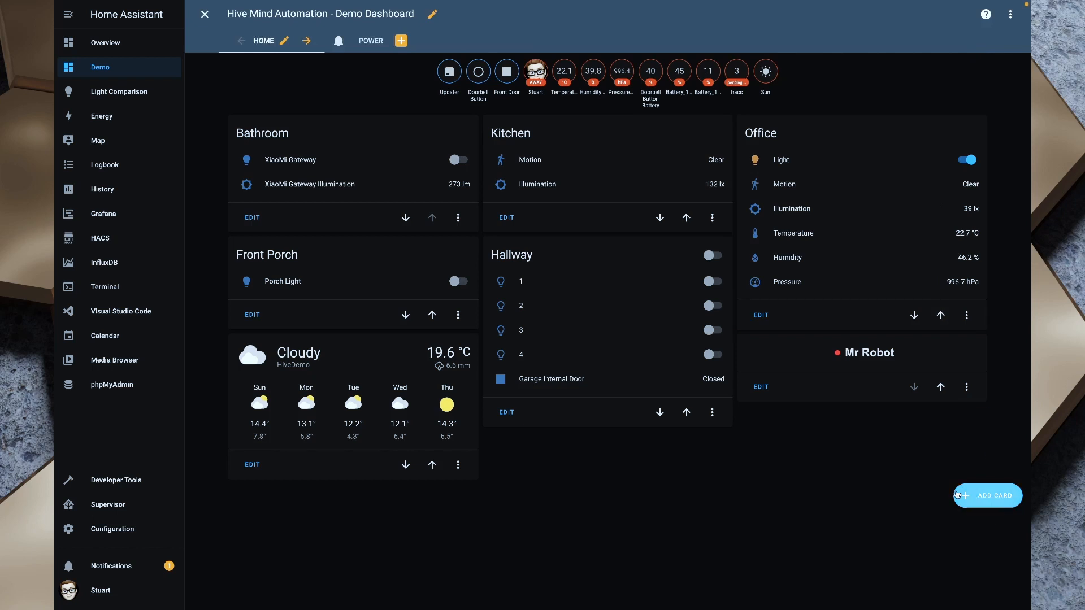
click(988, 496)
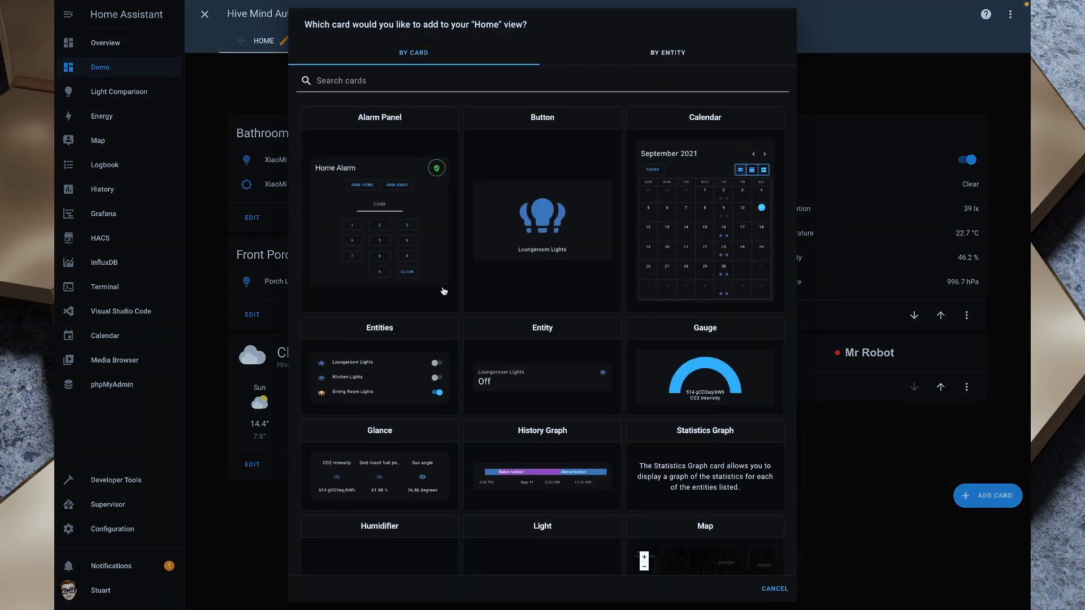
scroll(down, 3)
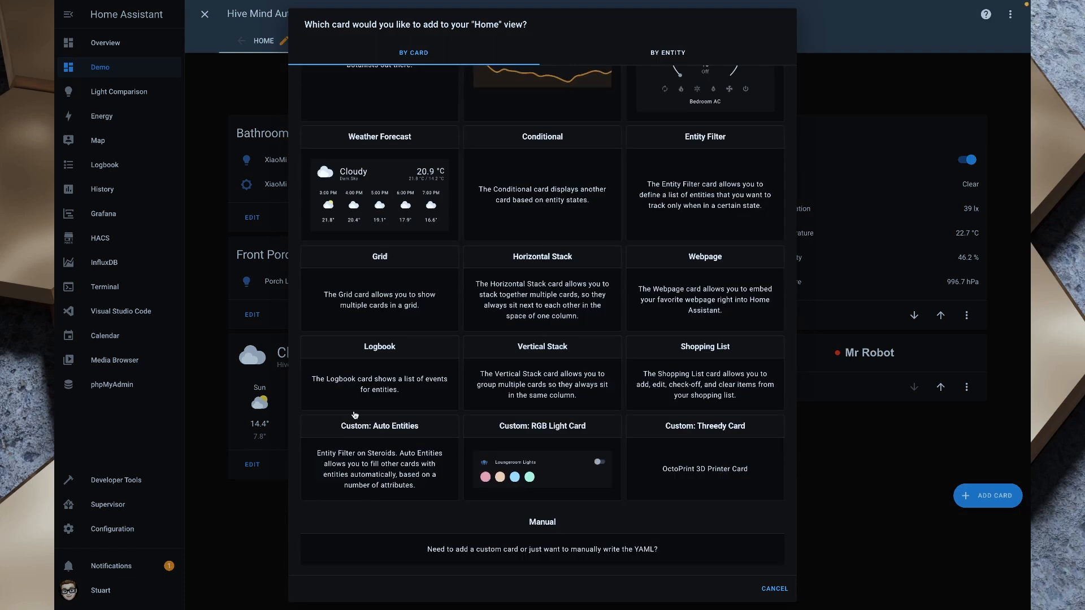
mouse_move(391, 474)
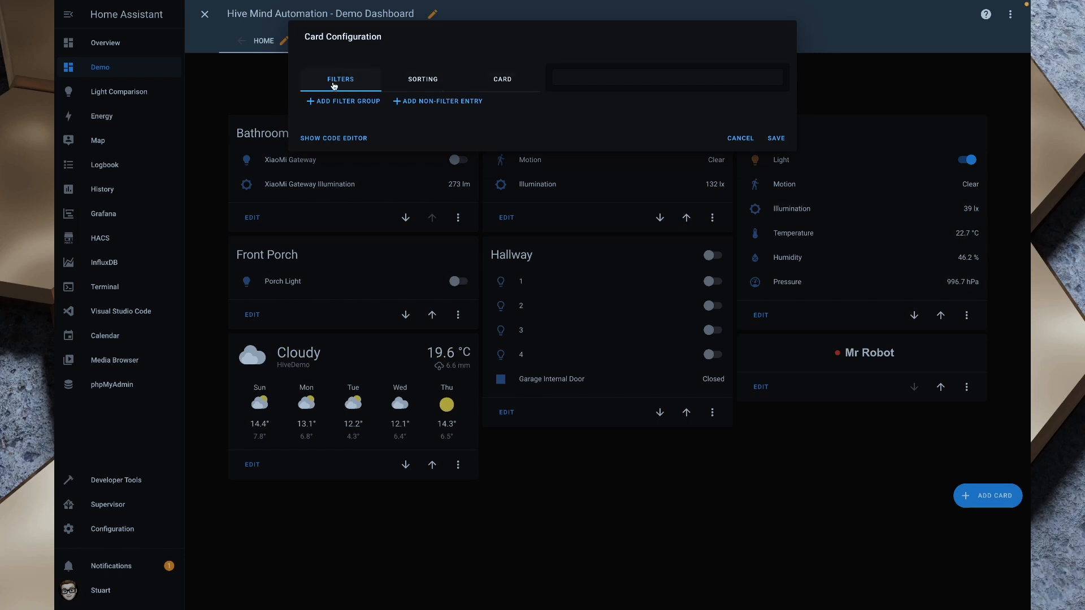
Add a name filter 'Seventeentrack Package: *' so the card previews the ten matching parcel sensors
click(343, 101)
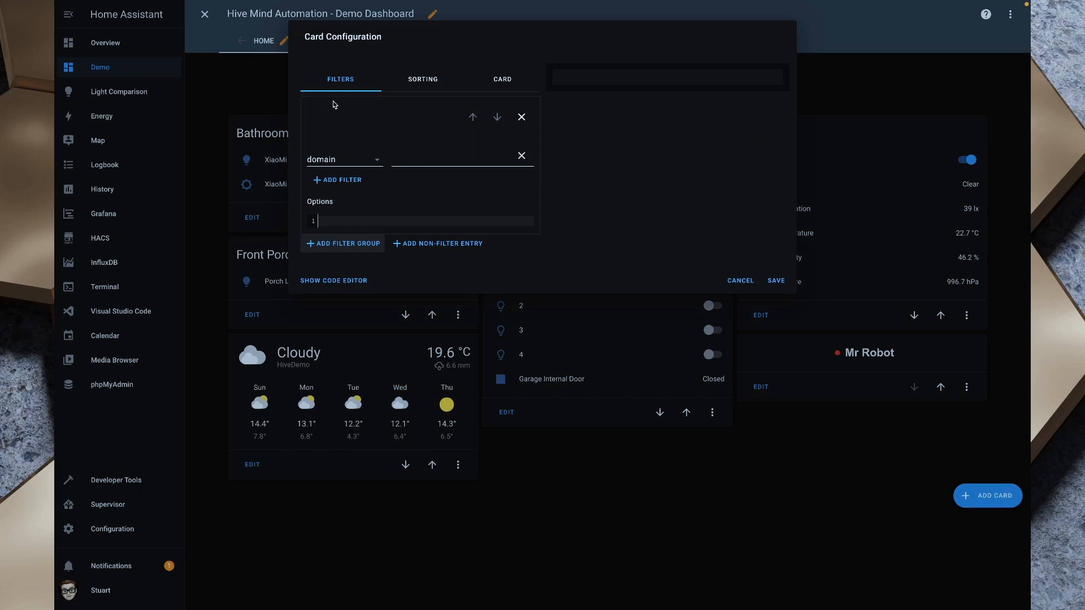
click(343, 159)
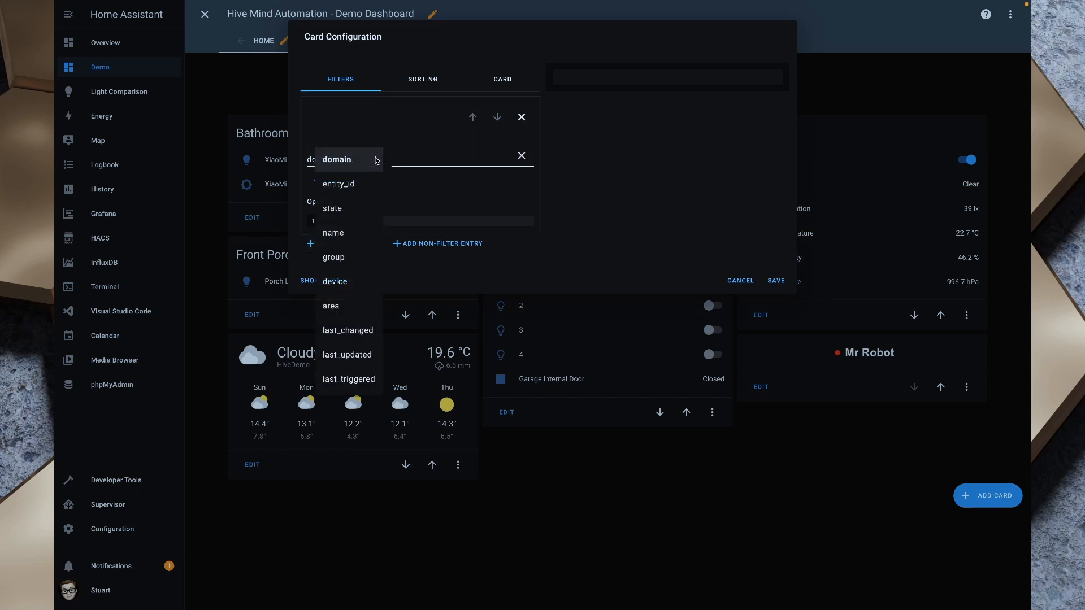
click(333, 233)
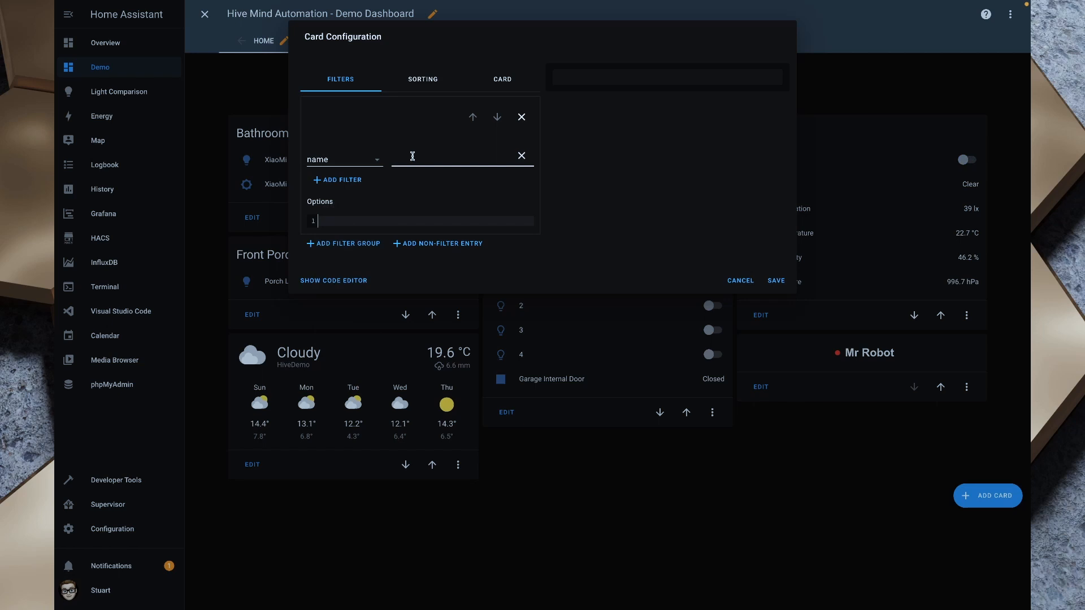
text(Seventeen)
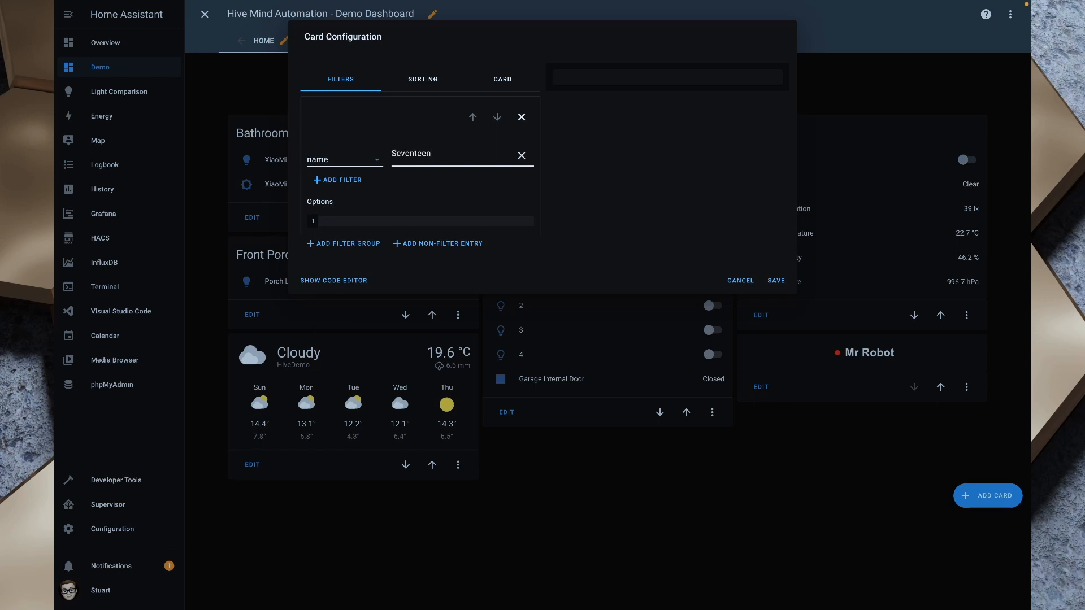
text(track)
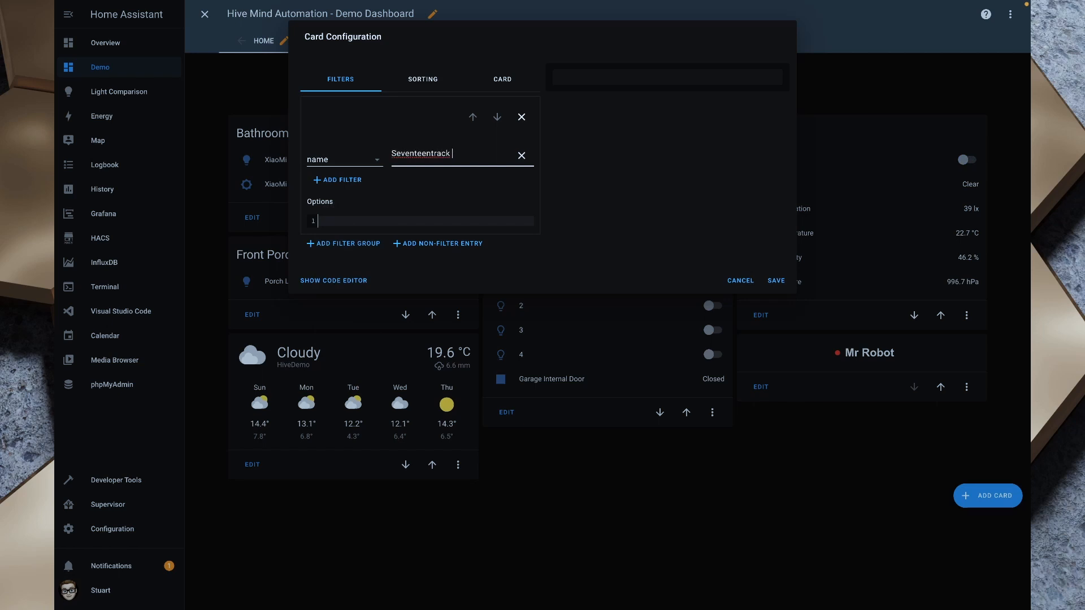
text(Package)
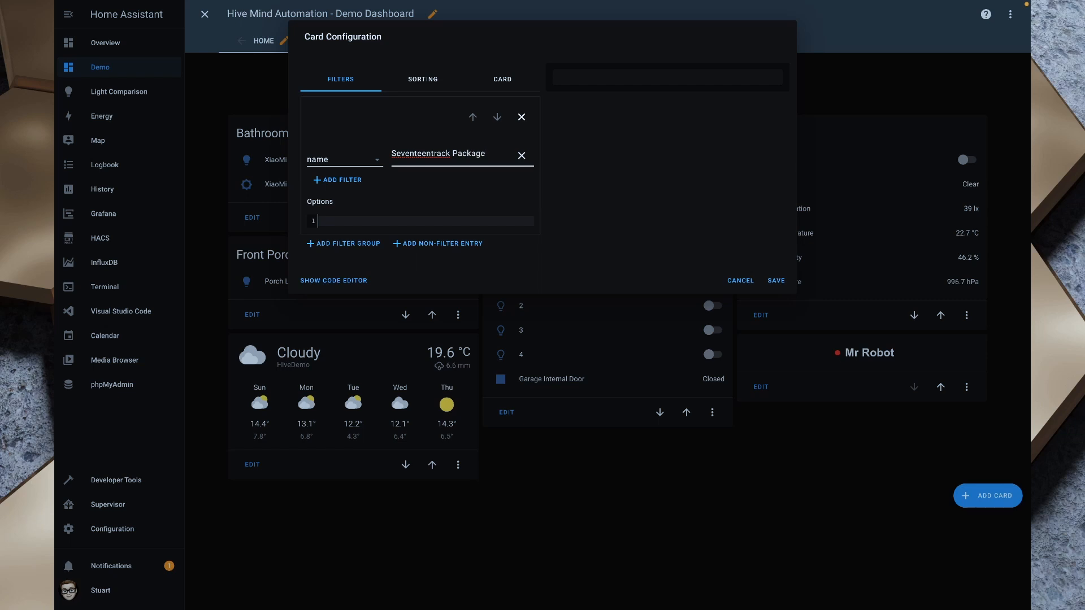
text(: *)
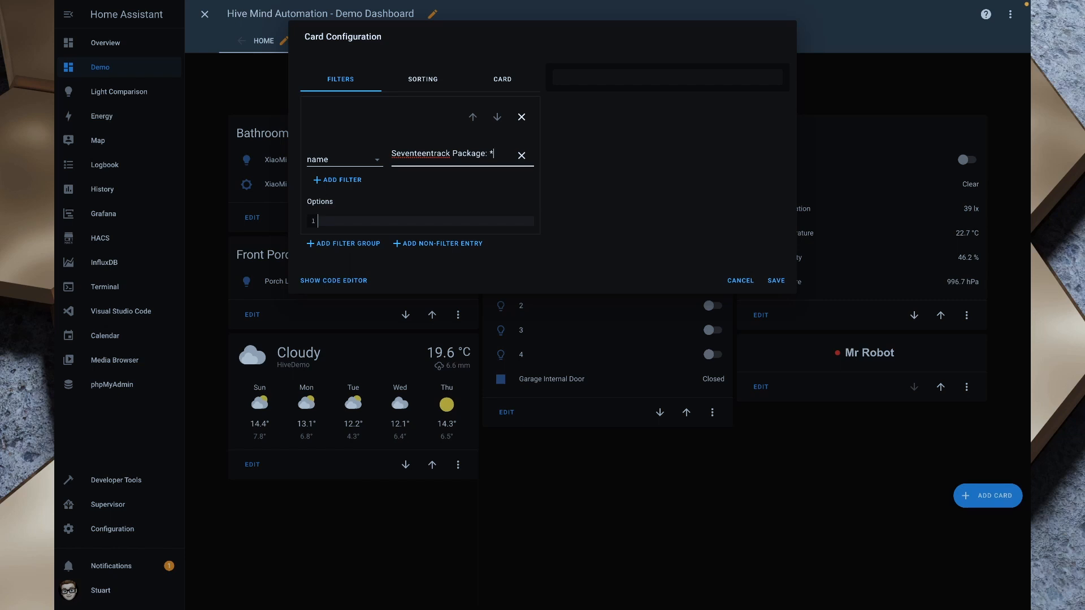
mouse_move(426, 200)
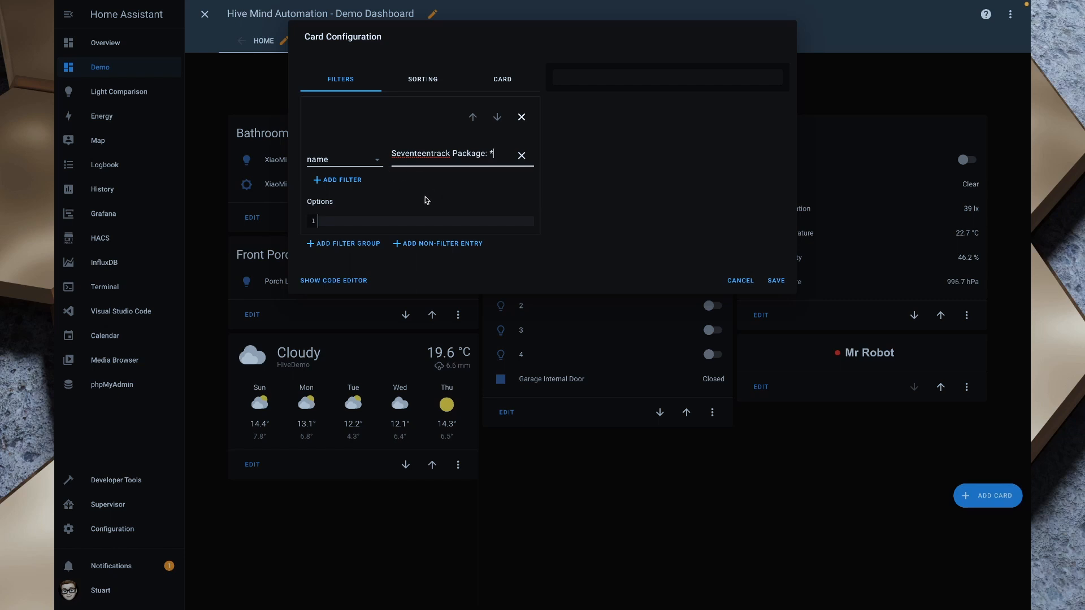
click(449, 154)
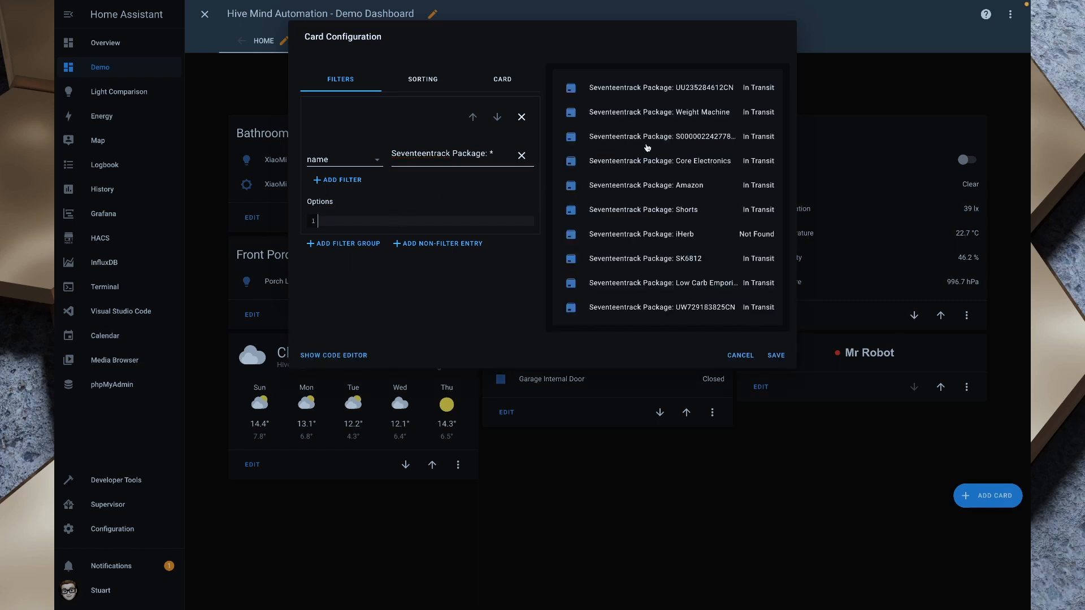
mouse_move(701, 228)
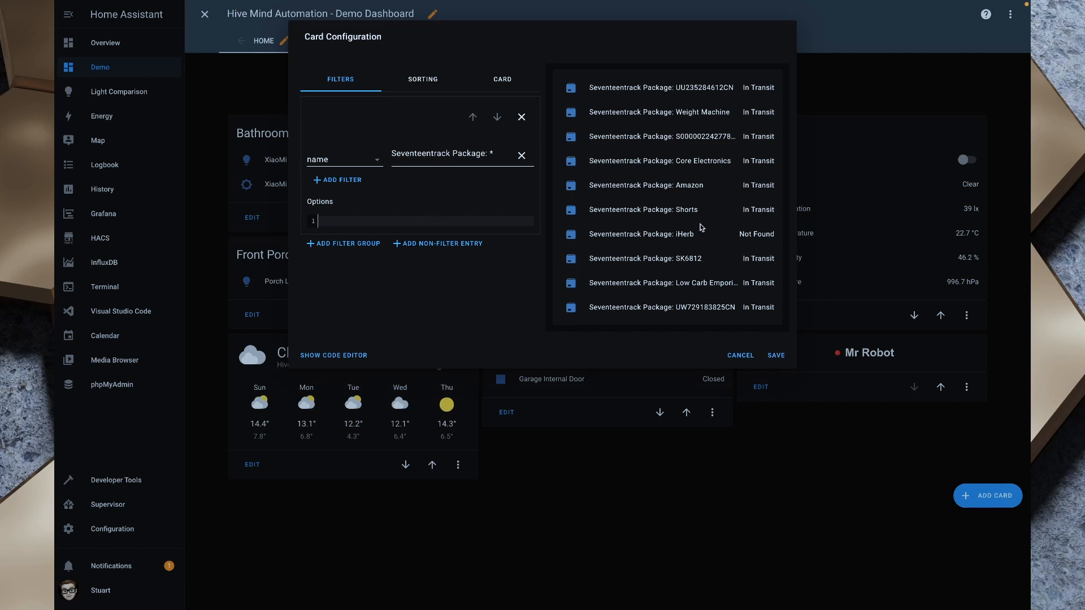
mouse_move(723, 285)
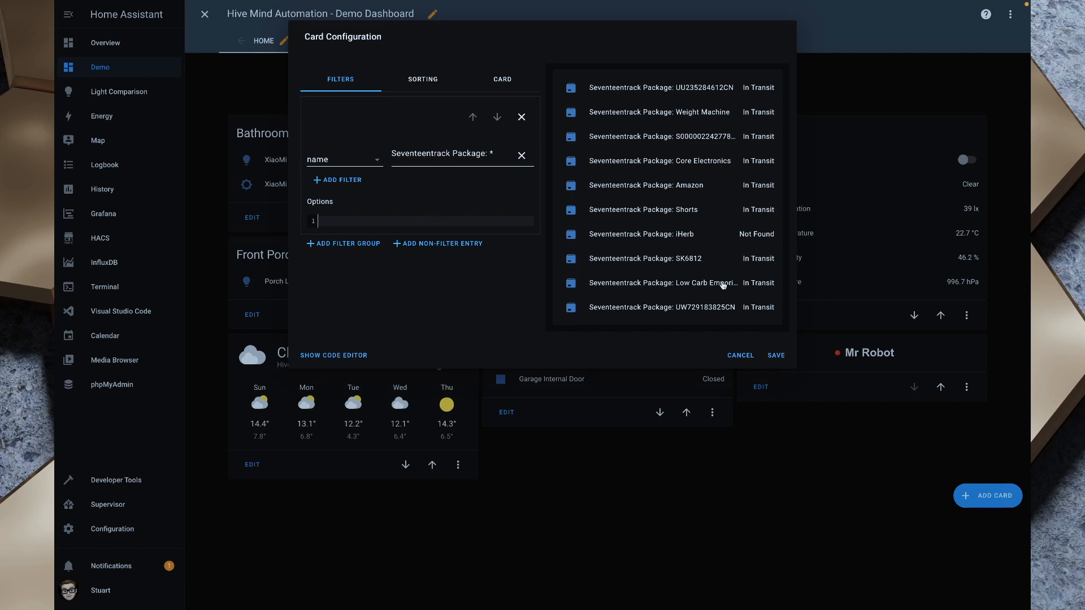
mouse_move(582, 207)
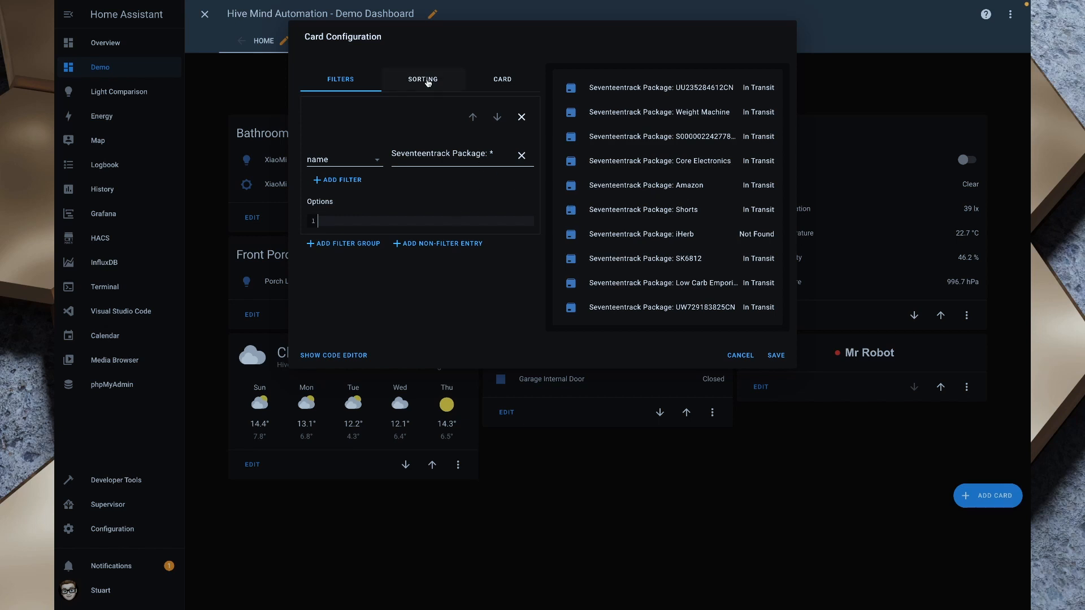
Sort the parcel list by last_updated, then change it to last_changed
click(423, 79)
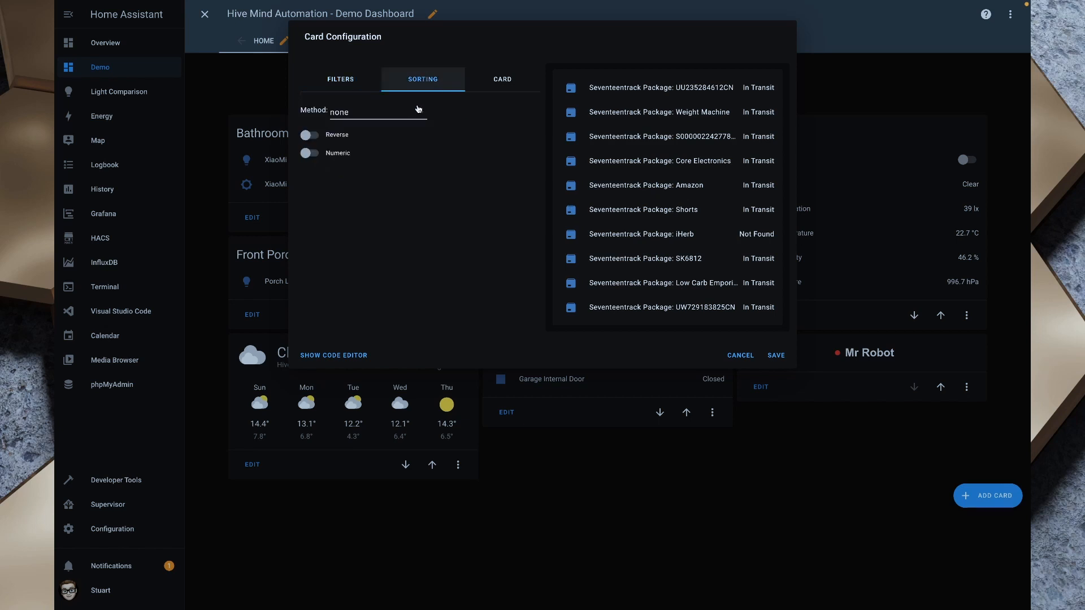
click(377, 111)
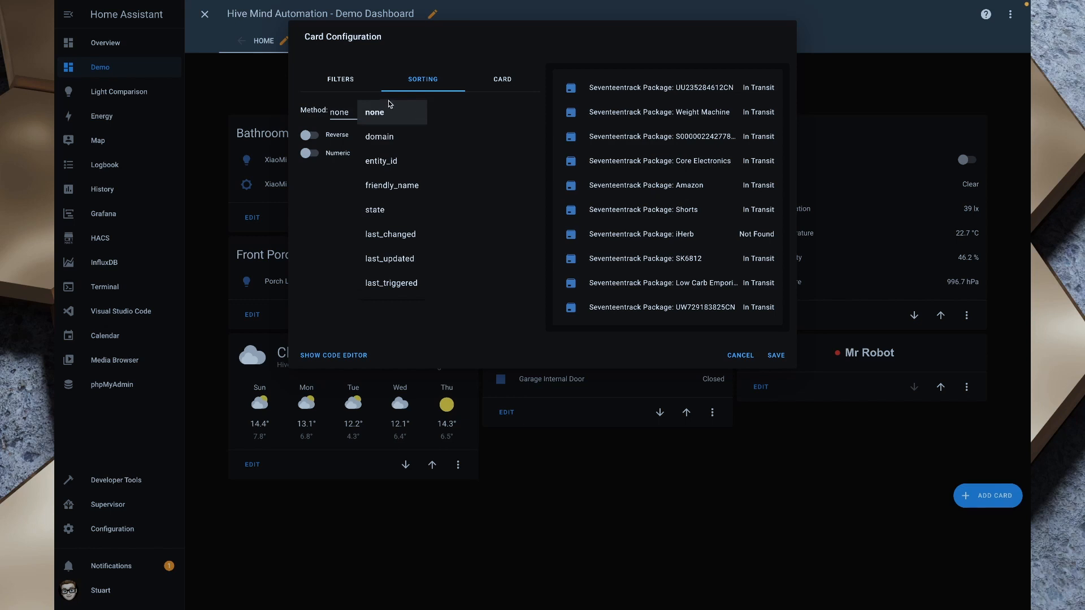
mouse_move(405, 213)
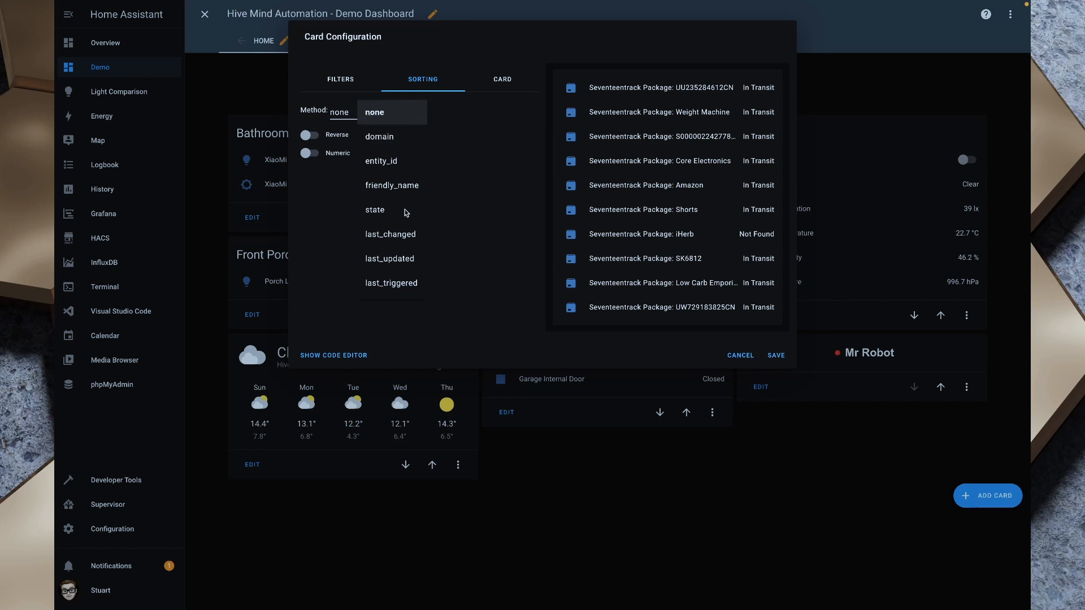
mouse_move(394, 262)
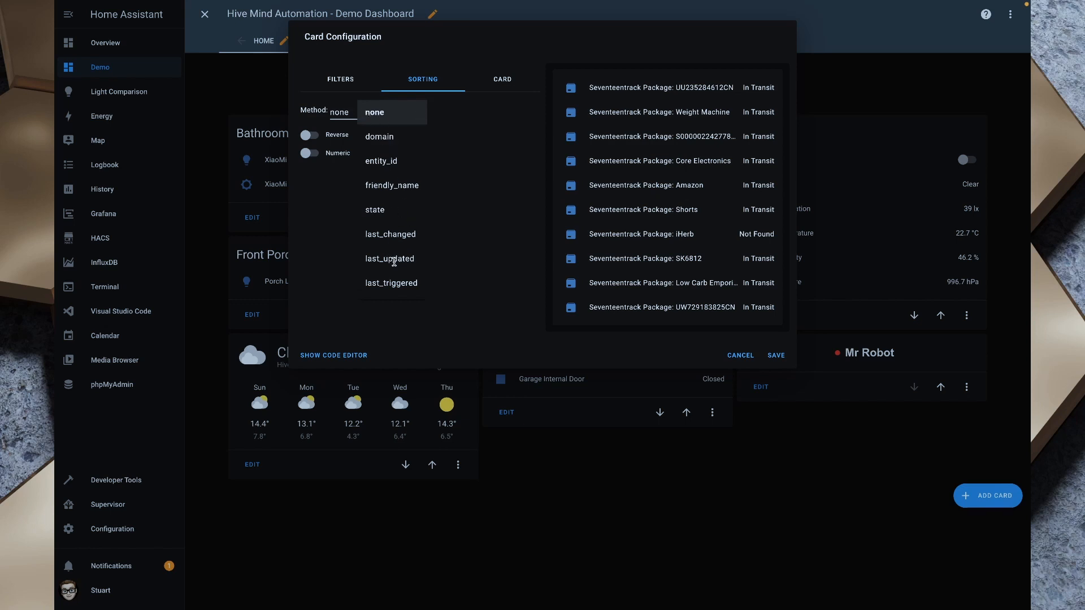
click(389, 258)
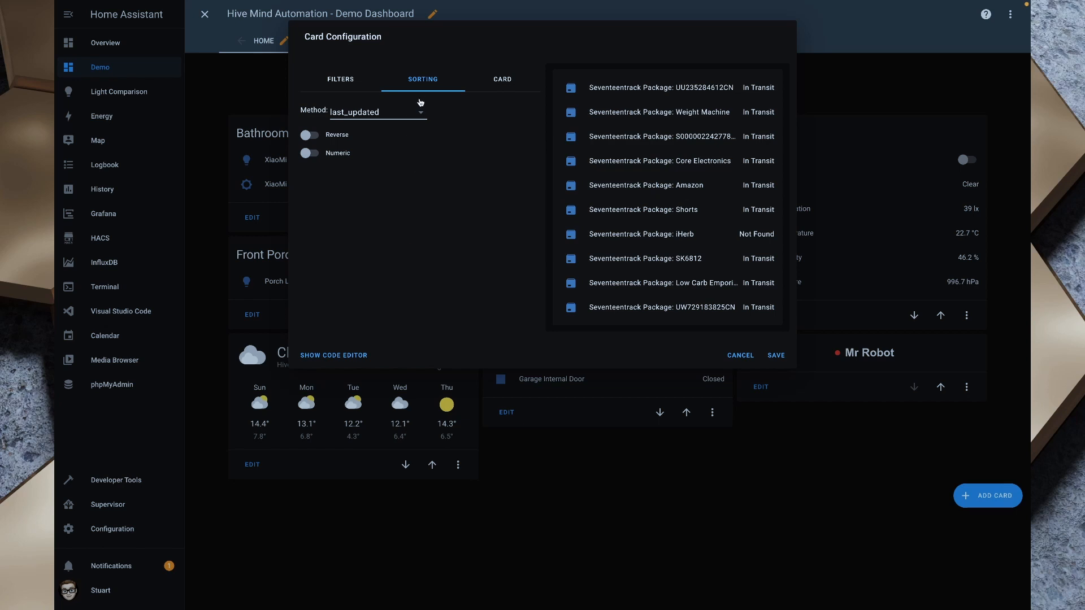
click(378, 111)
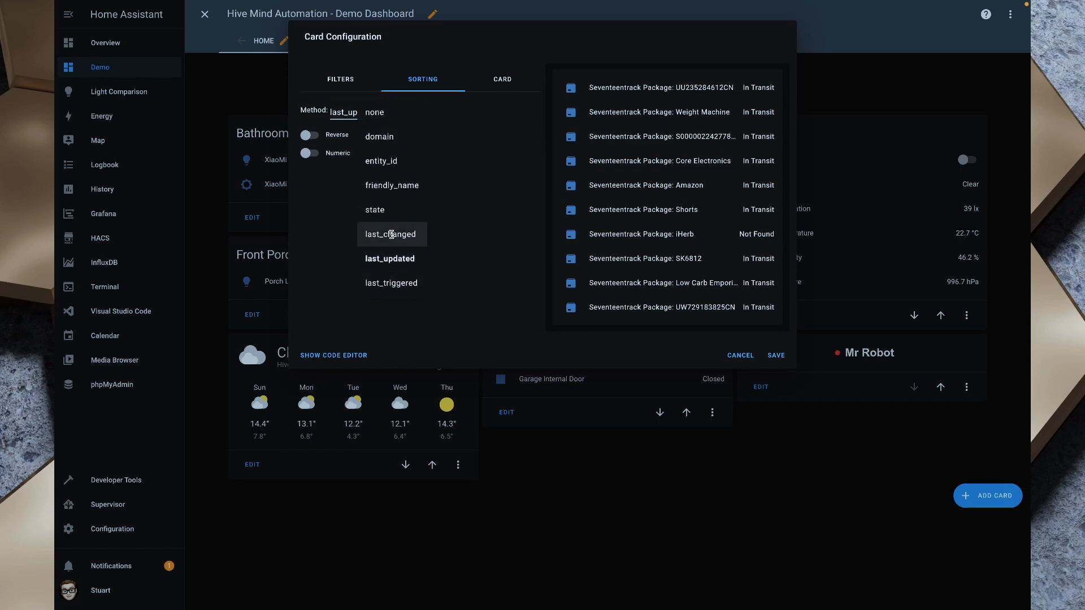
click(390, 234)
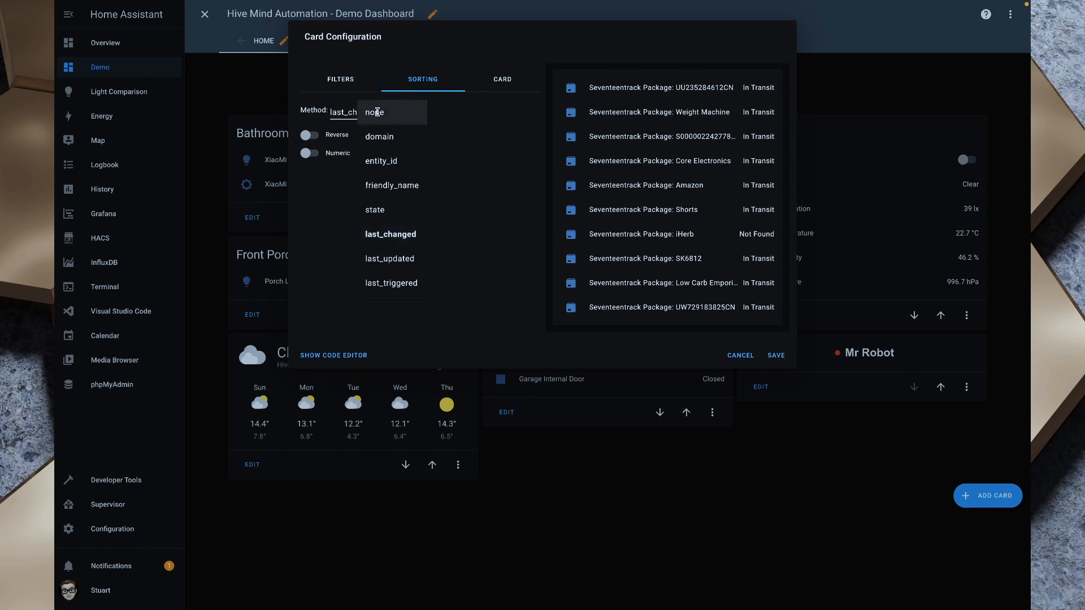
click(502, 79)
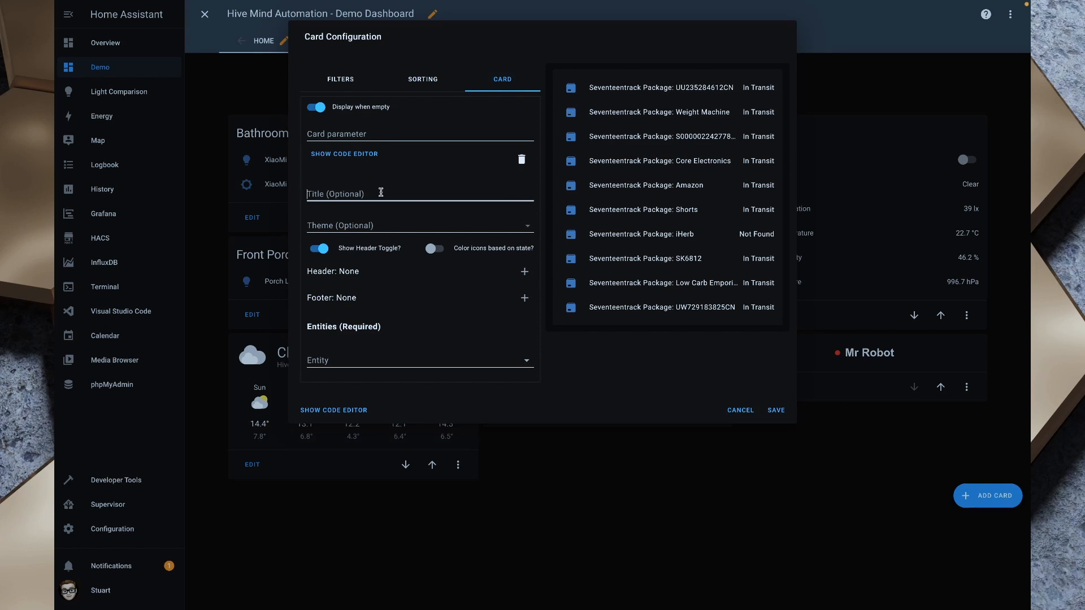
Title the card 'Package Tracking' and add it to the Demo dashboard
text(Package Tra)
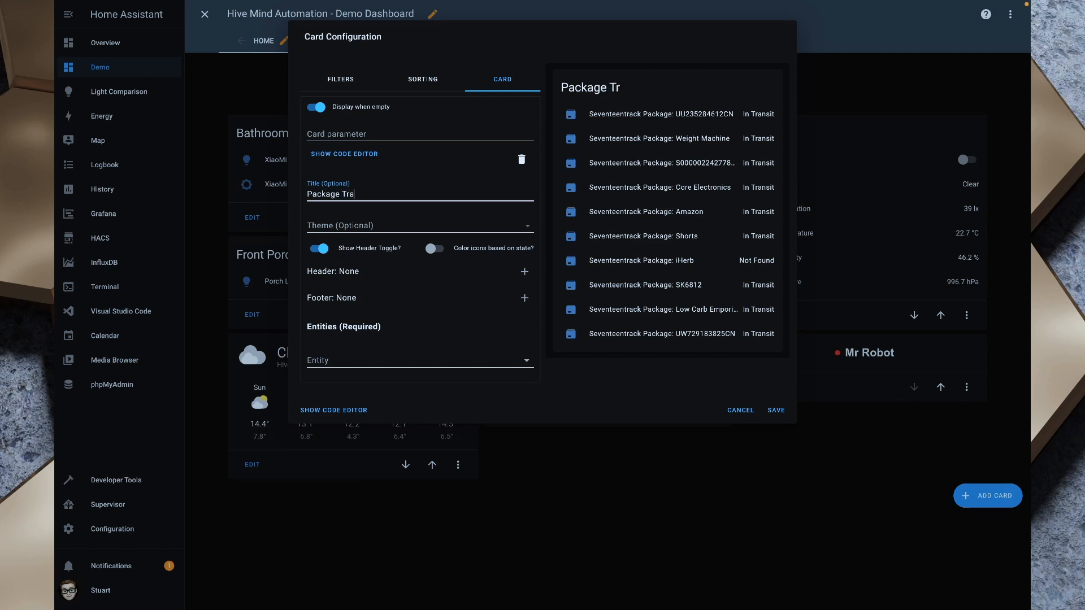
text(cking)
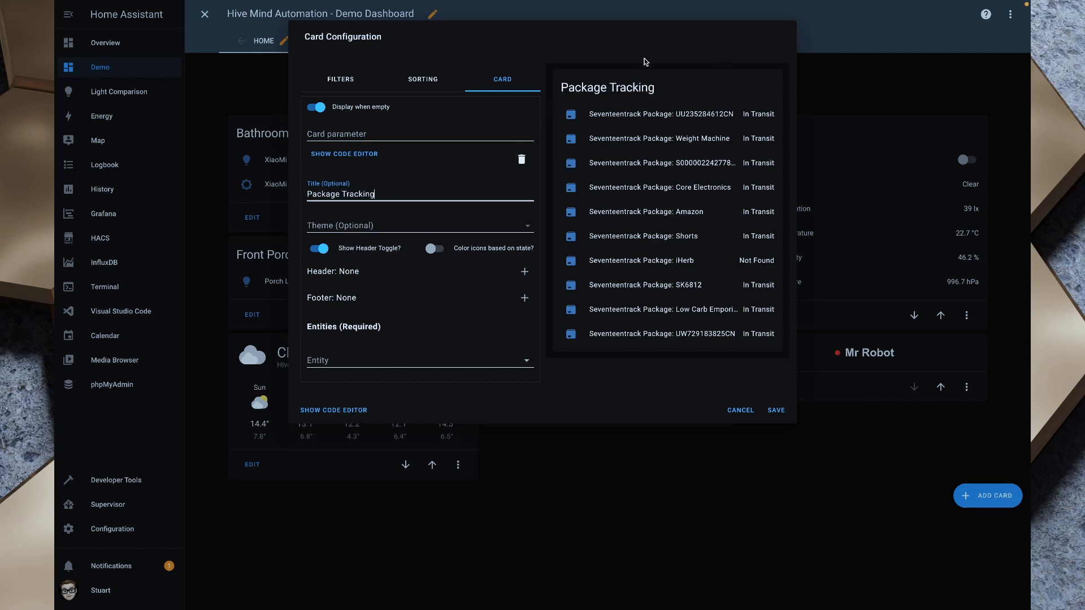
mouse_move(574, 83)
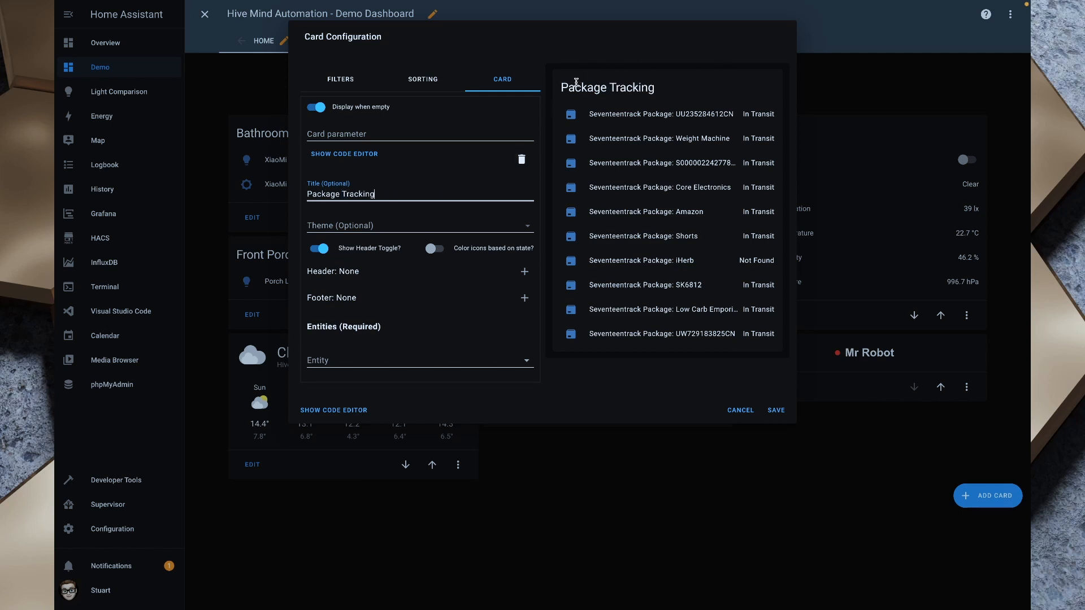
double_click(607, 87)
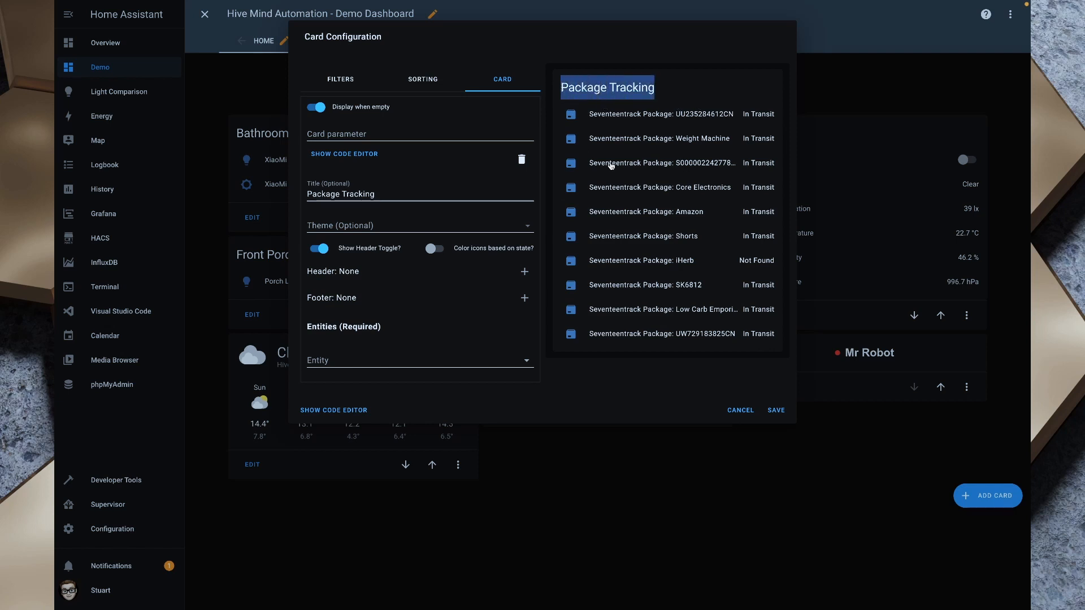
mouse_move(610, 274)
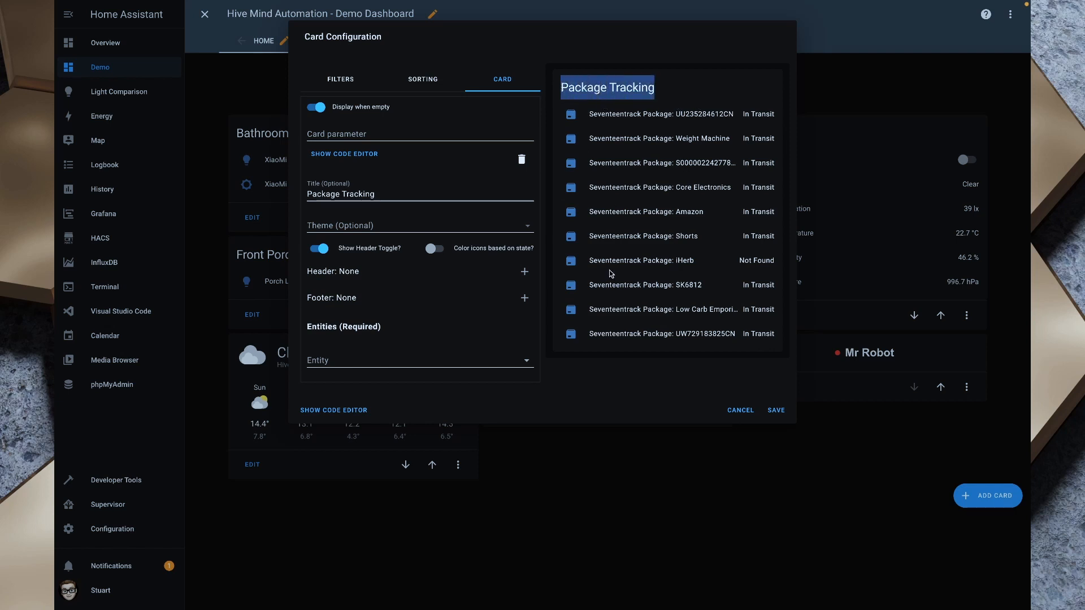
mouse_move(529, 362)
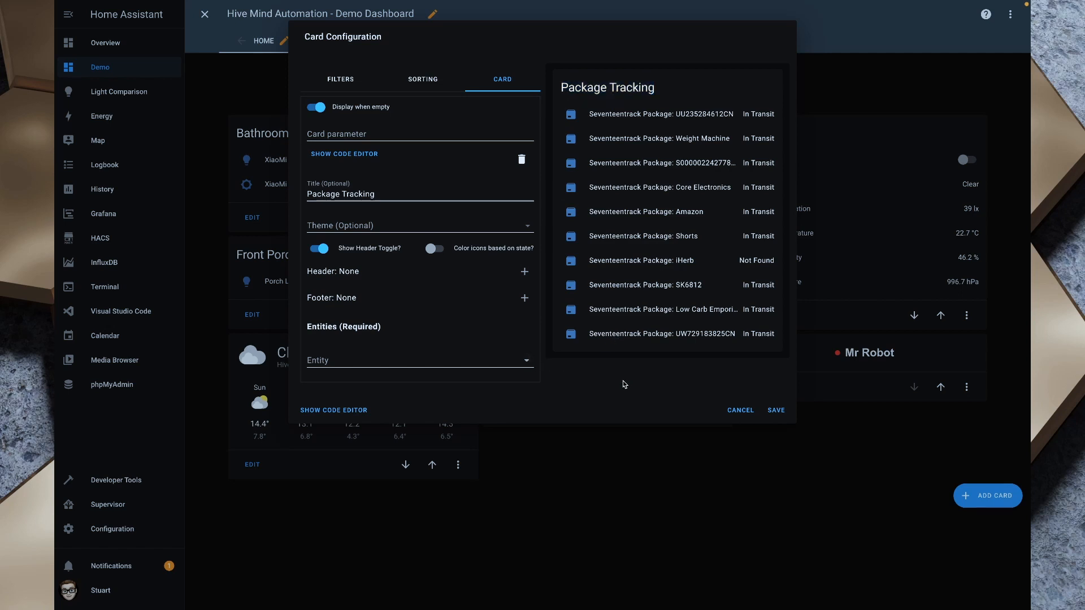
mouse_move(611, 376)
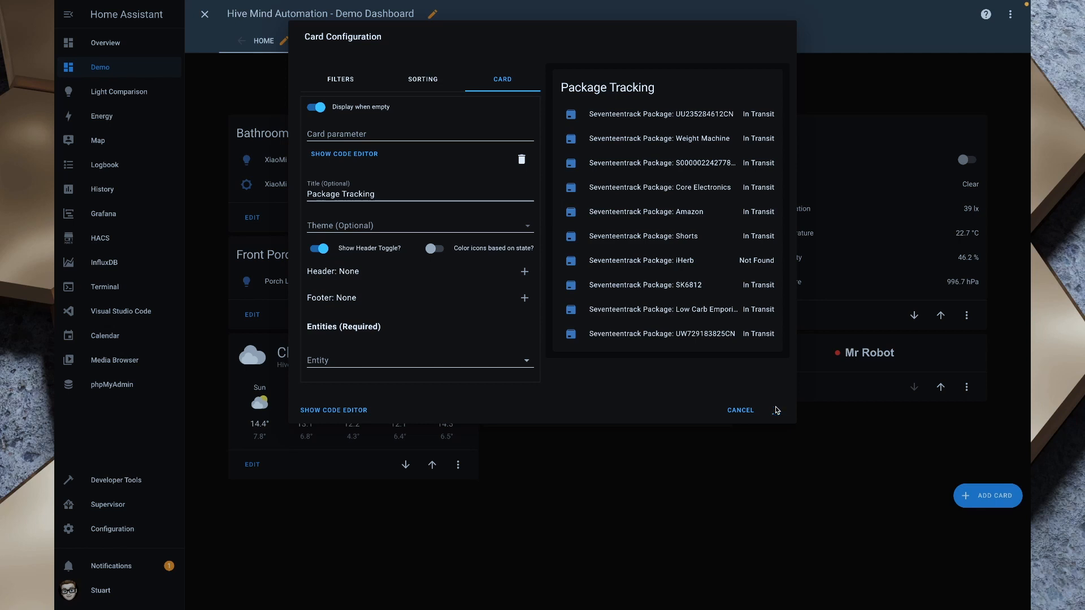
click(740, 410)
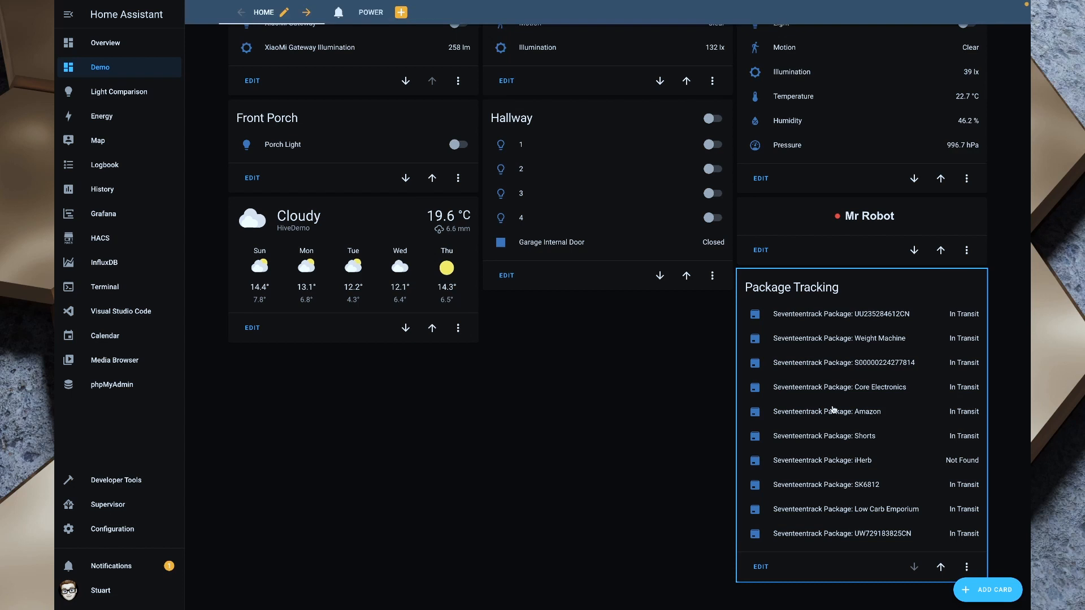
mouse_move(886, 364)
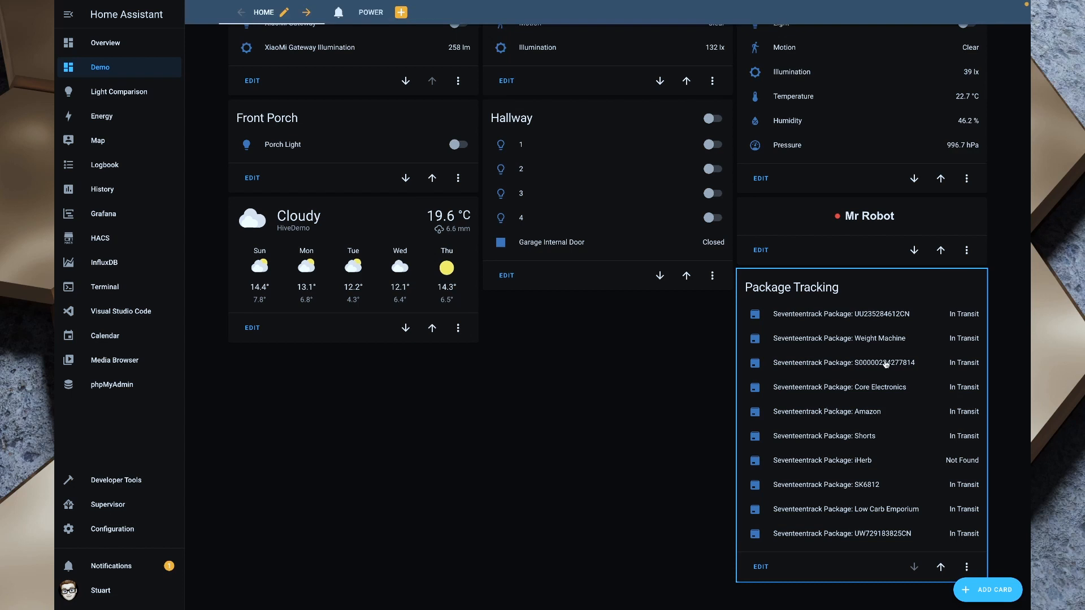
mouse_move(830, 317)
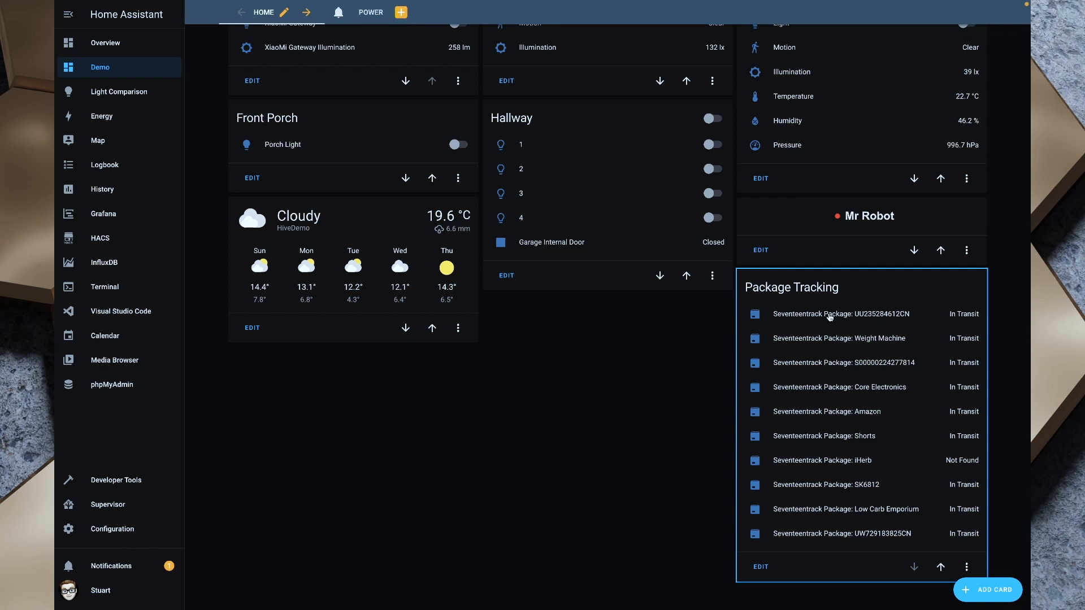
mouse_move(885, 400)
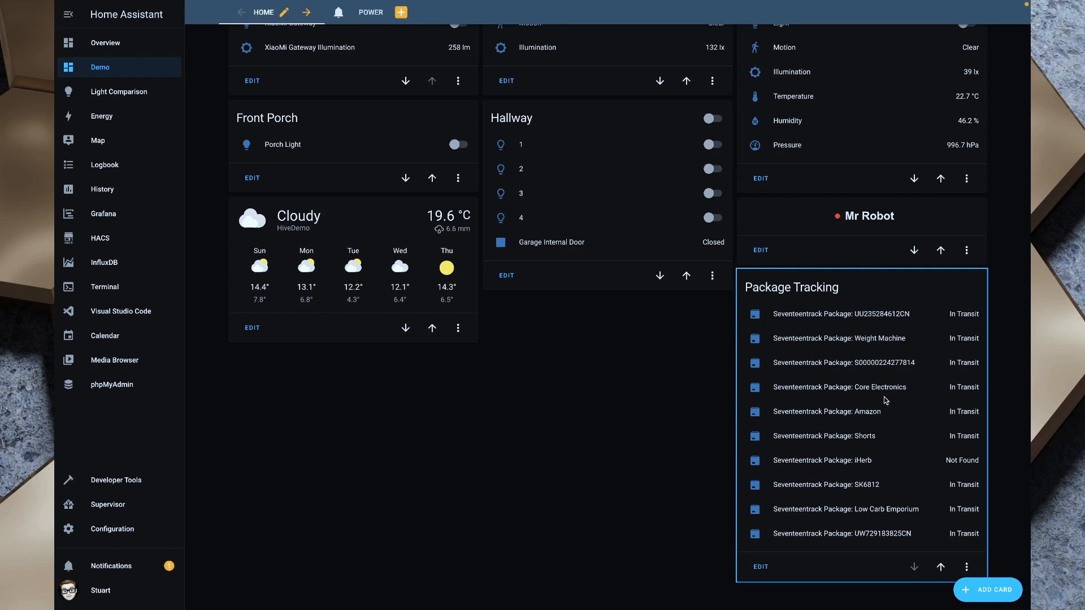
mouse_move(889, 395)
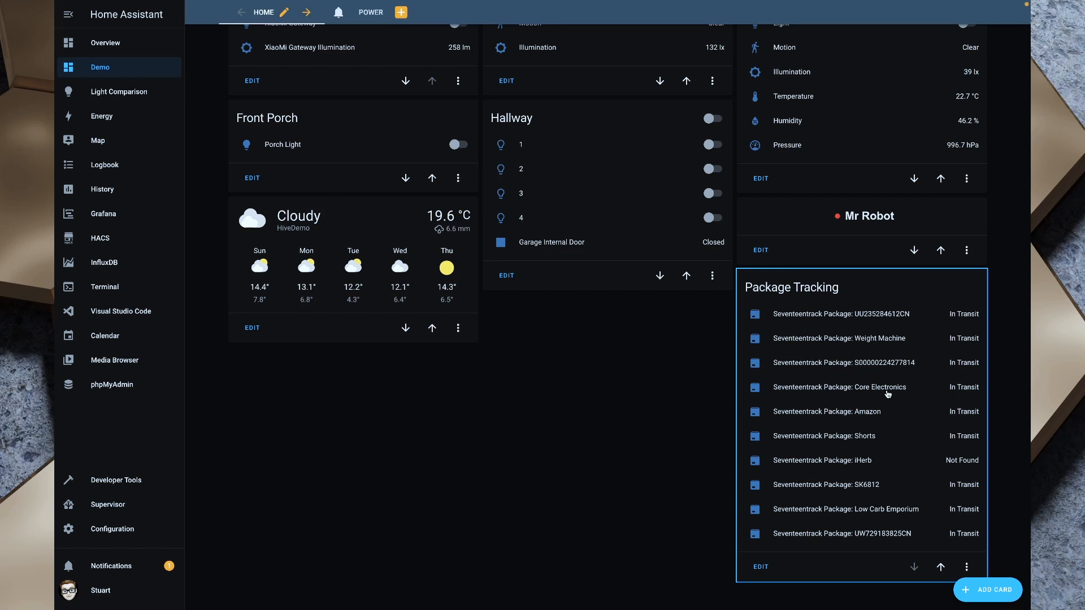
mouse_move(881, 414)
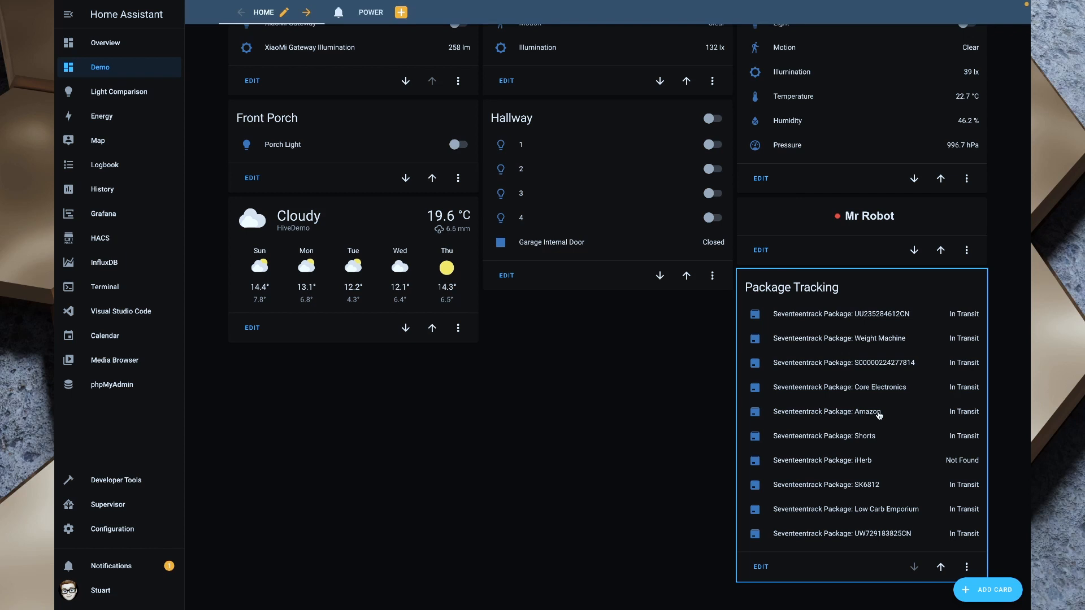
mouse_move(888, 414)
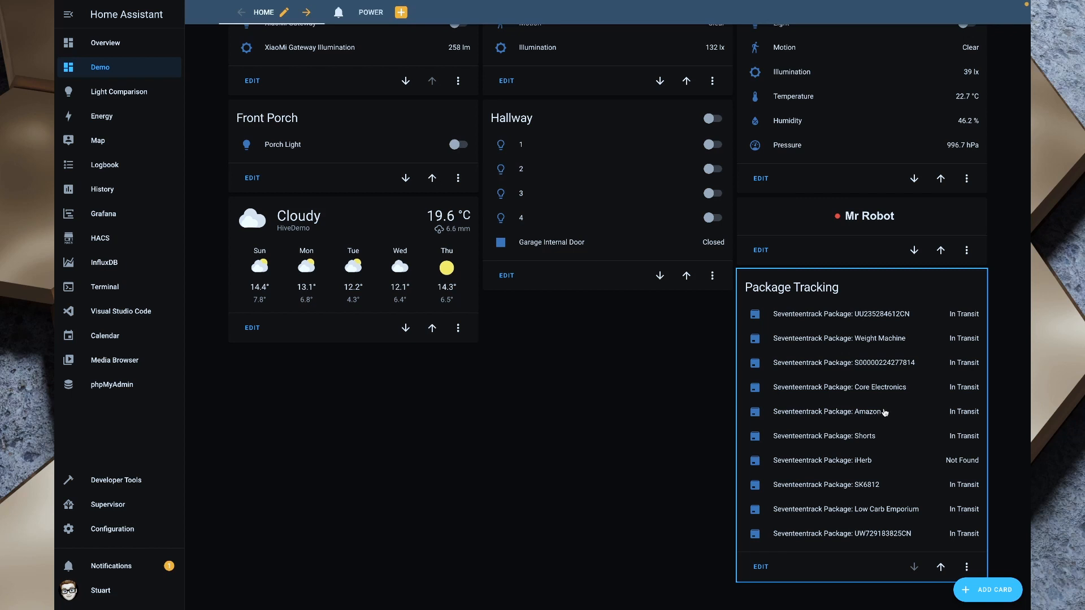
mouse_move(872, 401)
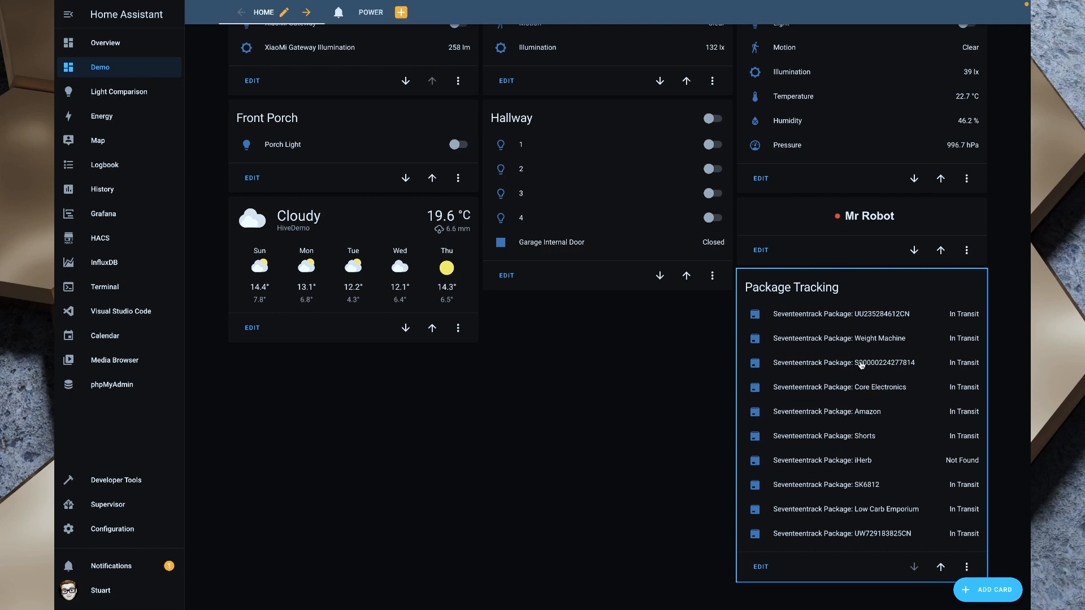
click(861, 363)
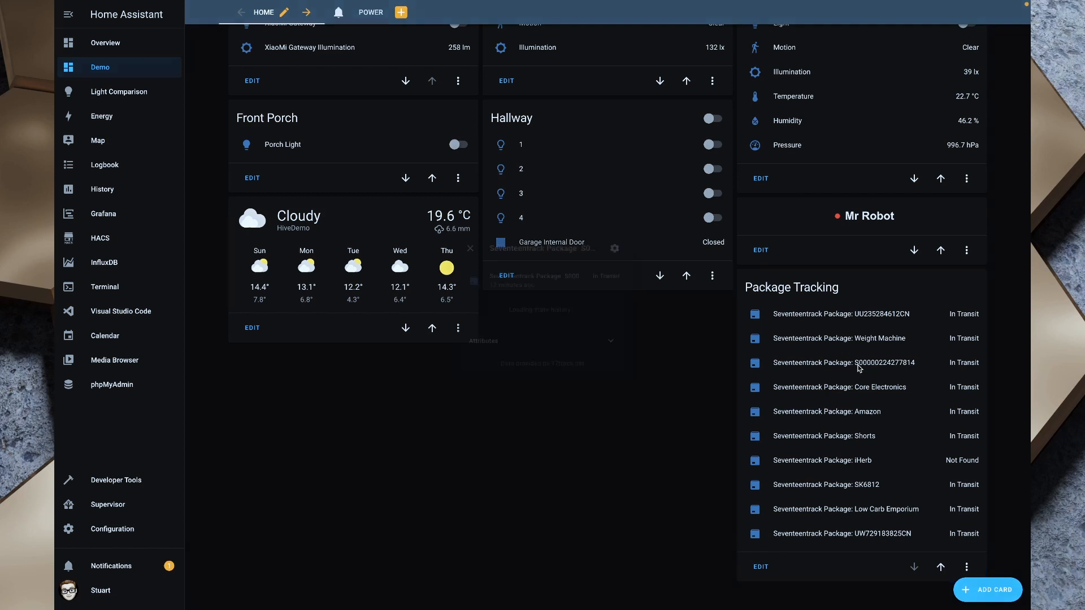
click(859, 363)
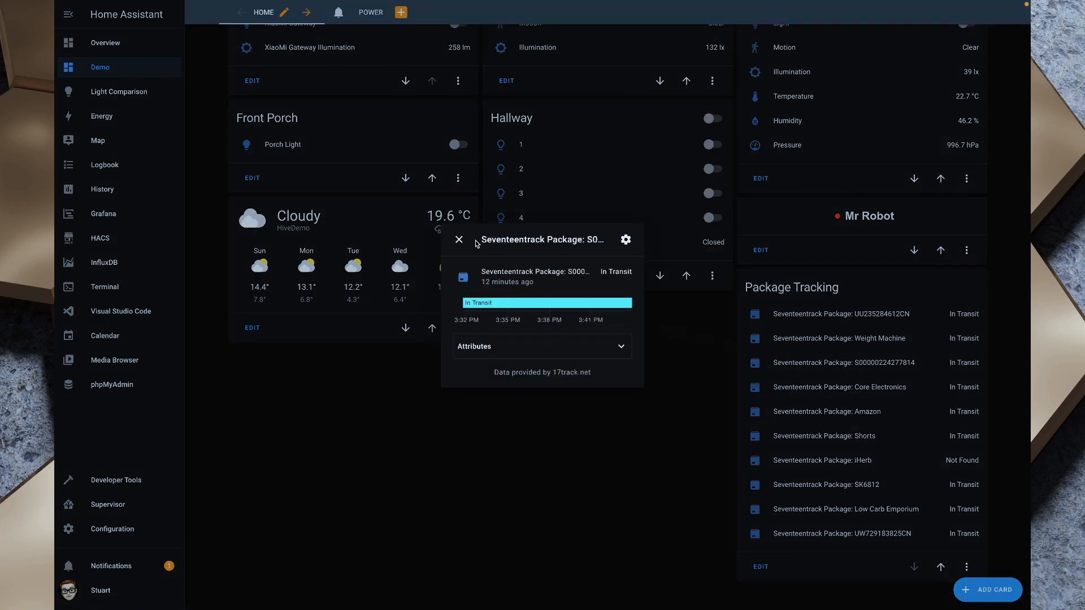
click(459, 240)
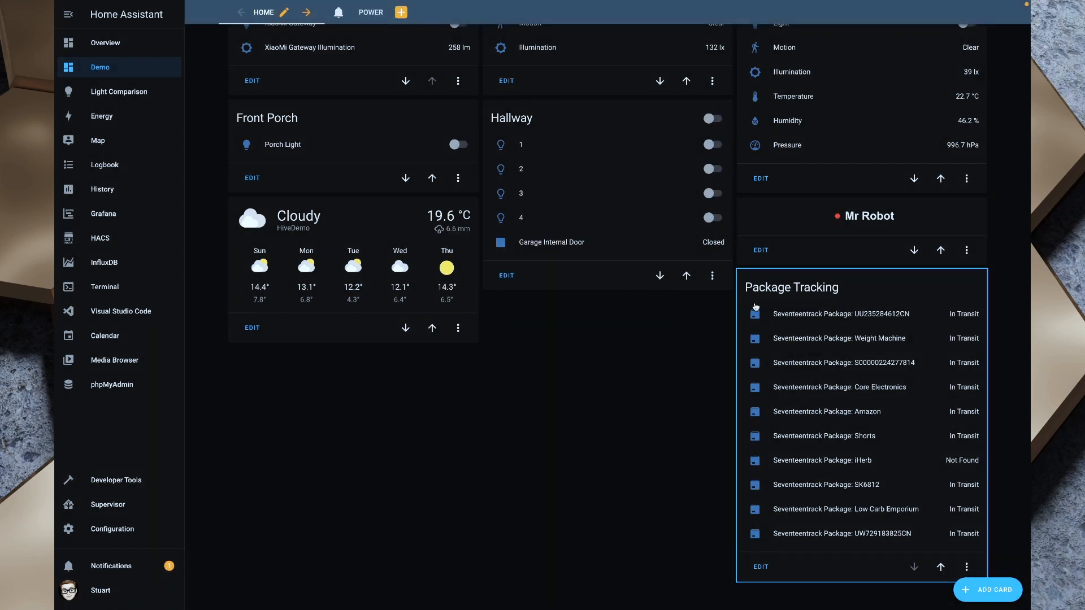
mouse_move(782, 373)
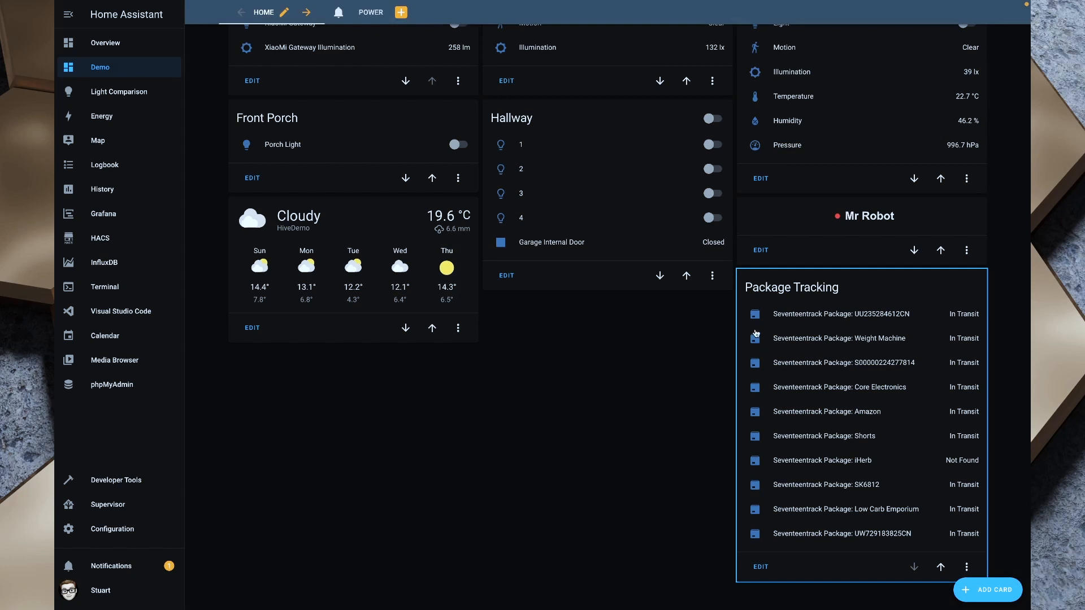
mouse_move(755, 416)
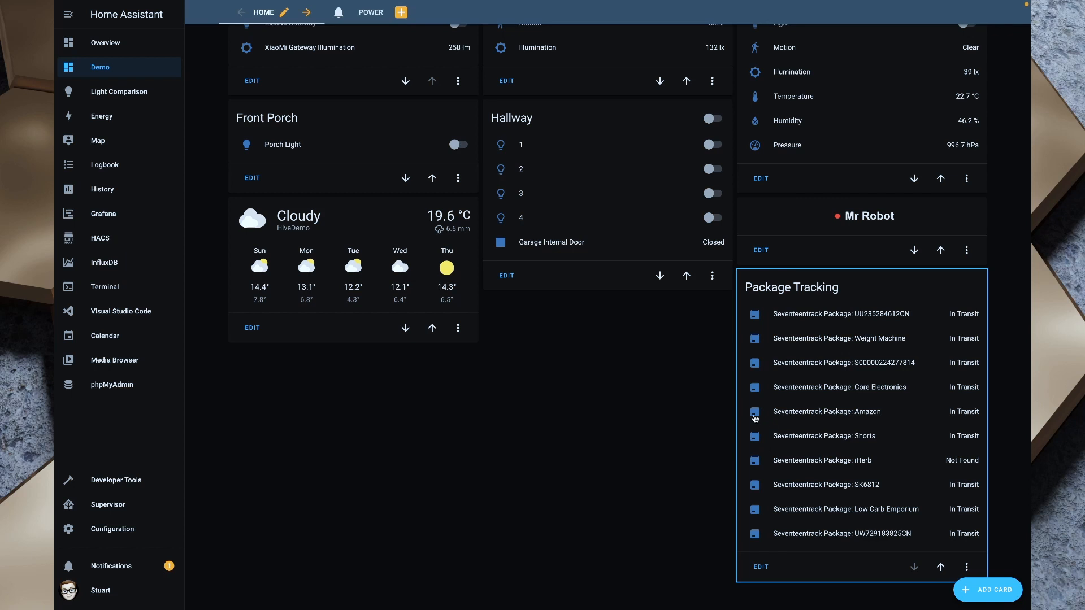
click(827, 411)
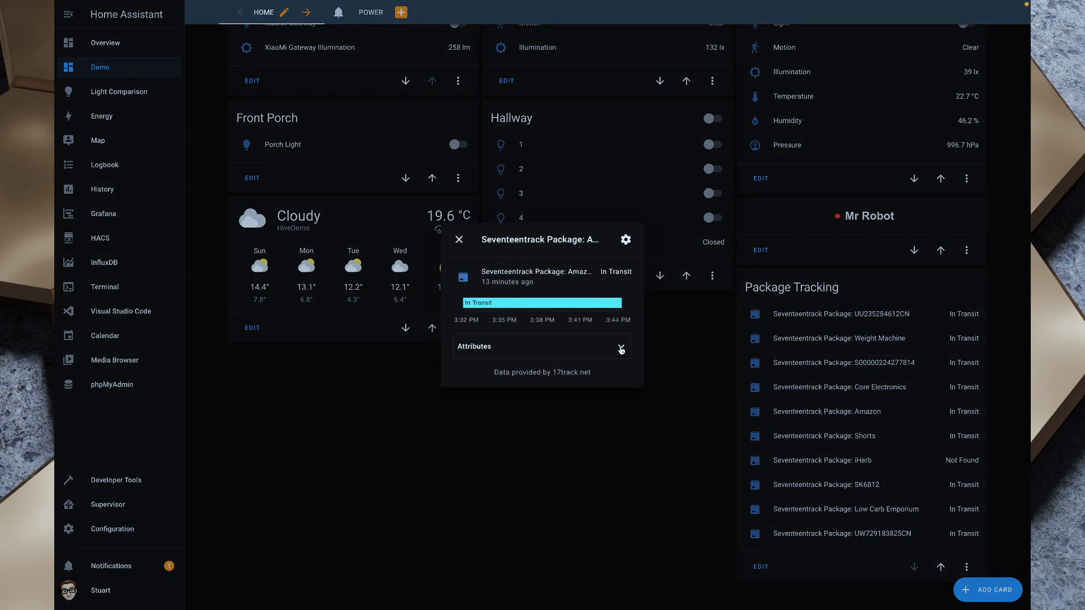
click(622, 348)
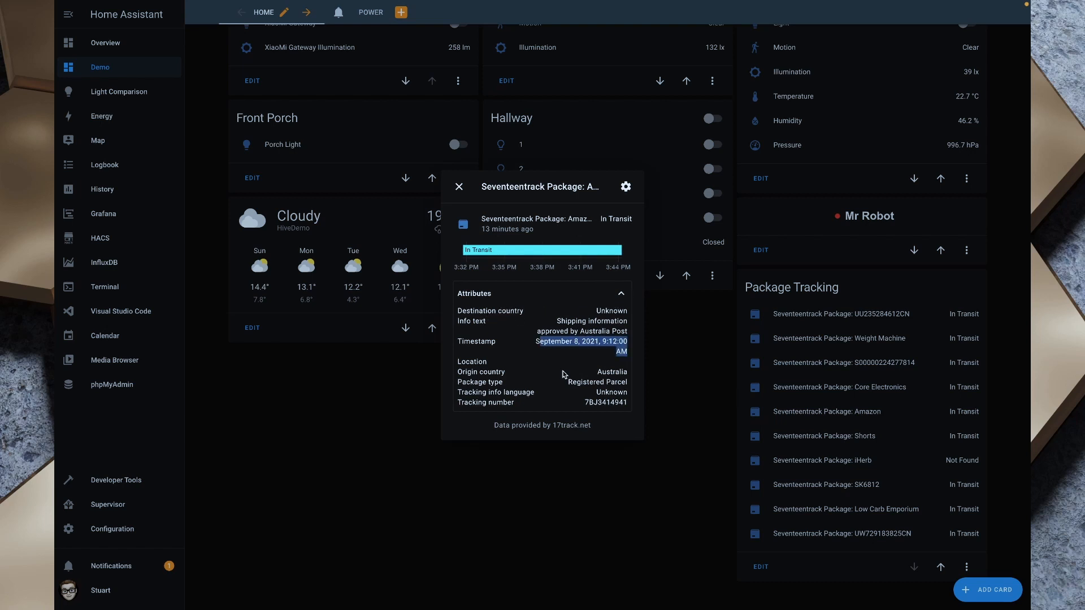
mouse_move(568, 372)
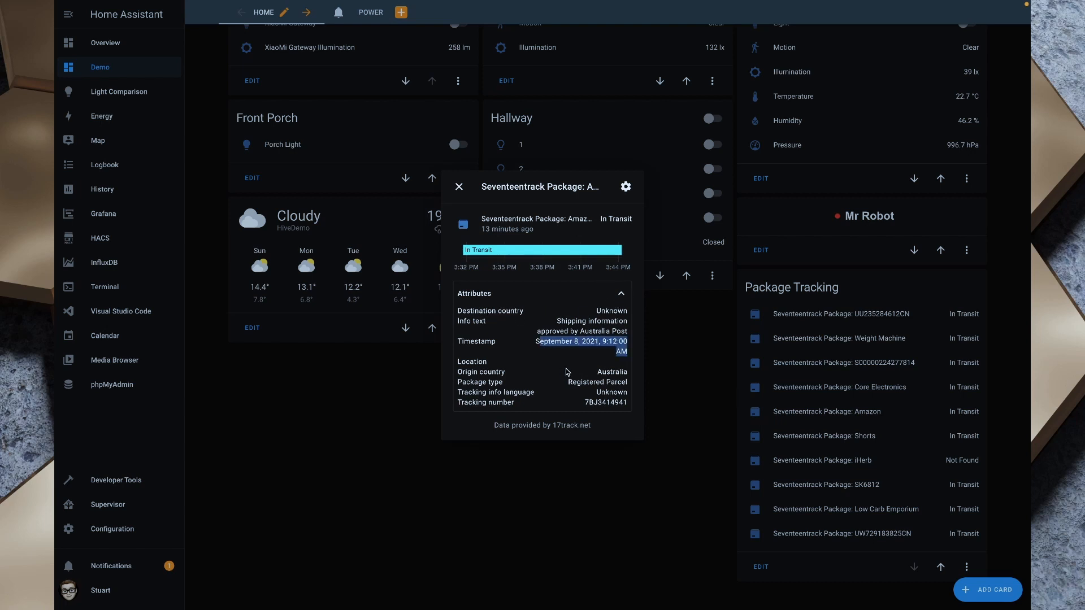